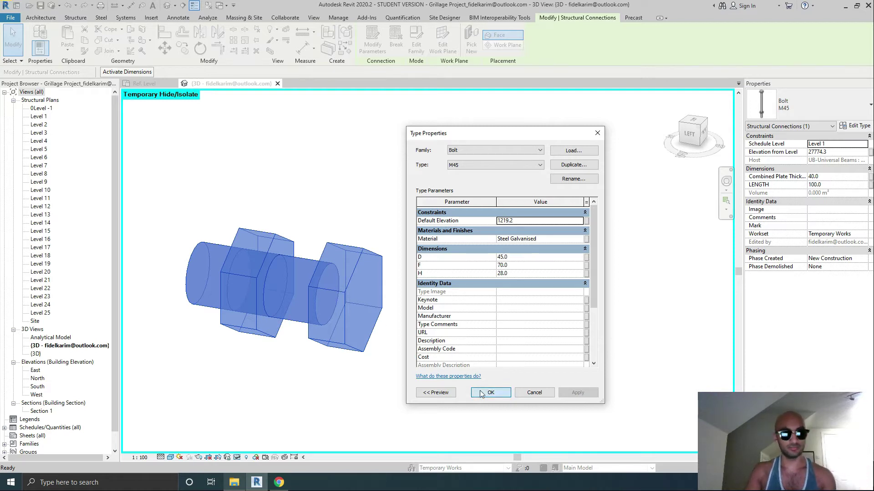
Step: Close the bolt Type Properties and show the nut family's View 1 in Shaded style
{"action": "left_click", "coordinate": [489, 392]}
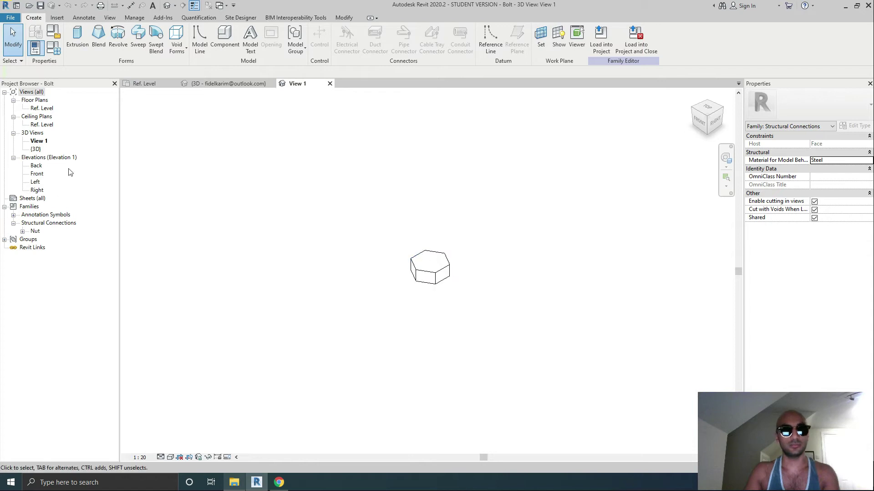
{"action": "left_click", "coordinate": [31, 91]}
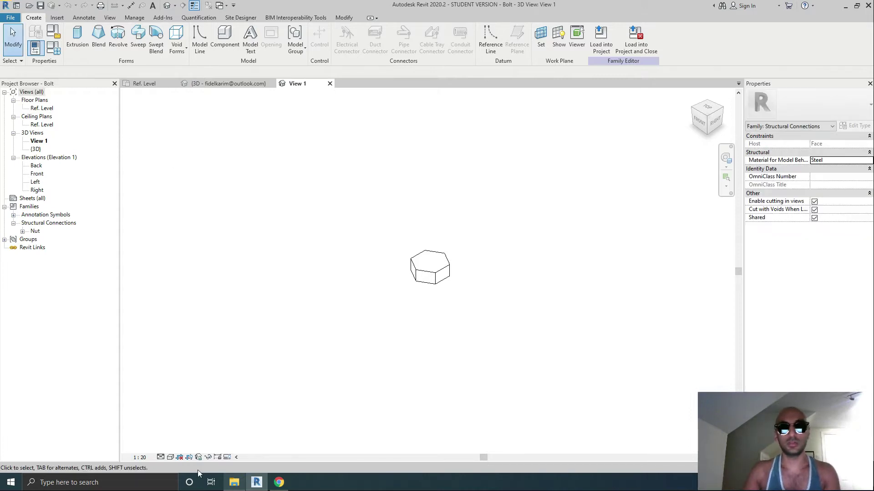
{"action": "left_click", "coordinate": [170, 457]}
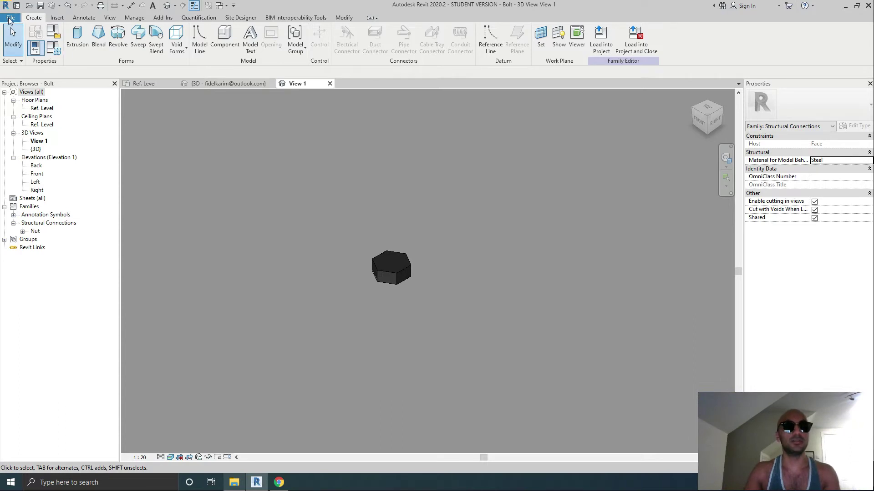
Step: Start a new family from the Metric Generic Model face based template
{"action": "left_click", "coordinate": [10, 18]}
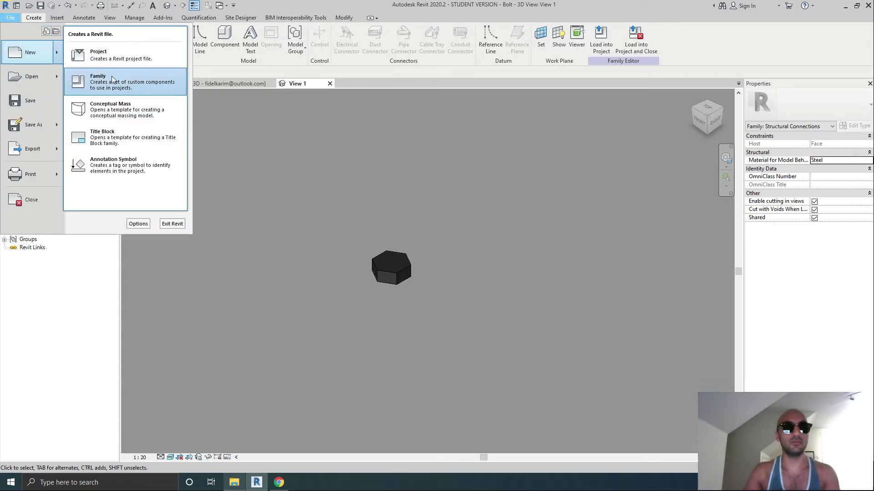
{"action": "left_click", "coordinate": [97, 82]}
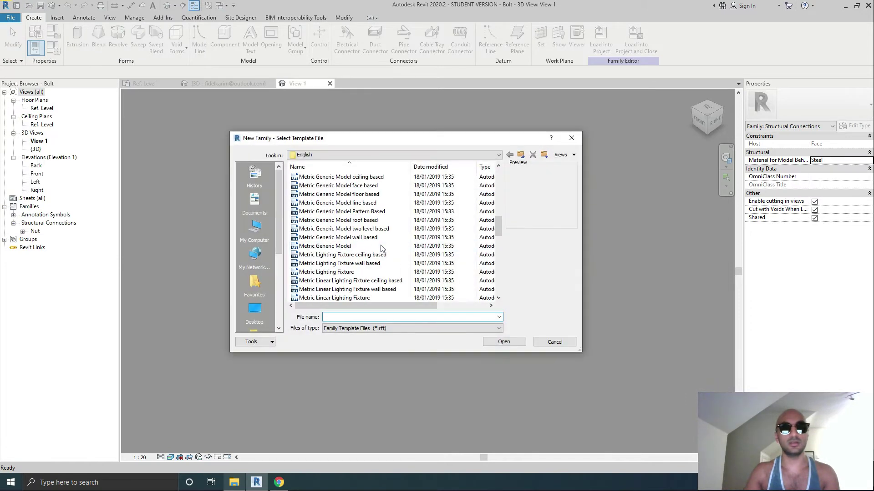
{"action": "scroll", "scroll_direction": "down", "scroll_amount": 3}
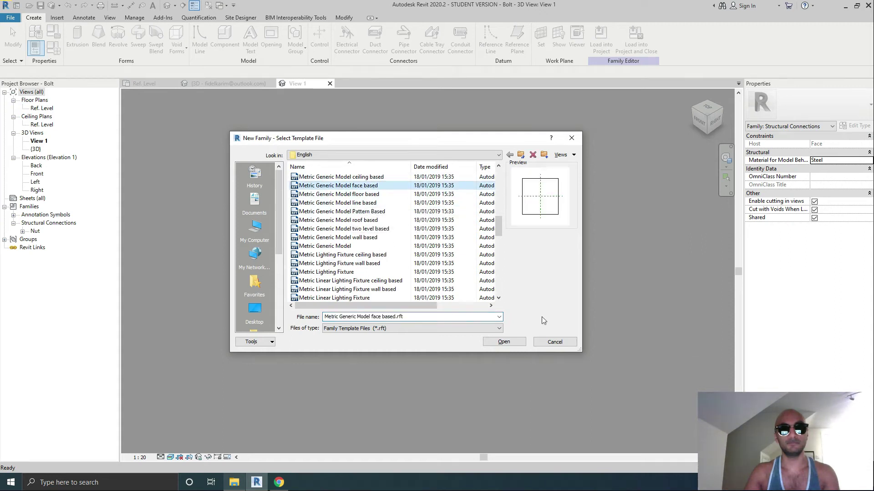
{"action": "left_click", "coordinate": [502, 341]}
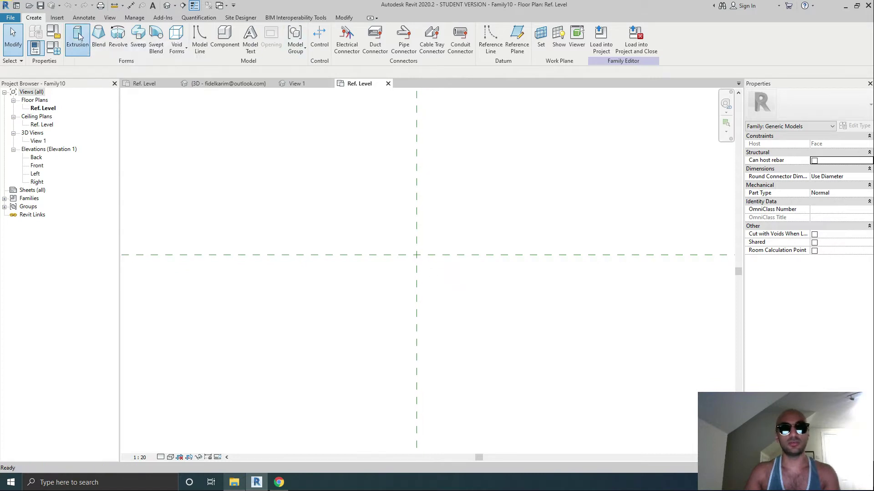
Step: Sketch an extrusion of two concentric circles and add diameter dimensions, outer reading 290
{"action": "left_click", "coordinate": [77, 39]}
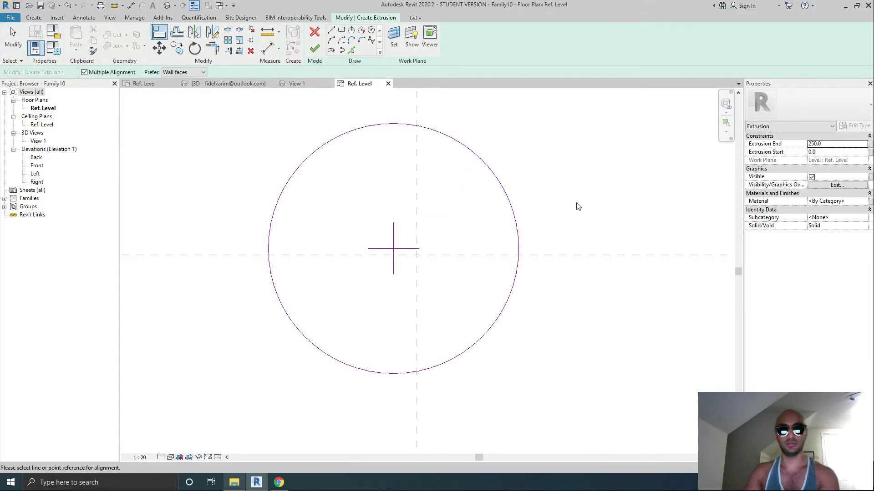
{"action": "mouse_move", "coordinate": [568, 256]}
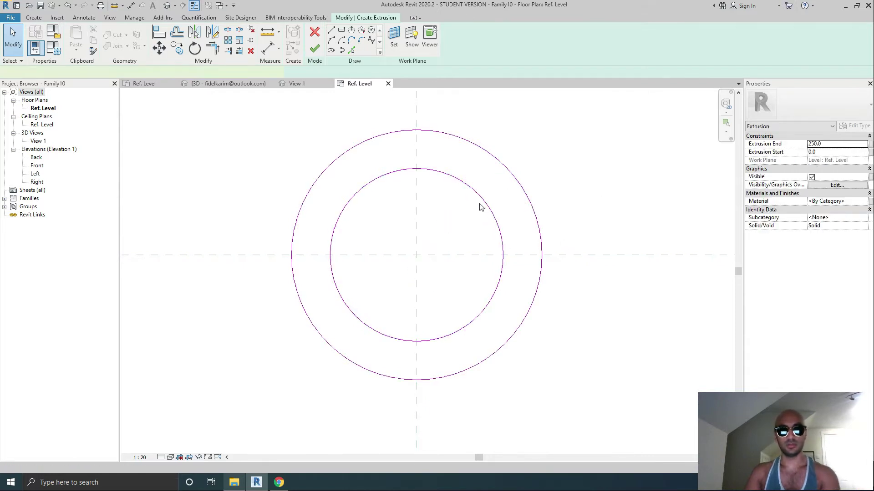
{"action": "left_click", "coordinate": [378, 39]}
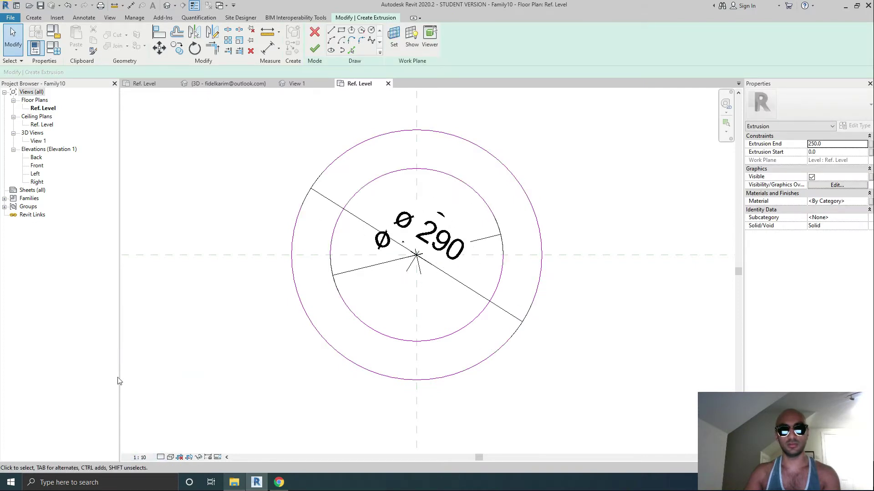
Step: Set the view scale to 1:5 and label the inner diameter with parameter D
{"action": "left_click", "coordinate": [143, 457]}
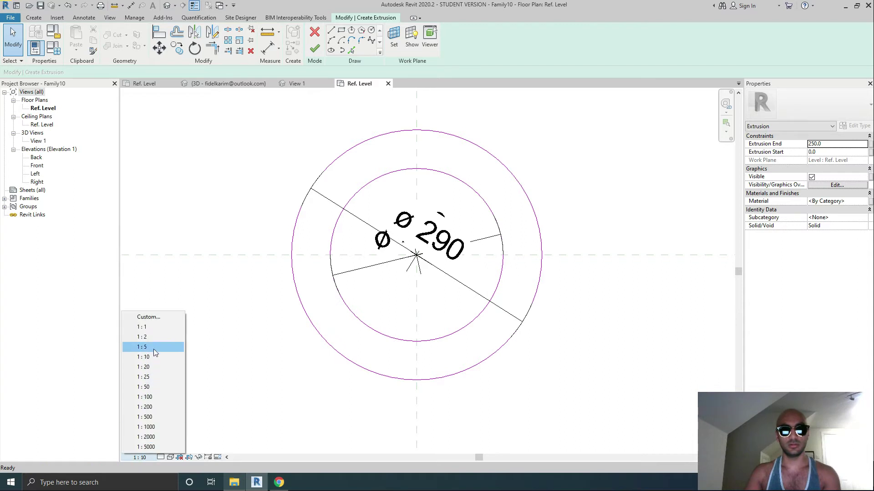
{"action": "left_click", "coordinate": [142, 347]}
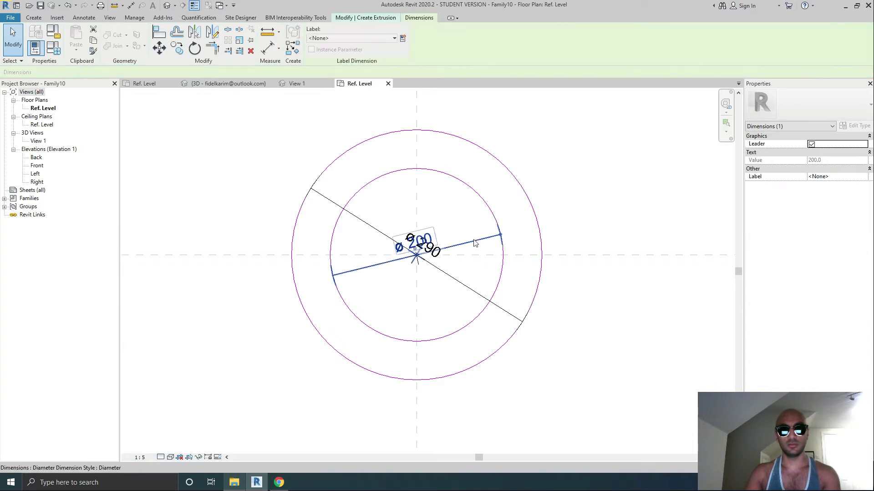
{"action": "left_click", "coordinate": [402, 38]}
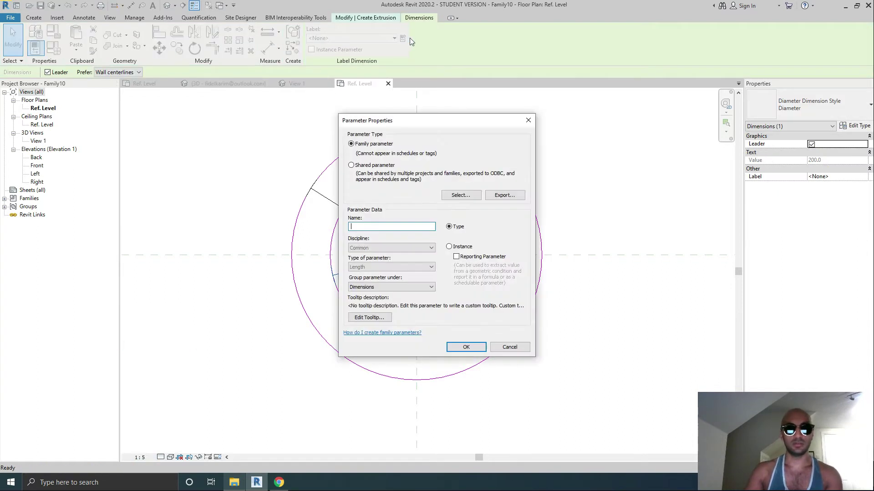
{"action": "left_click", "coordinate": [507, 347]}
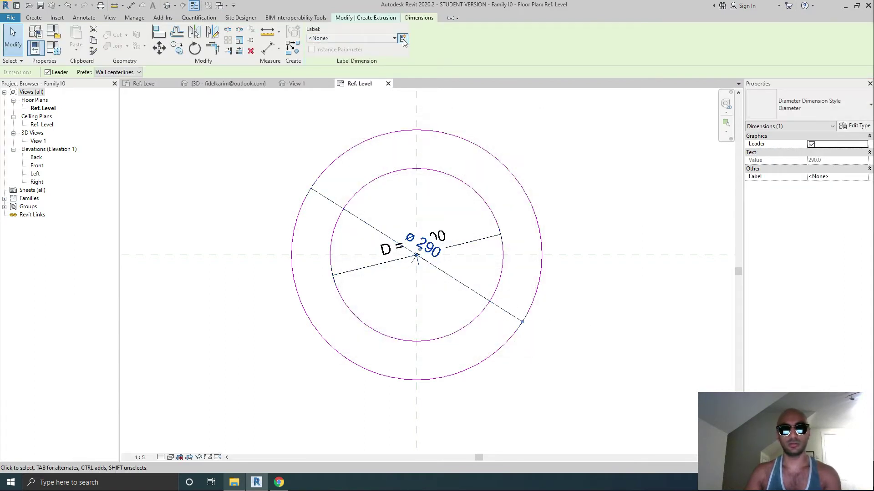
Step: Label the outer diameter with a new parameter named D-Outer
{"action": "left_click", "coordinate": [402, 38]}
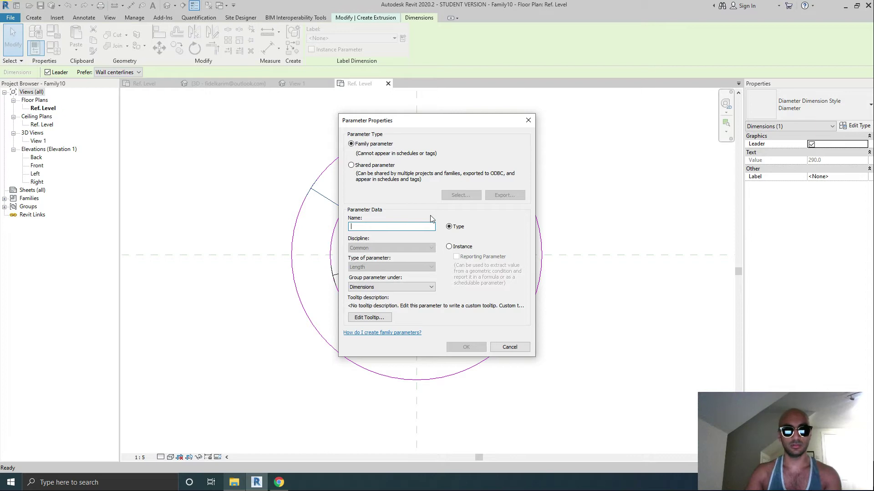
{"action": "type", "text": "D"}
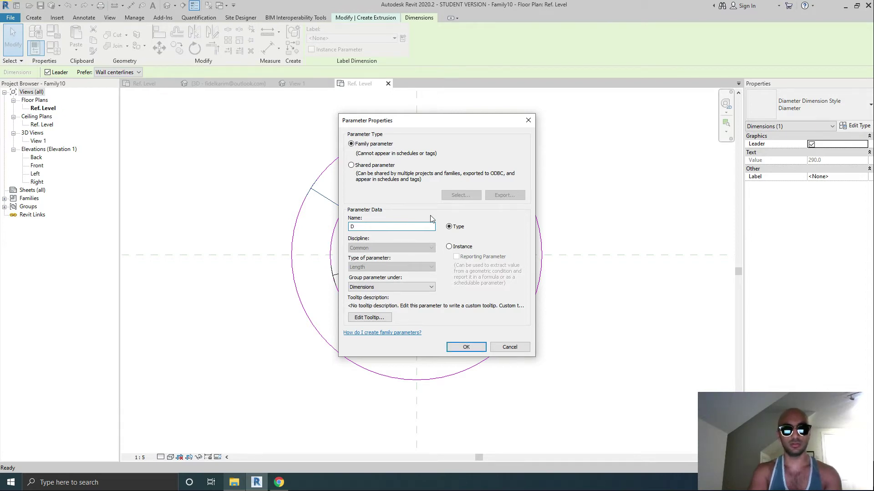
{"action": "type", "text": "O"}
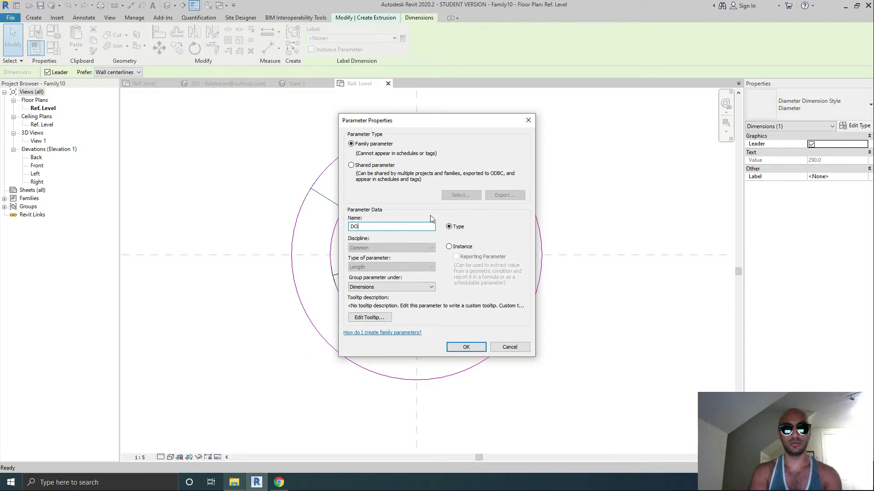
{"action": "type", "text": "-"}
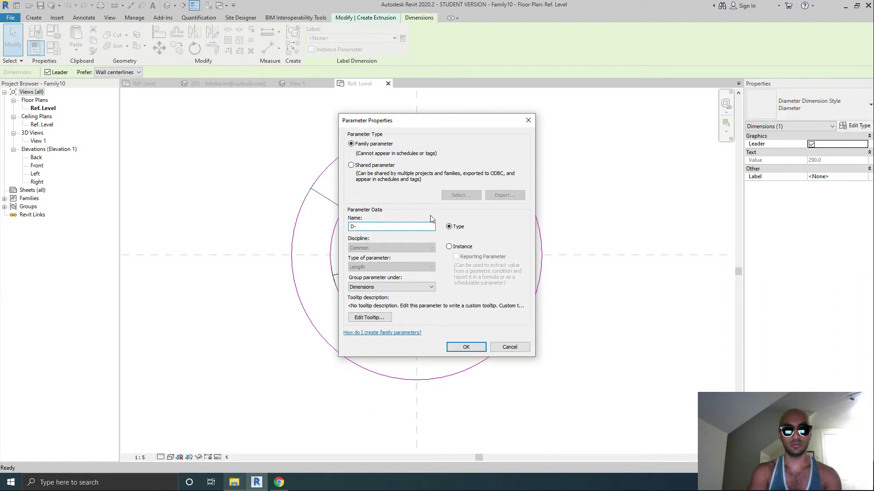
{"action": "type", "text": "OUTER"}
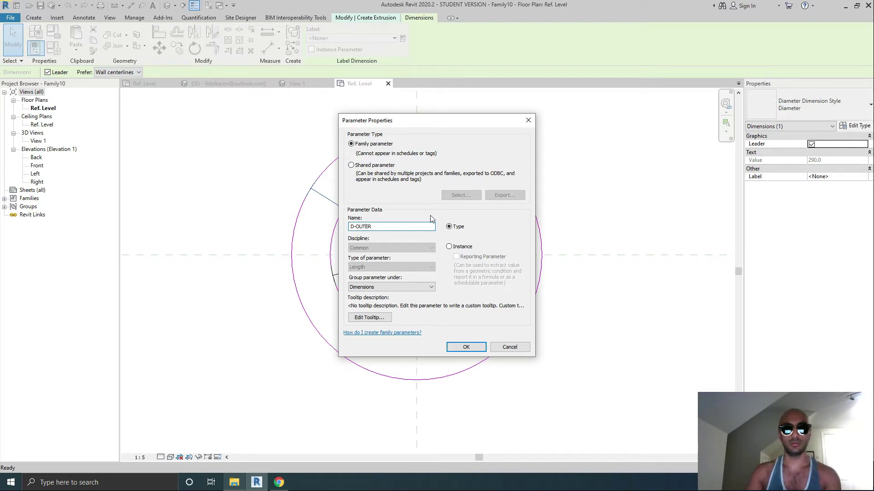
{"action": "key", "text": "BackSpace"}
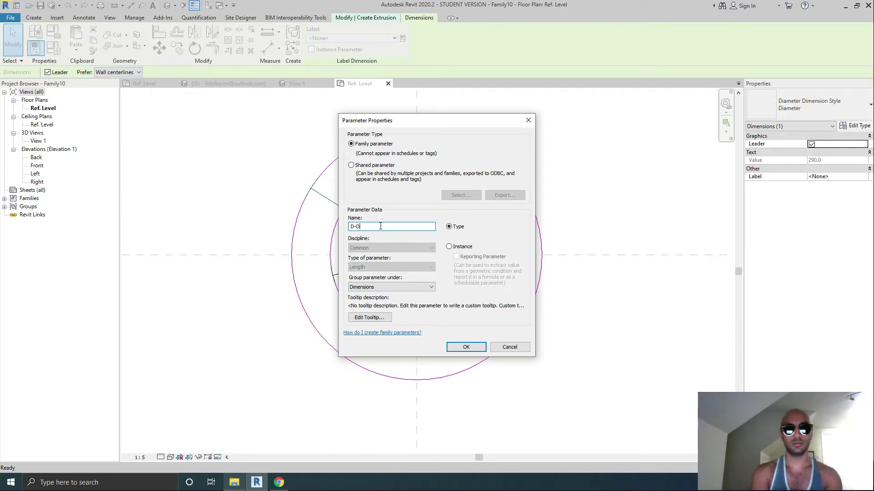
{"action": "type", "text": "uter"}
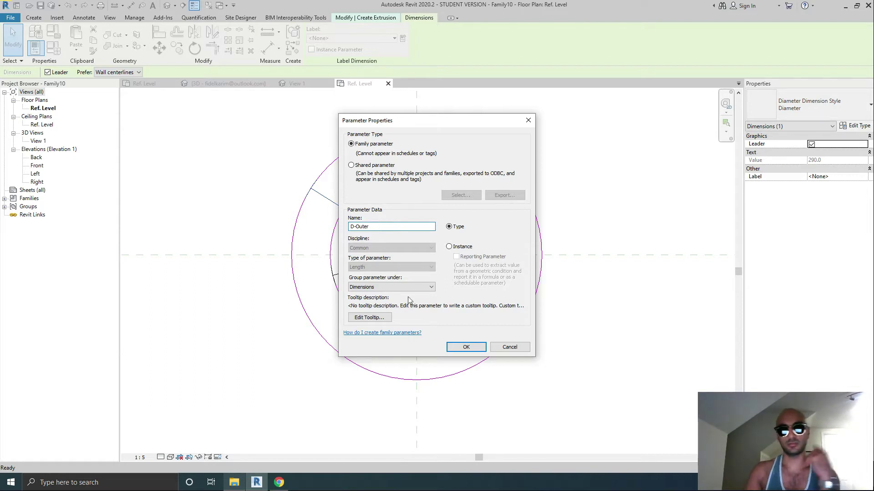
{"action": "left_click", "coordinate": [466, 347]}
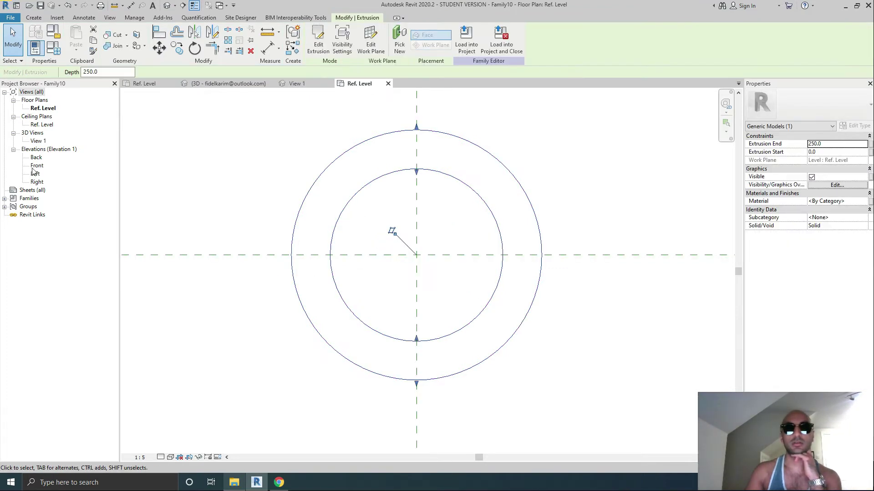
Step: In the Front elevation, label the 80 thickness dimension with a new Washer THK parameter
{"action": "double_click", "coordinate": [37, 166]}
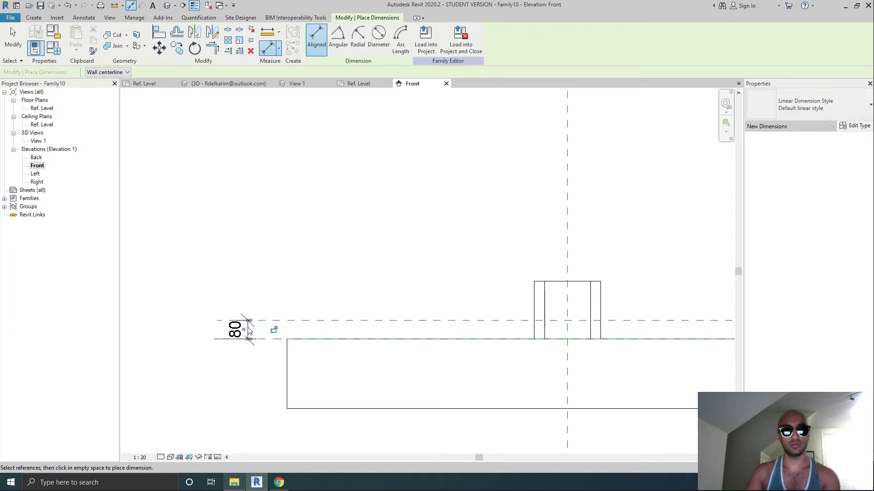
{"action": "left_click", "coordinate": [234, 327]}
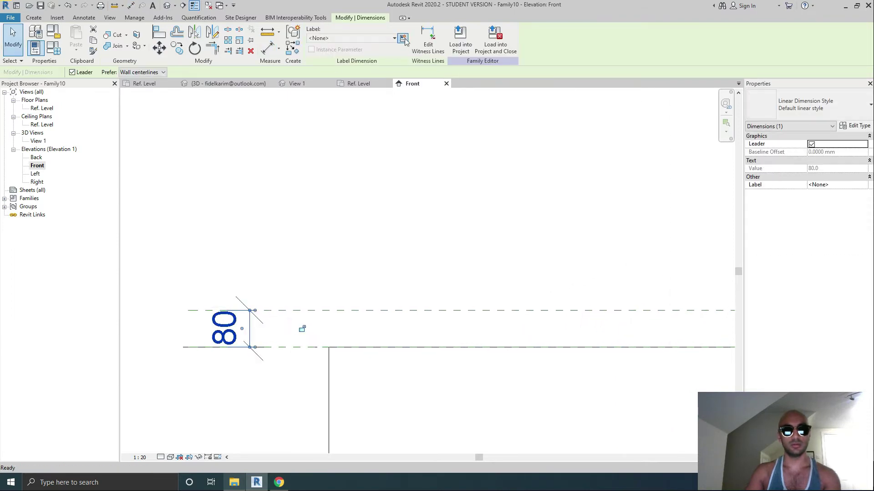
{"action": "left_click", "coordinate": [402, 38]}
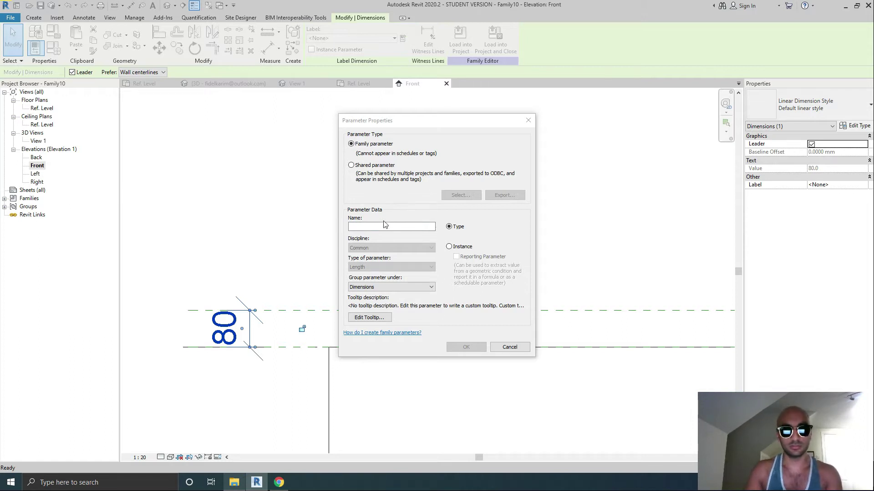
{"action": "type", "text": "Washer"}
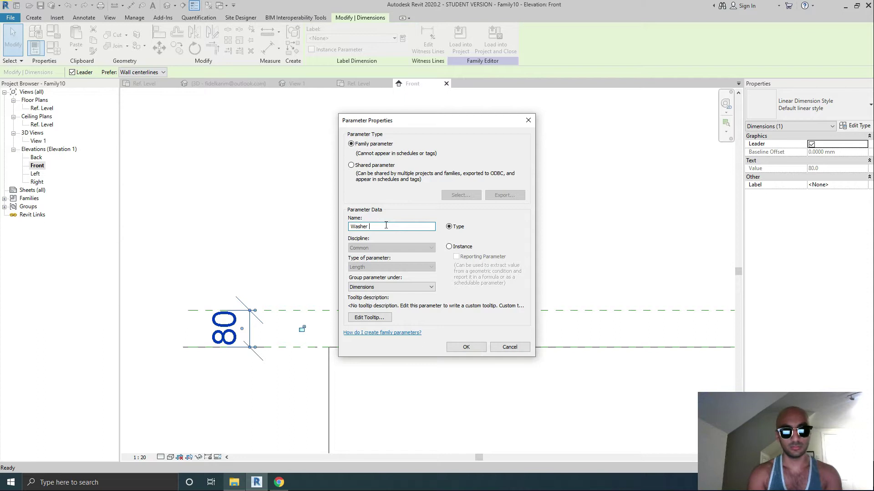
{"action": "type", "text": "THK"}
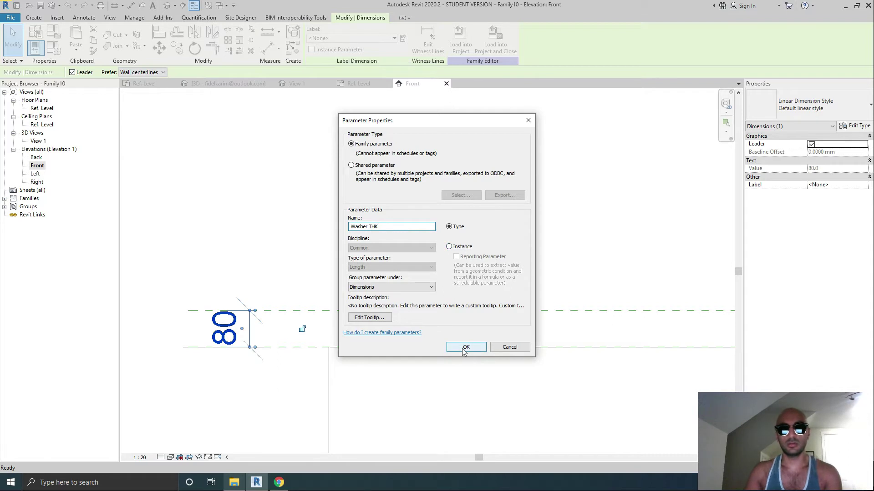
{"action": "left_click", "coordinate": [466, 347]}
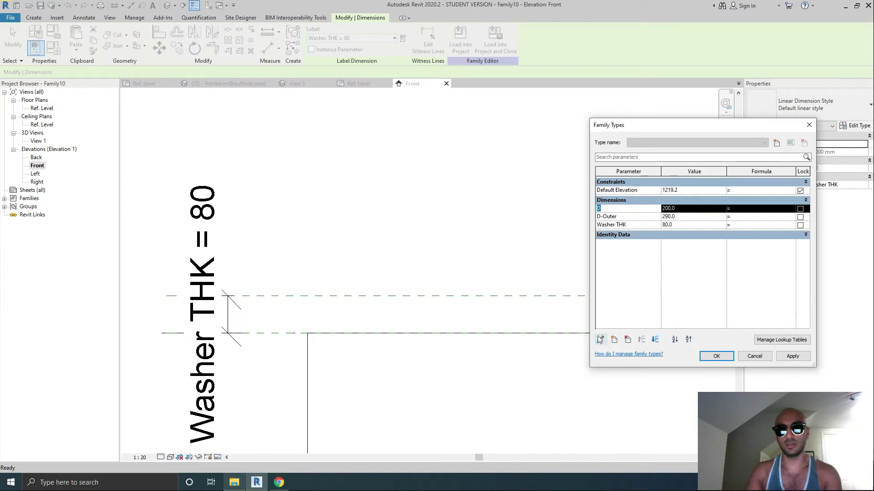
Step: Confirm the Washer THK parameter at 80.0 and close Family Types to view the ring in 3D
{"action": "left_click", "coordinate": [599, 340]}
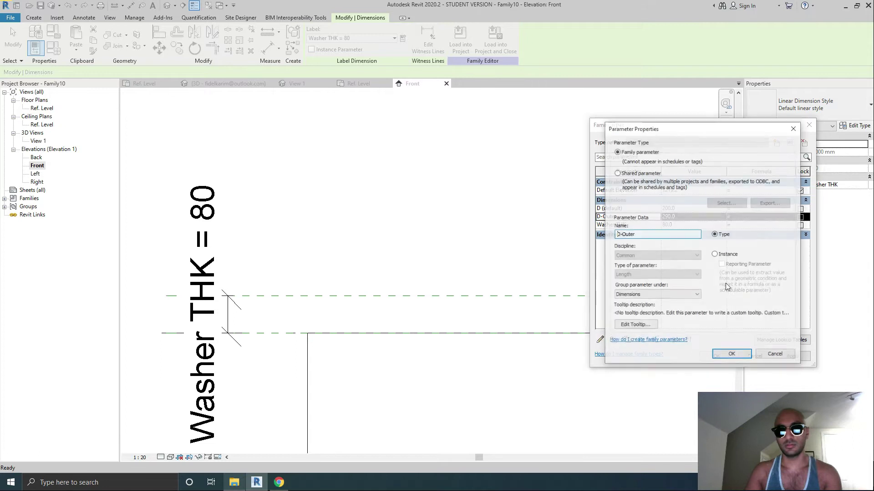
{"action": "left_click", "coordinate": [730, 354]}
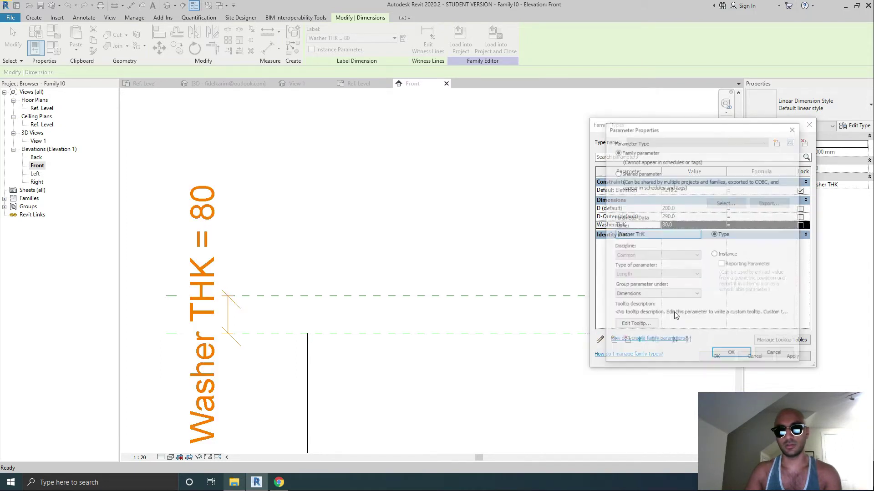
{"action": "left_click", "coordinate": [730, 353]}
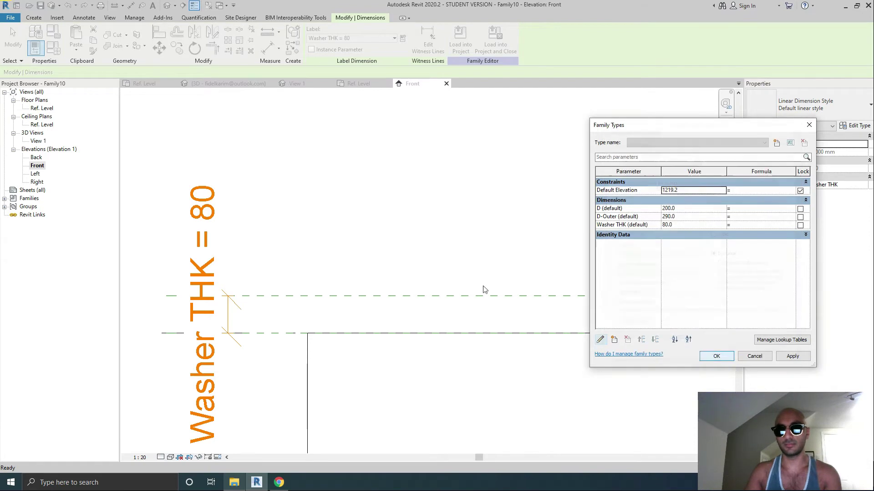
{"action": "left_click", "coordinate": [717, 356]}
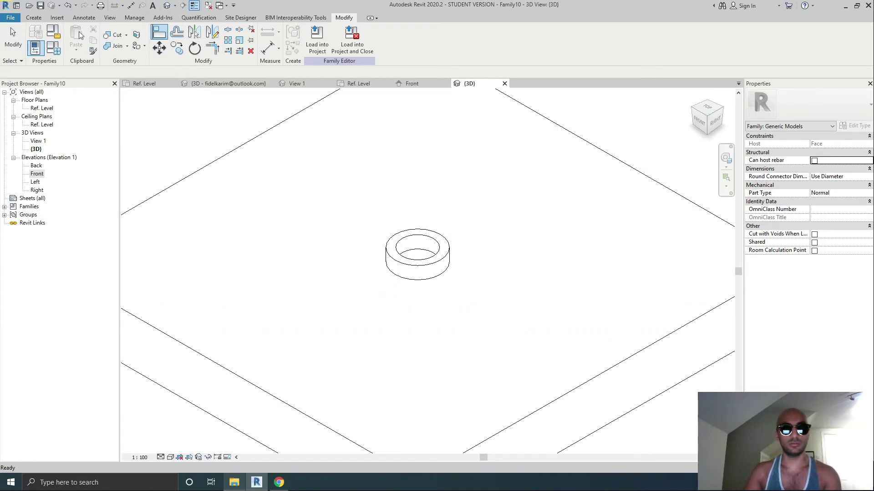
Step: Make the family Structural Connections with Steel behaviour, Cut with Voids and Shared enabled
{"action": "left_click", "coordinate": [36, 49]}
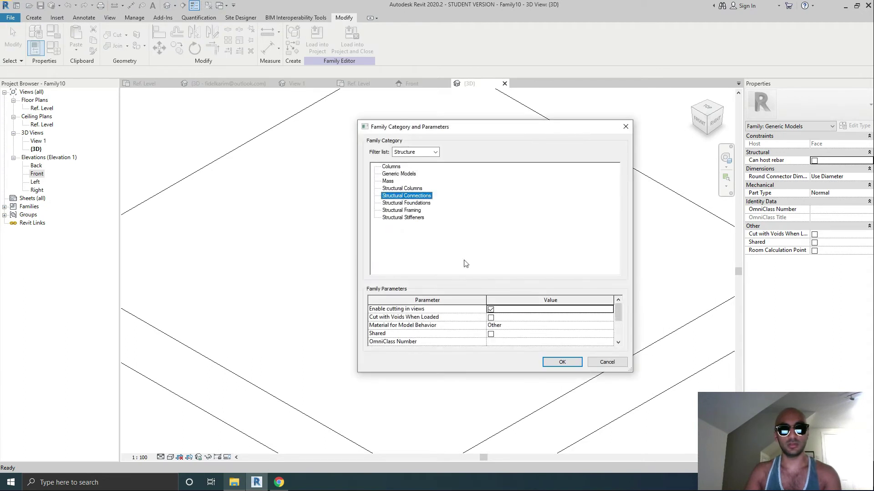
{"action": "mouse_move", "coordinate": [602, 332]}
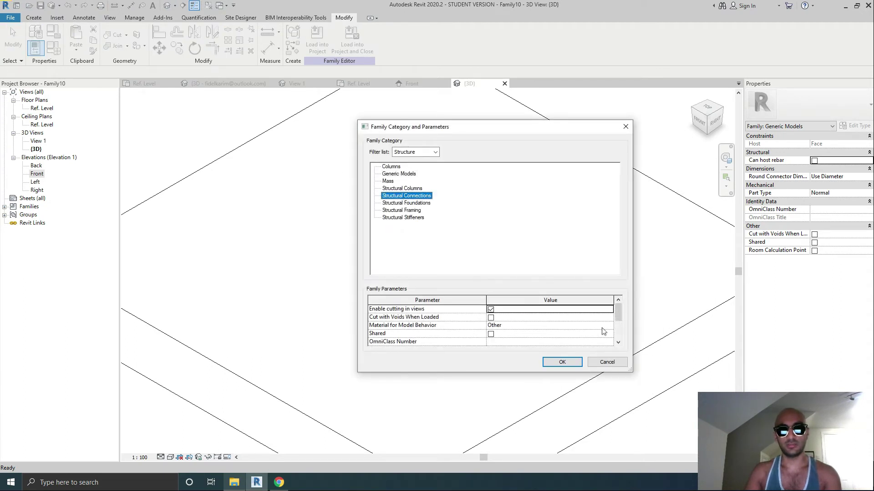
{"action": "left_click", "coordinate": [549, 324]}
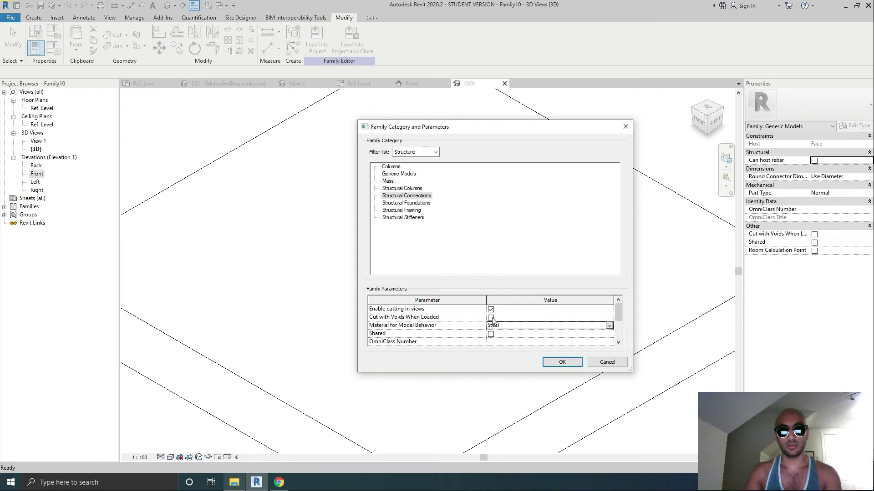
{"action": "left_click", "coordinate": [491, 316]}
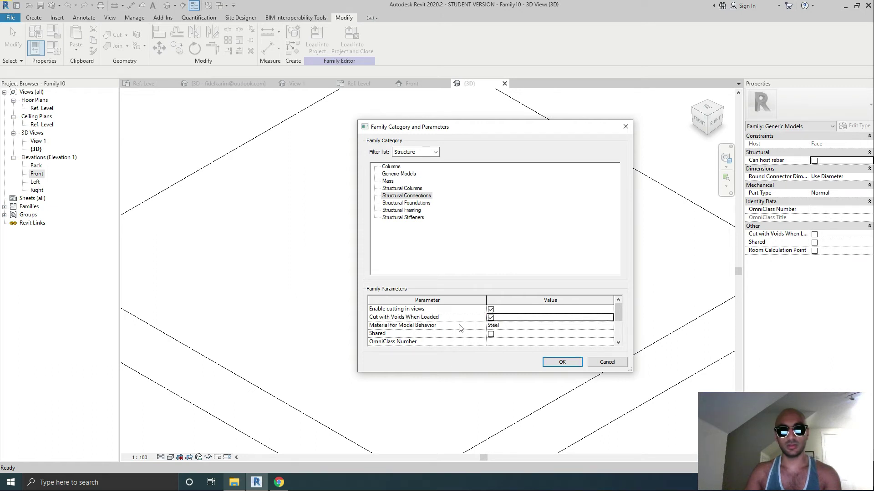
{"action": "left_click", "coordinate": [491, 334]}
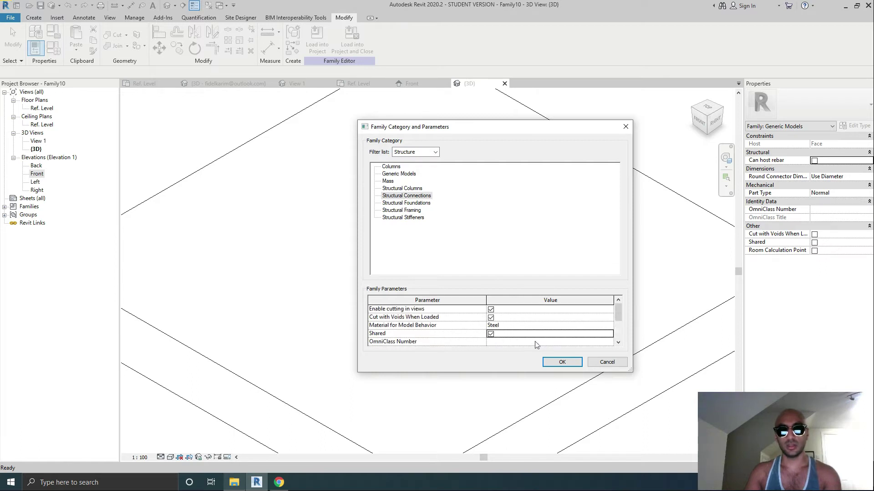
{"action": "left_click", "coordinate": [562, 362]}
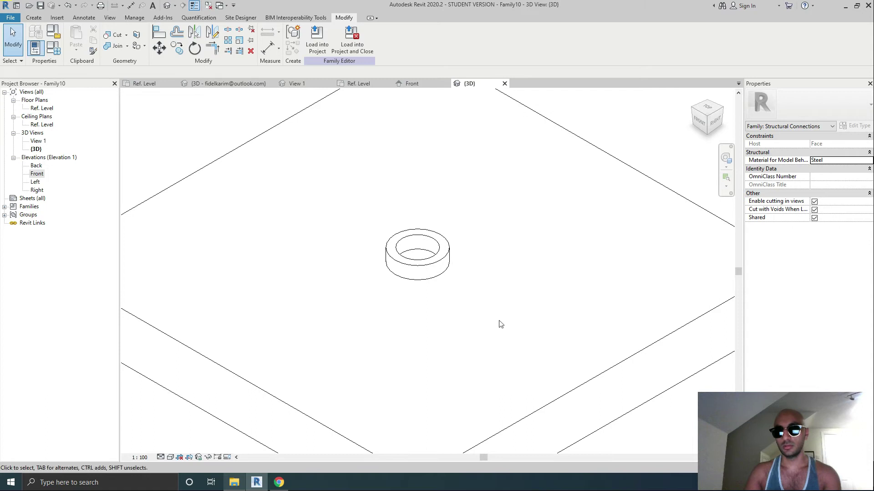
Step: Assign the washer ring extrusion to the Others subcategory
{"action": "left_click", "coordinate": [417, 254]}
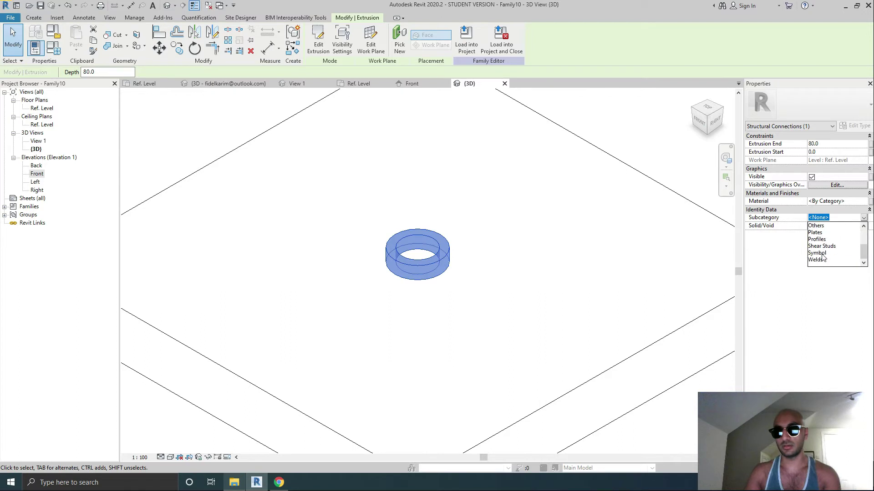
{"action": "left_click", "coordinate": [816, 225]}
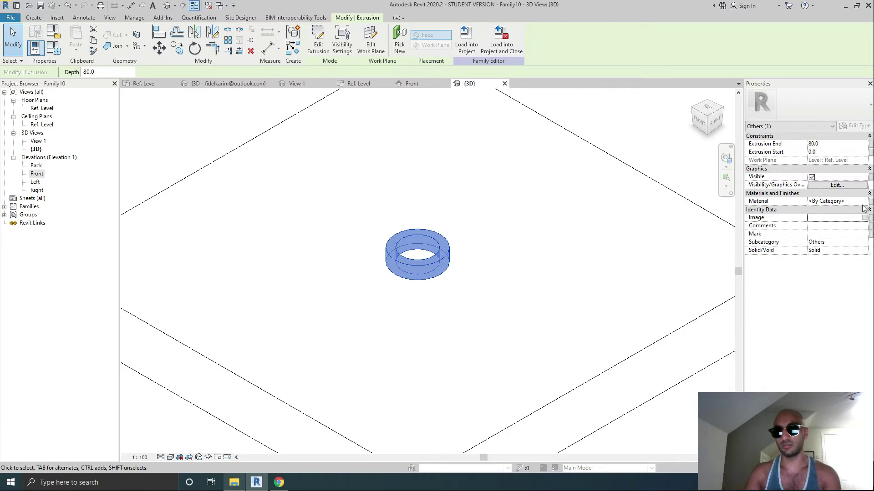
Step: Link the washer material to a Material parameter and draft a new Steel Washer material with its class
{"action": "left_click", "coordinate": [848, 201]}
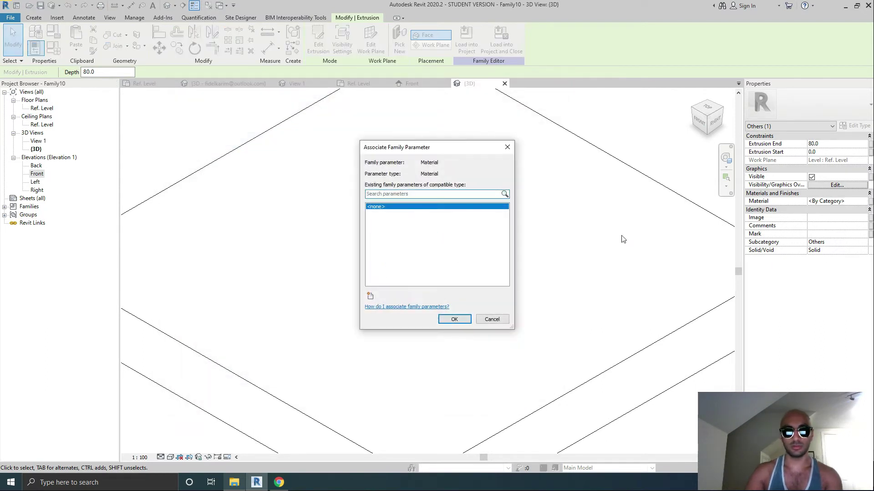
{"action": "mouse_move", "coordinate": [394, 350]}
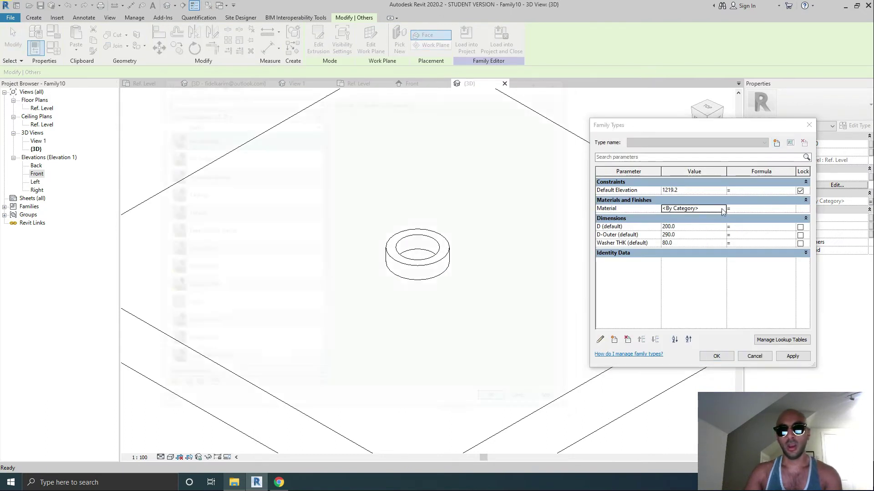
{"action": "left_click", "coordinate": [728, 208]}
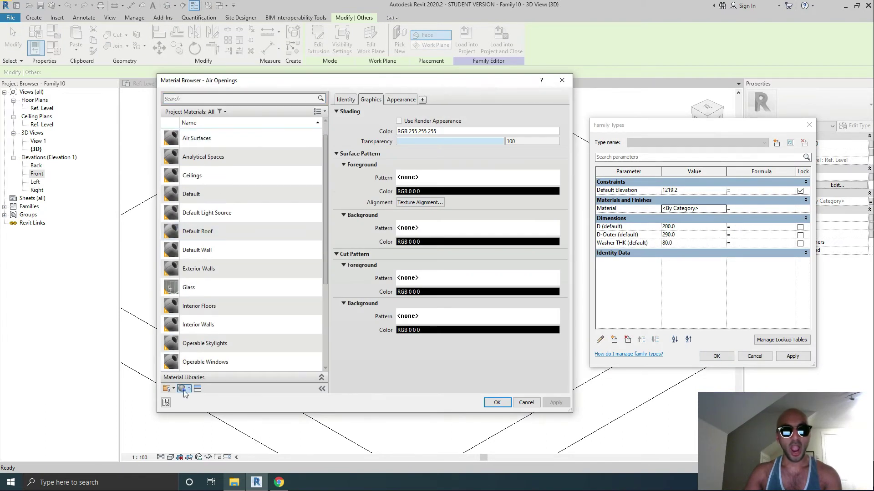
{"action": "left_click", "coordinate": [184, 389]}
{"action": "type", "text": "steel"}
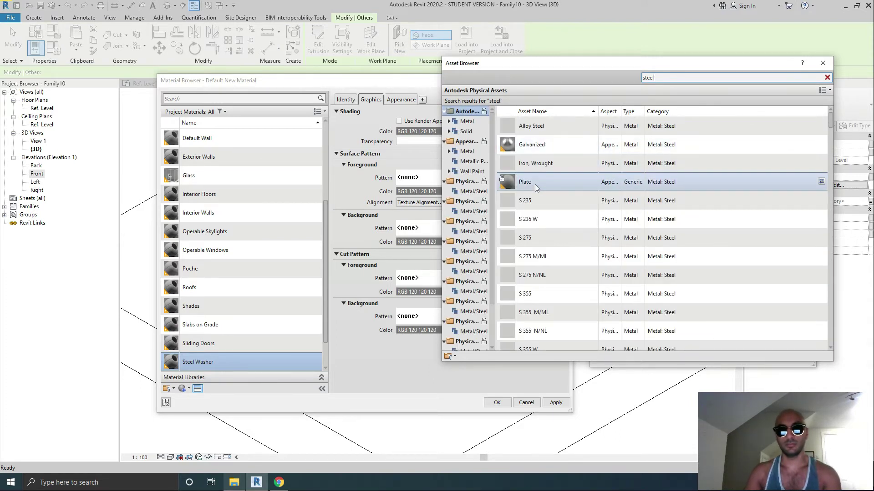
{"action": "scroll", "scroll_direction": "down", "scroll_amount": 3}
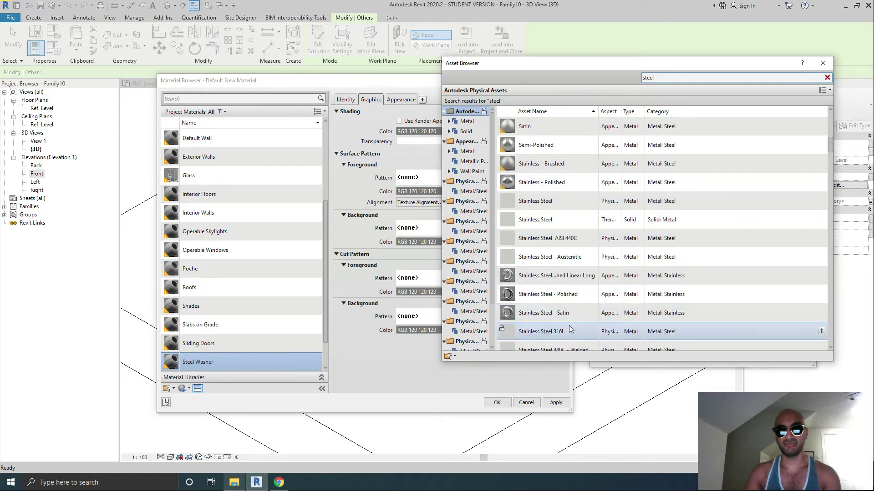
{"action": "scroll", "scroll_direction": "down", "scroll_amount": 3}
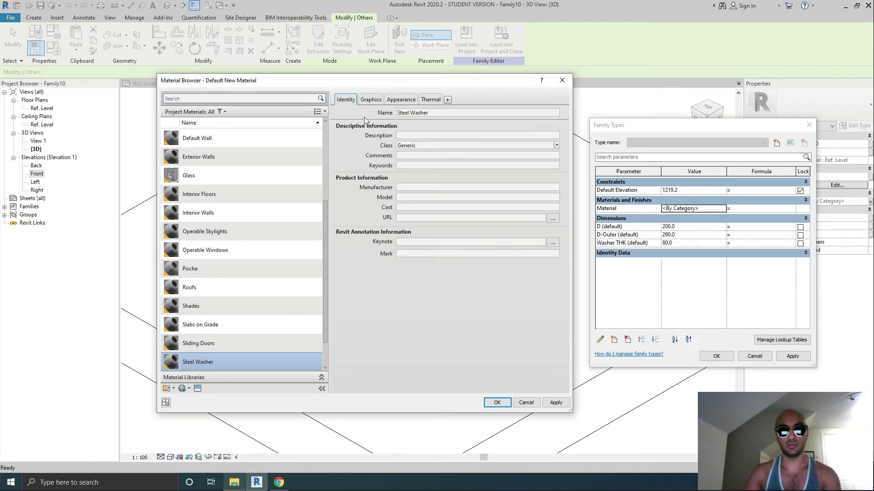
{"action": "left_click", "coordinate": [555, 145]}
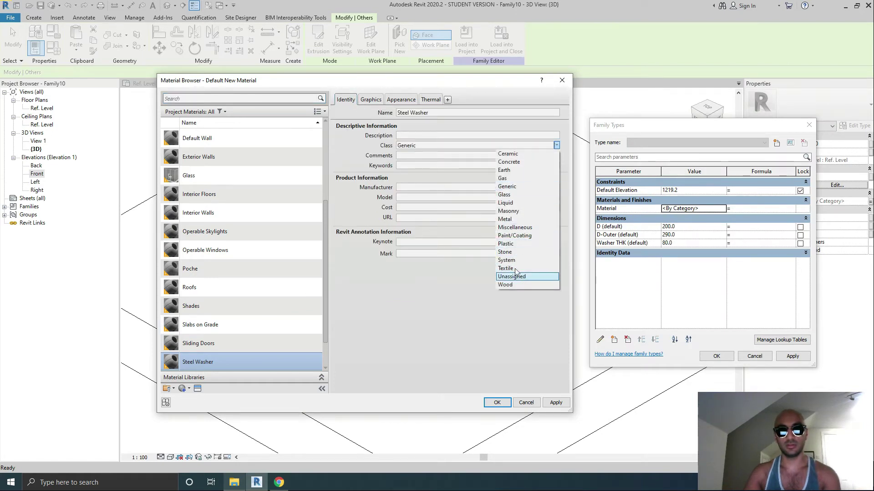
{"action": "mouse_move", "coordinate": [514, 228]}
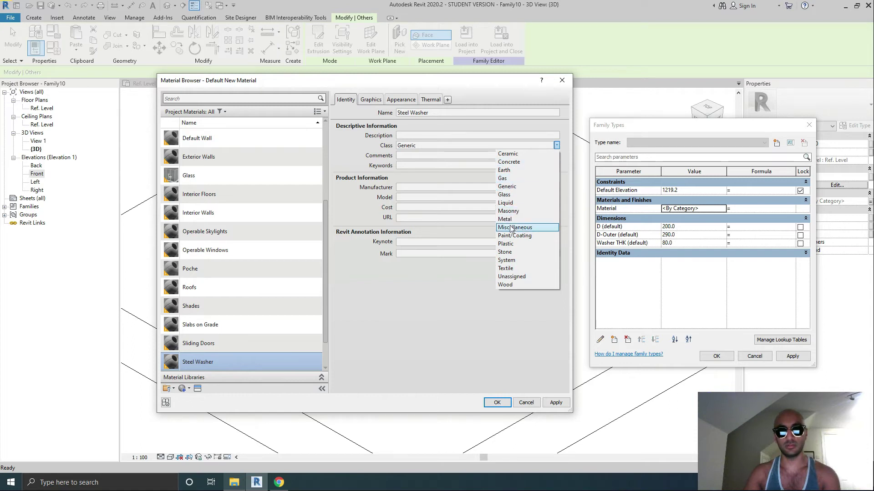
Step: Review the material's Graphics, Appearance and Thermal settings and close the editor
{"action": "left_click", "coordinate": [370, 99]}
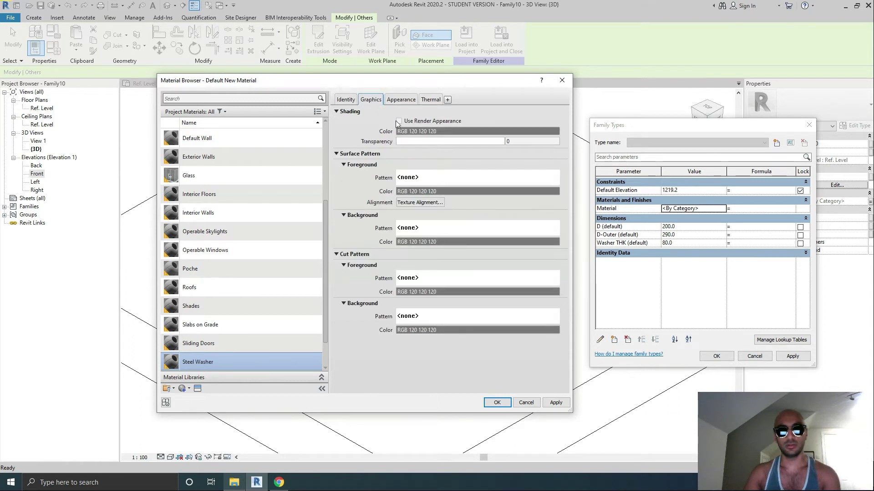
{"action": "left_click", "coordinate": [400, 100]}
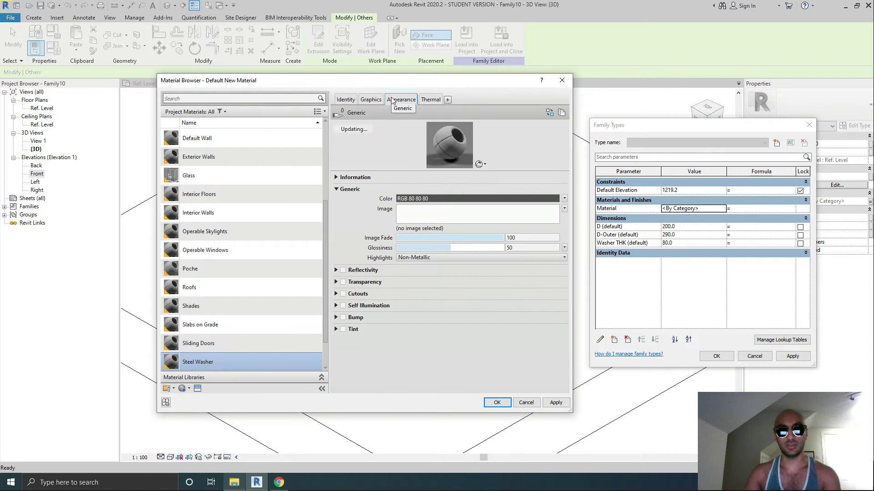
{"action": "left_click", "coordinate": [431, 99]}
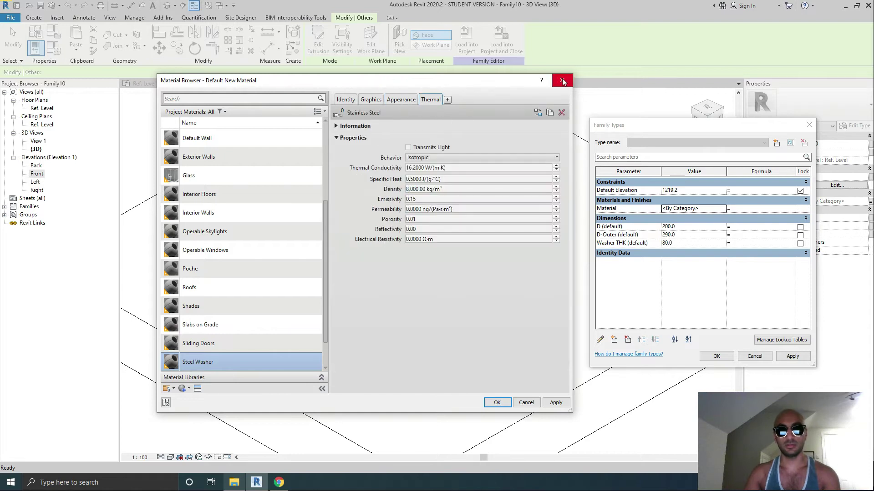
{"action": "left_click", "coordinate": [563, 81]}
{"action": "type", "text": "65"}
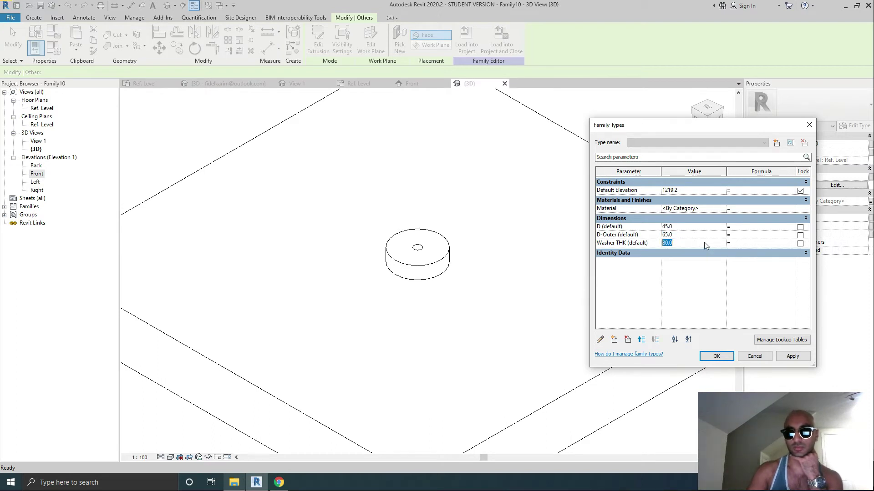
Step: Set Washer THK to 15 and D-Outer to 120 in Family Types
{"action": "type", "text": "15"}
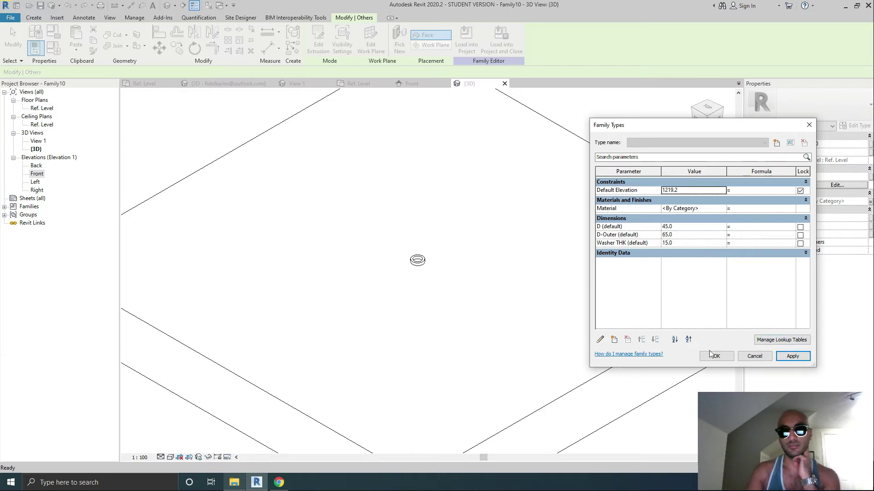
{"action": "left_click", "coordinate": [716, 355]}
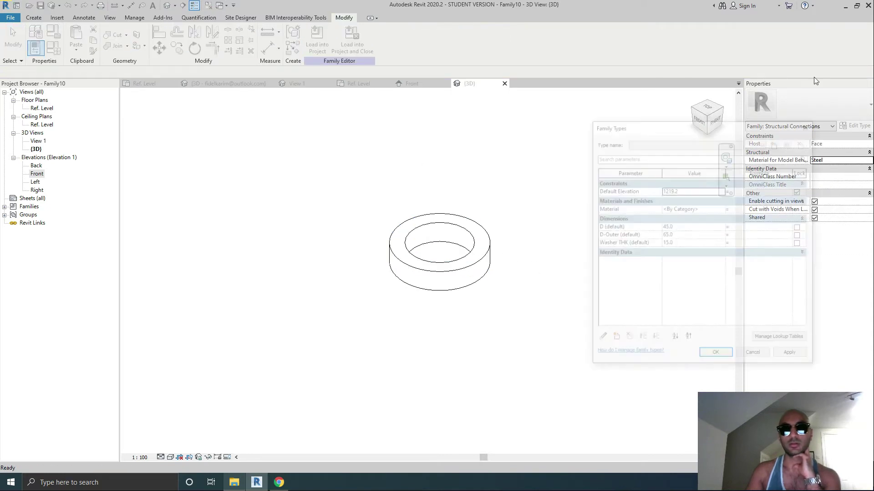
{"action": "left_click", "coordinate": [693, 235]}
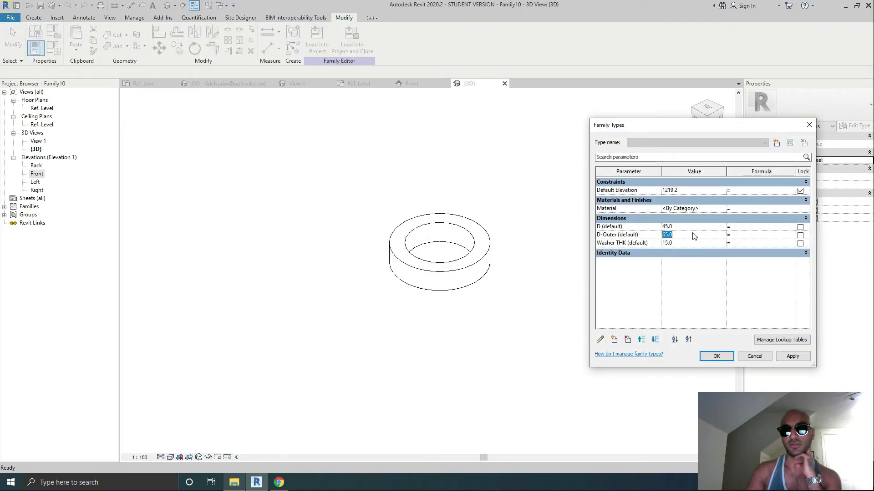
{"action": "type", "text": "12"}
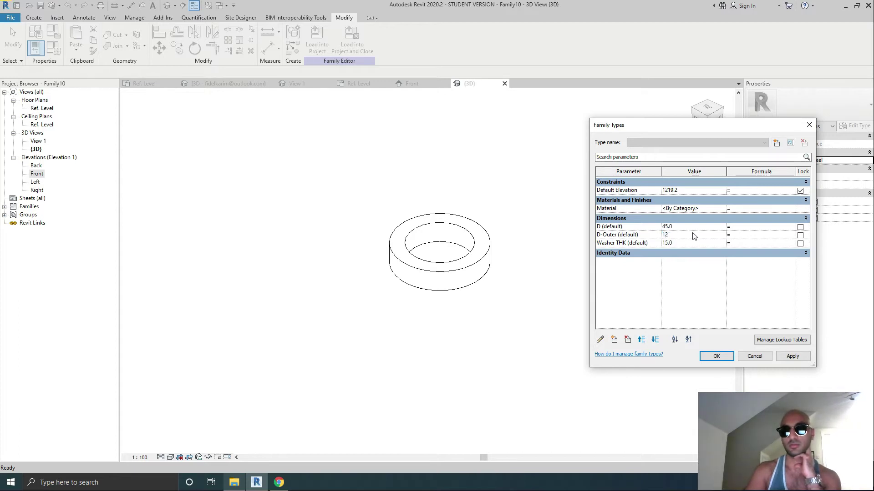
{"action": "left_click", "coordinate": [792, 355]}
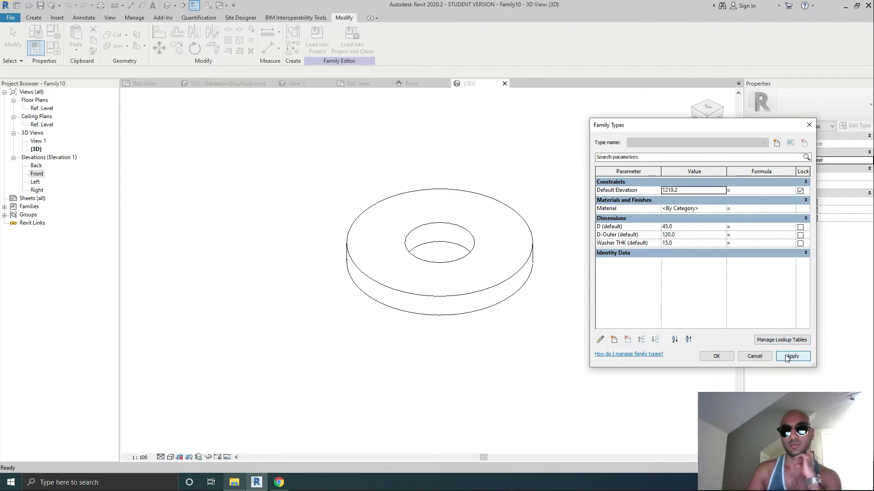
{"action": "left_click", "coordinate": [716, 356]}
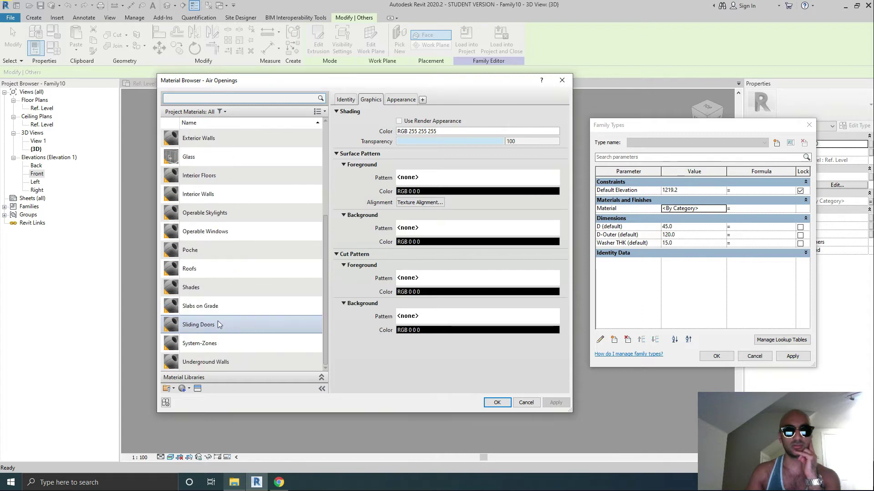
Step: Create the Steel Washer material of class Metal, review its tabs, and assign it to Material
{"action": "left_click", "coordinate": [191, 287]}
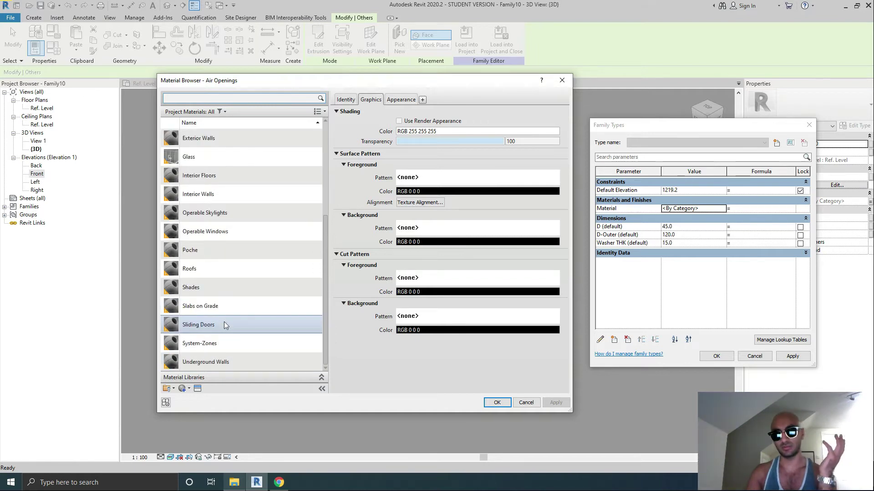
{"action": "mouse_move", "coordinate": [225, 327]}
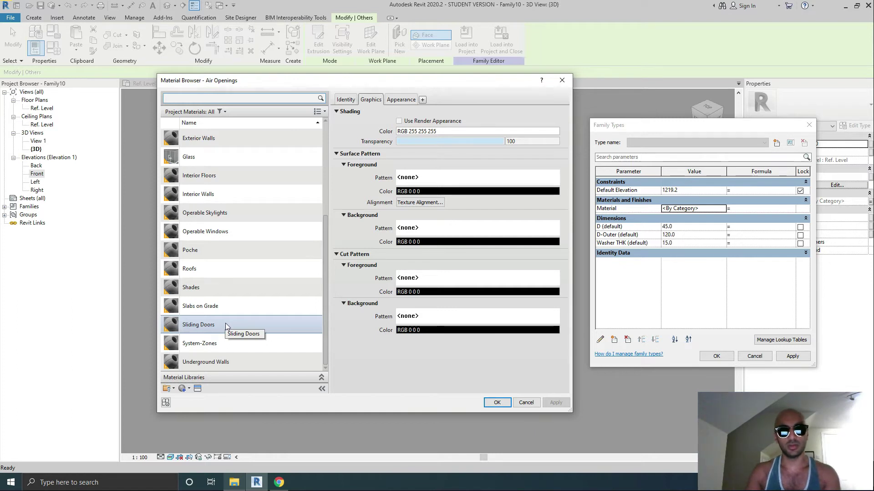
{"action": "mouse_move", "coordinate": [406, 405]}
{"action": "type", "text": "Steel Washer"}
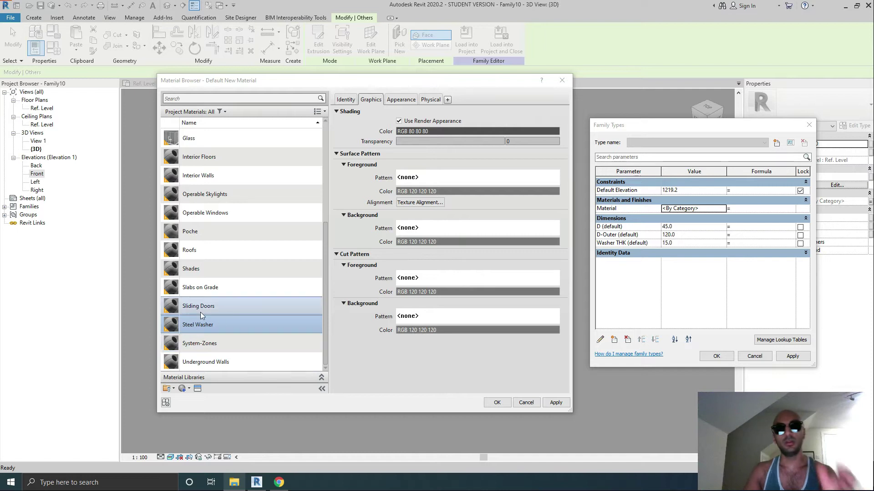
{"action": "left_click", "coordinate": [401, 100]}
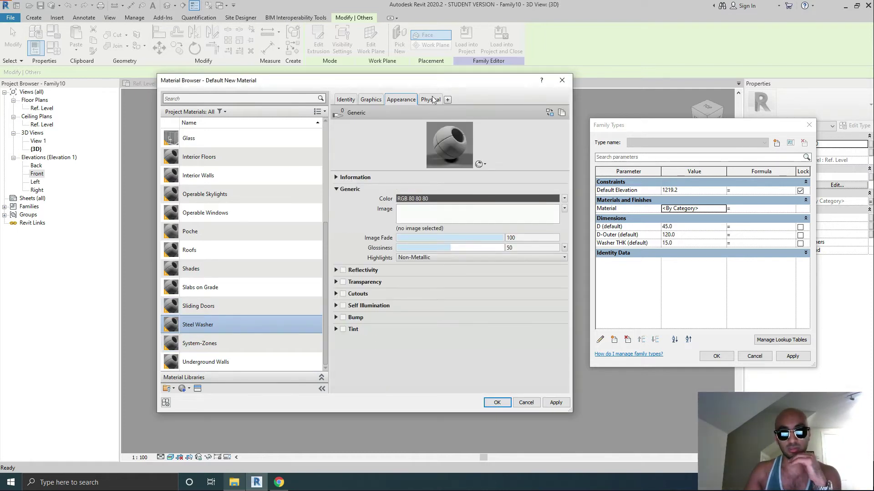
{"action": "left_click", "coordinate": [429, 100]}
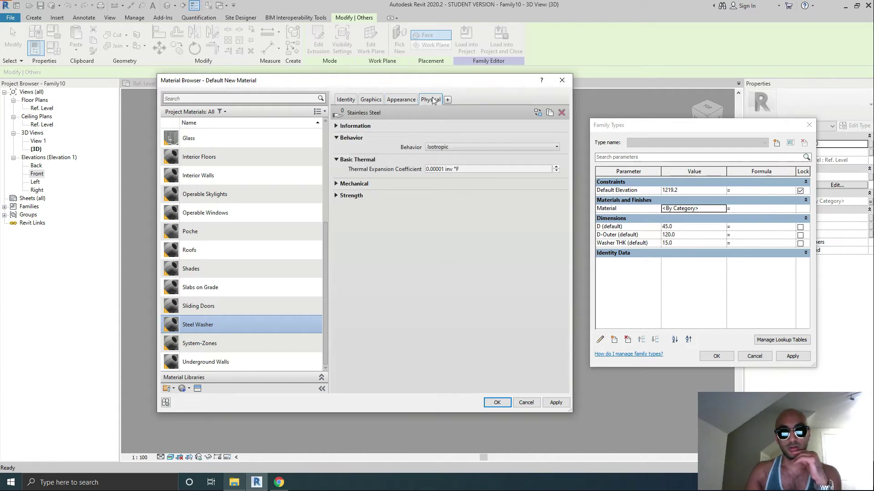
{"action": "left_click", "coordinate": [370, 99]}
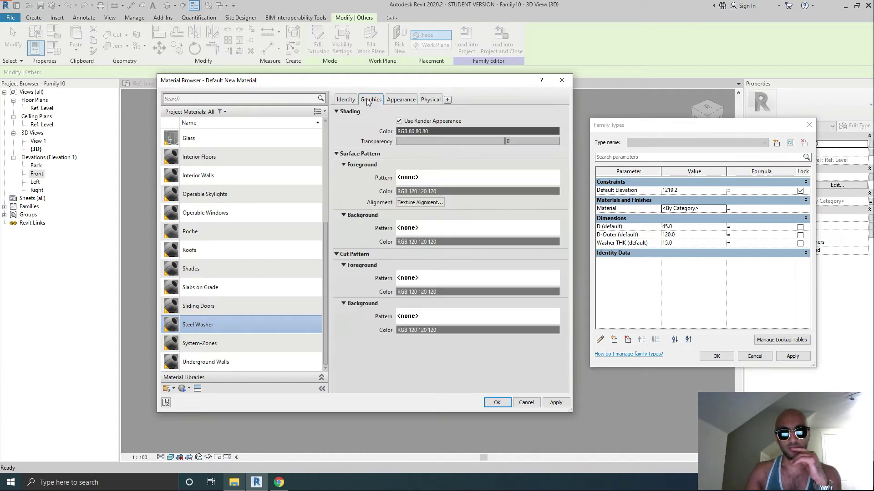
{"action": "left_click", "coordinate": [345, 99]}
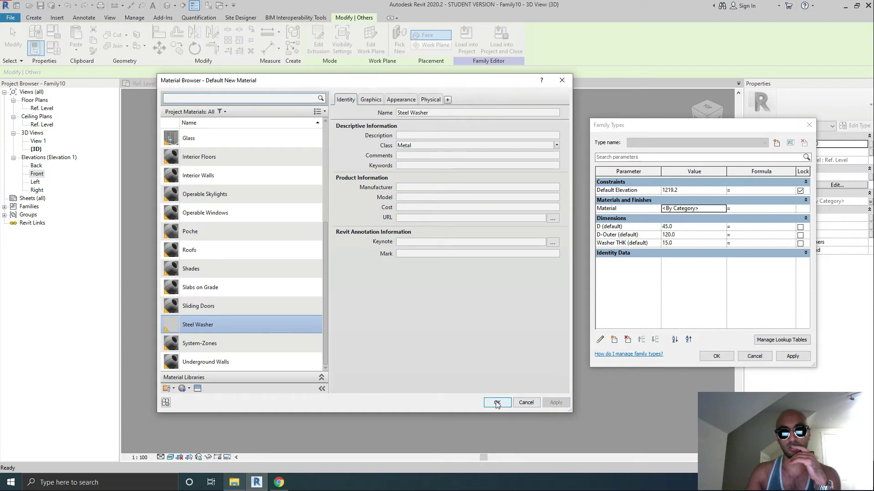
{"action": "left_click", "coordinate": [496, 403]}
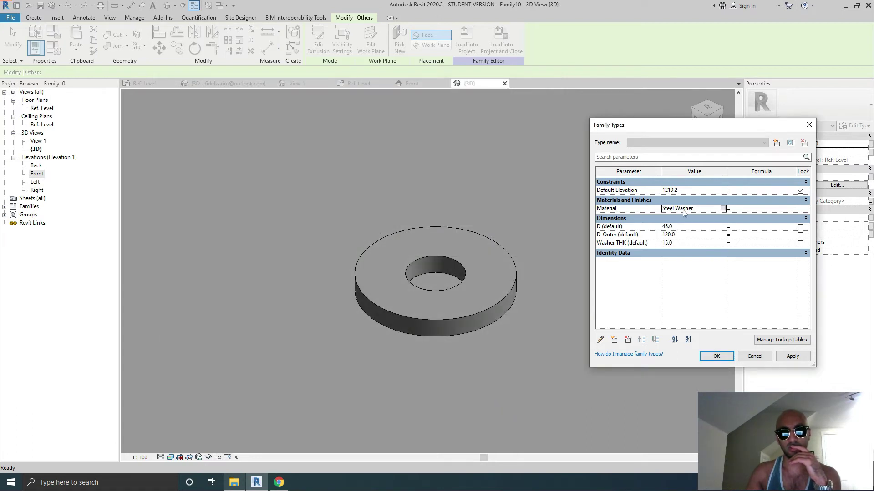
Step: Load the washer family into bolt.rfa and the Grillage project and place a washer beside the nut
{"action": "left_click", "coordinate": [717, 356]}
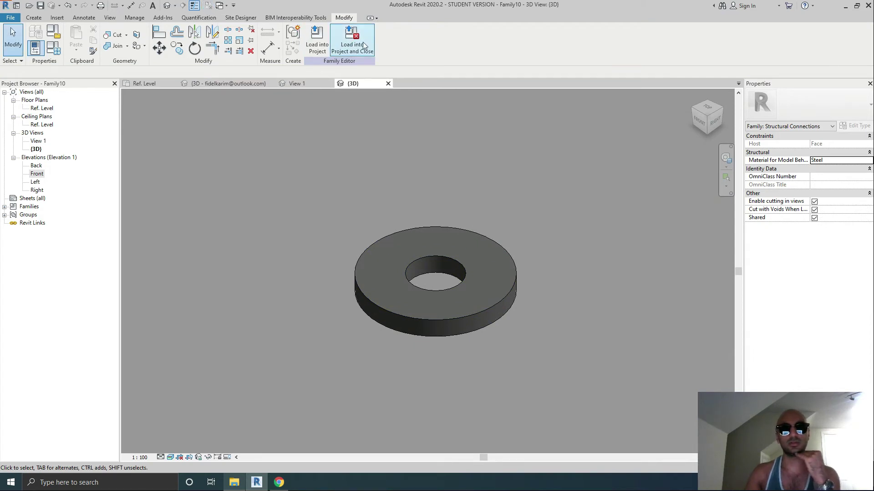
{"action": "mouse_move", "coordinate": [317, 42]}
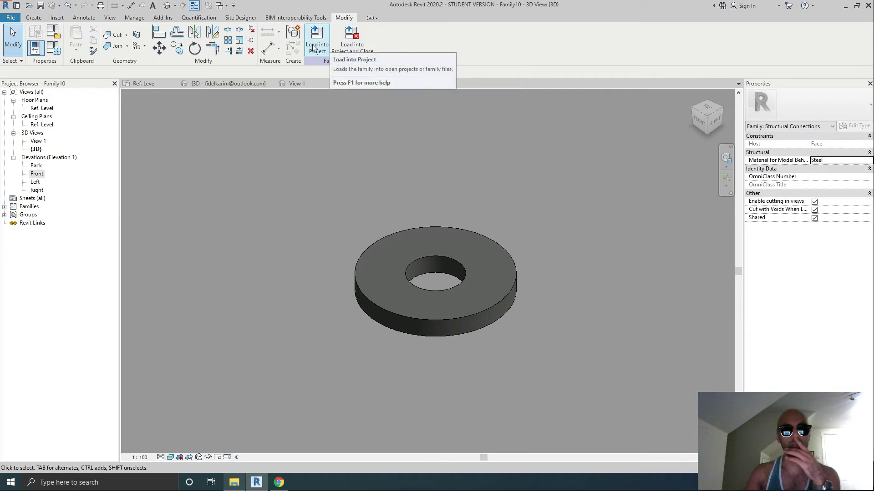
{"action": "left_click", "coordinate": [316, 42]}
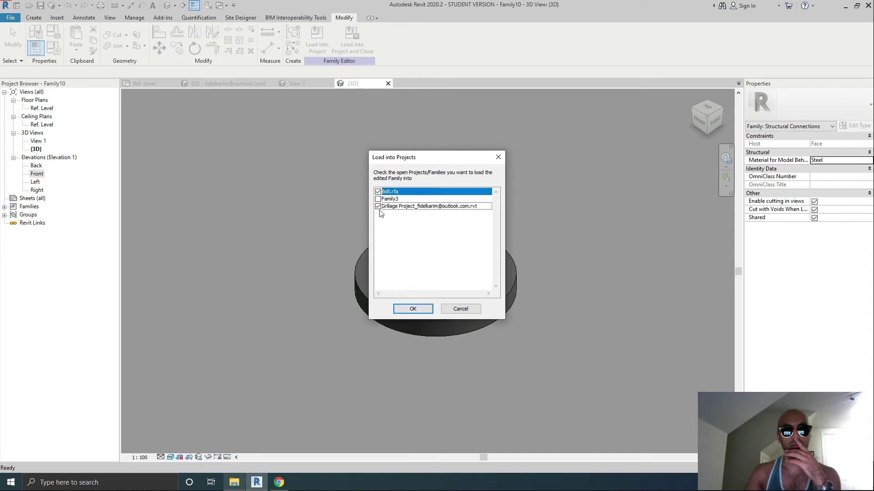
{"action": "left_click", "coordinate": [413, 308]}
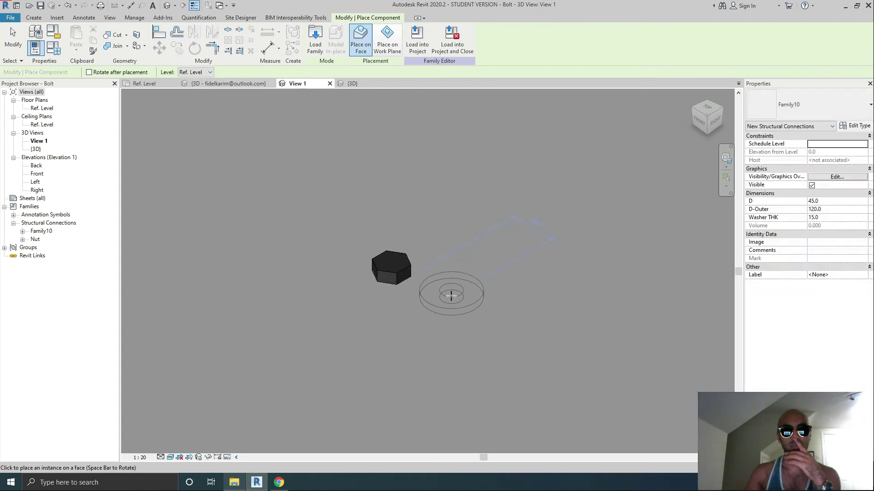
{"action": "left_click", "coordinate": [452, 295]}
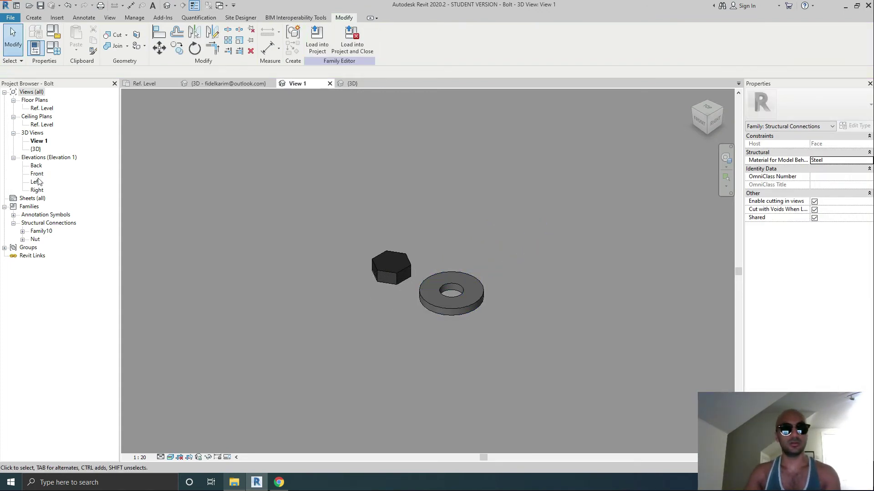
Step: In the Front elevation, align (AL) the washer to the bolt axis and lock it there
{"action": "double_click", "coordinate": [36, 173]}
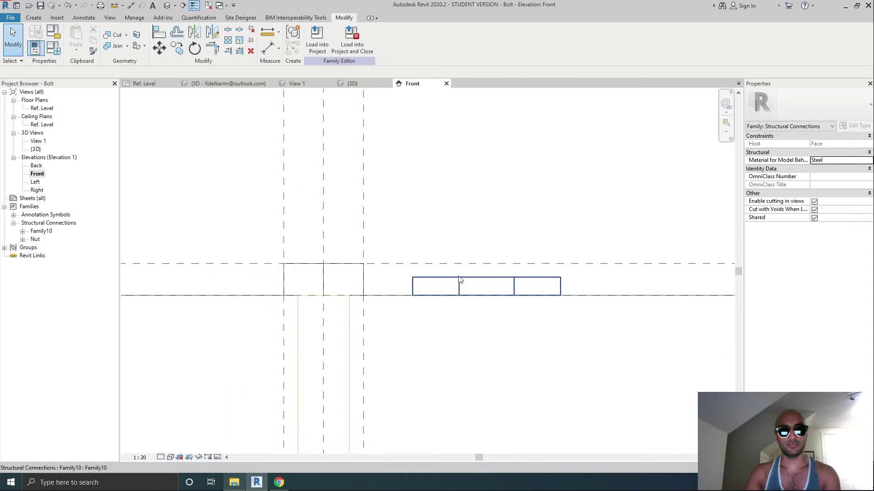
{"action": "left_click", "coordinate": [435, 284]}
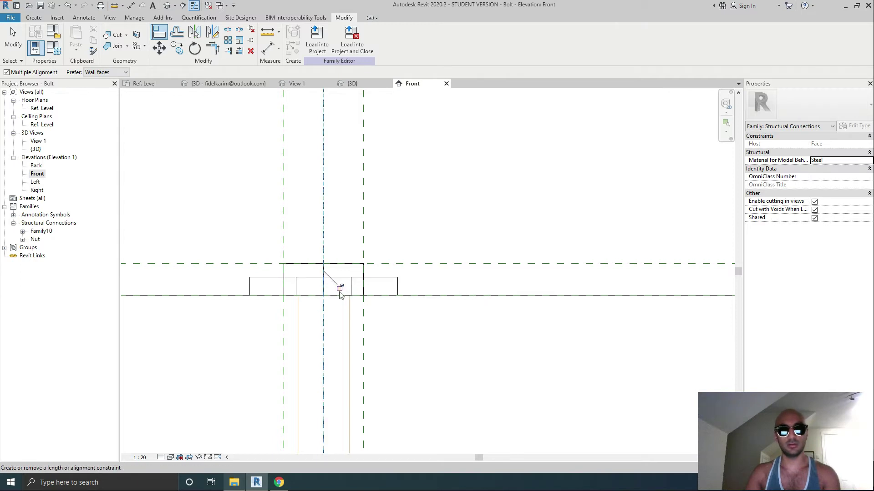
{"action": "left_click", "coordinate": [42, 107]}
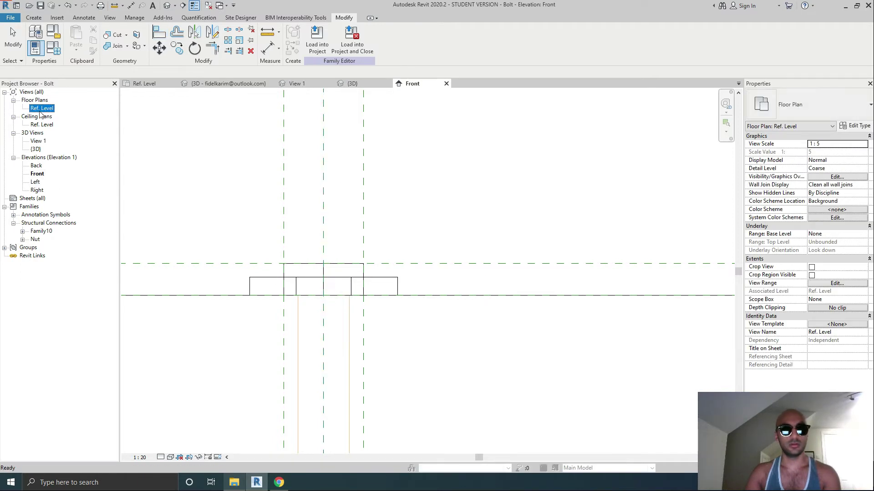
{"action": "double_click", "coordinate": [41, 108]}
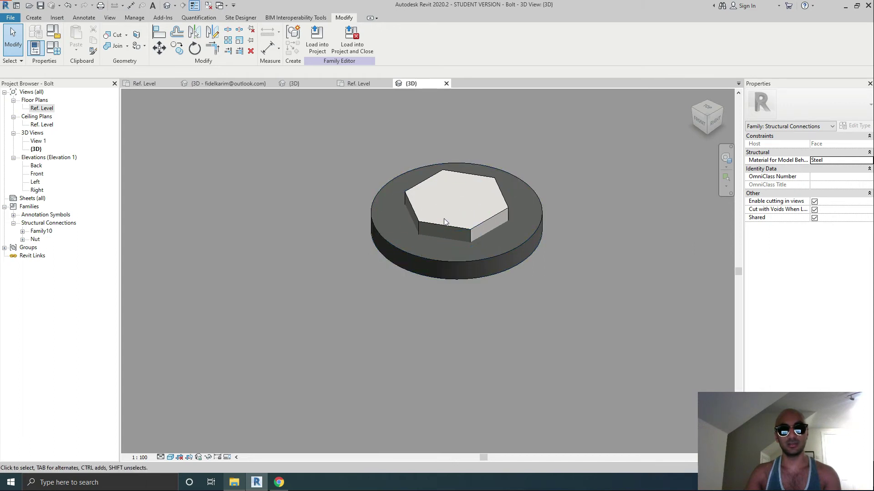
Step: Inspect the head extrusion and washer, then dimension the washer thickness (13) in Front elevation
{"action": "left_click", "coordinate": [443, 261]}
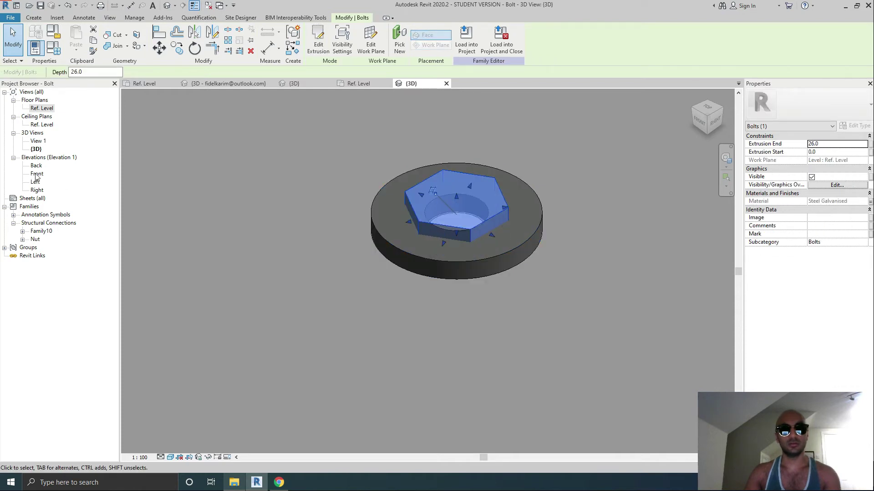
{"action": "double_click", "coordinate": [36, 172]}
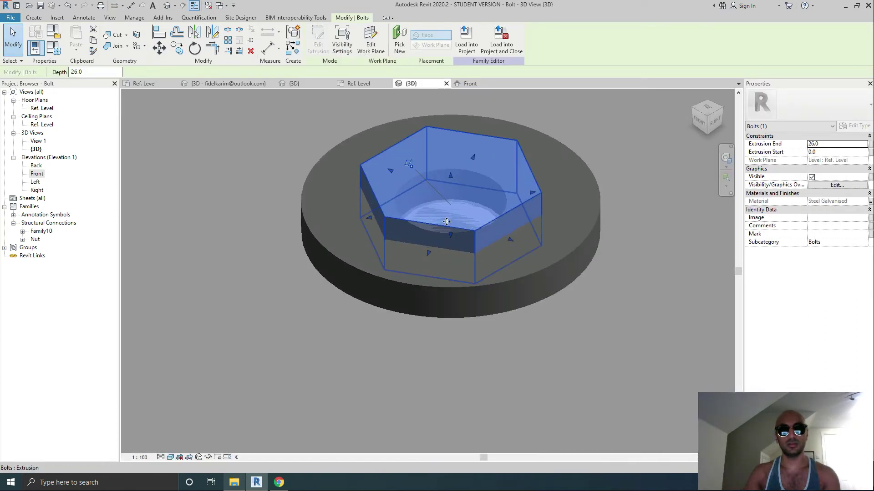
{"action": "left_click", "coordinate": [372, 39]}
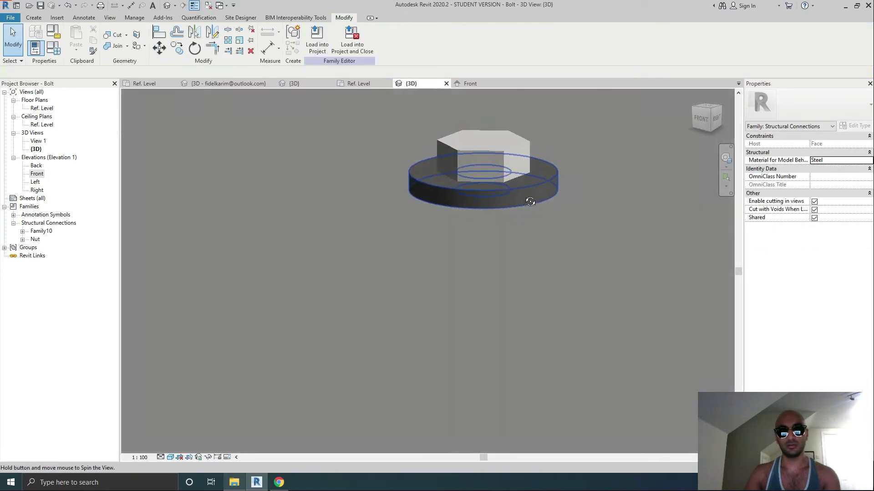
{"action": "left_click", "coordinate": [37, 173]}
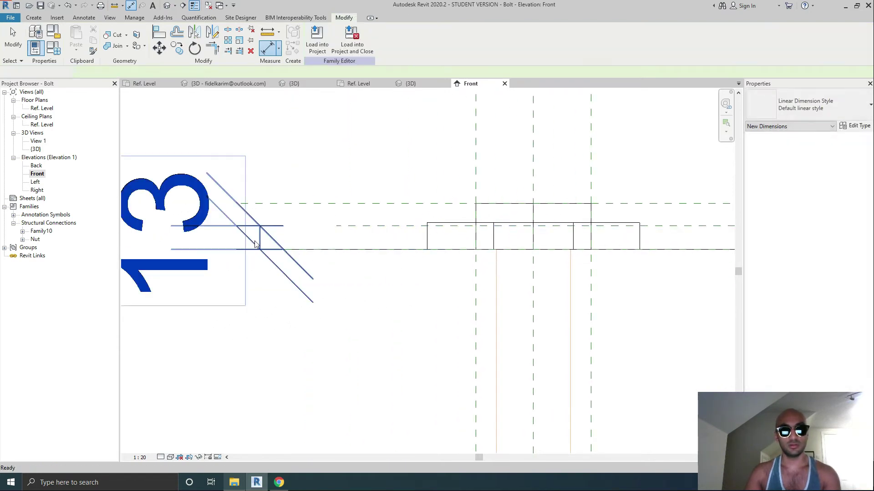
Step: Label the 13 thickness dimension with a new type parameter named Washer THK
{"action": "left_click", "coordinate": [256, 242]}
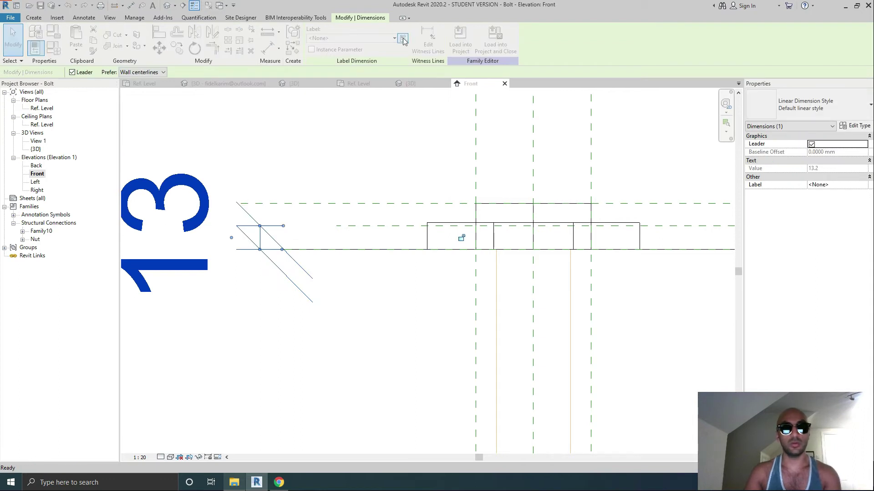
{"action": "left_click", "coordinate": [403, 38]}
{"action": "type", "text": "Washer THK"}
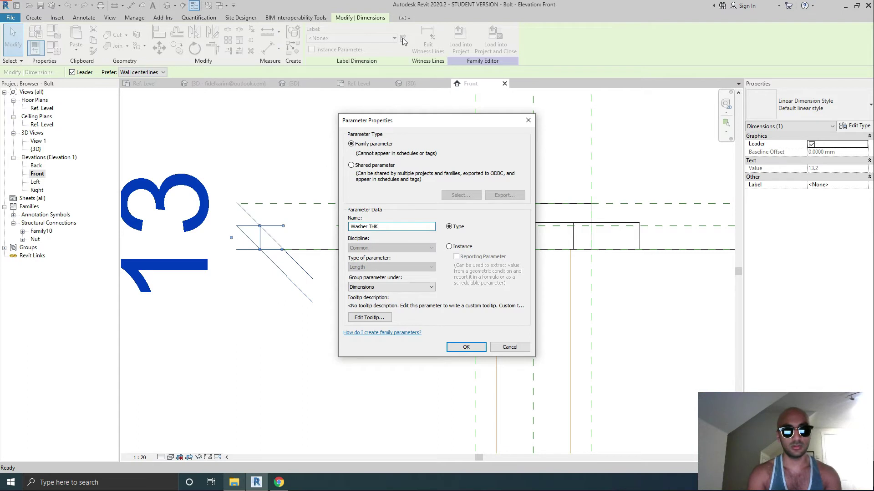
{"action": "left_click", "coordinate": [466, 346]}
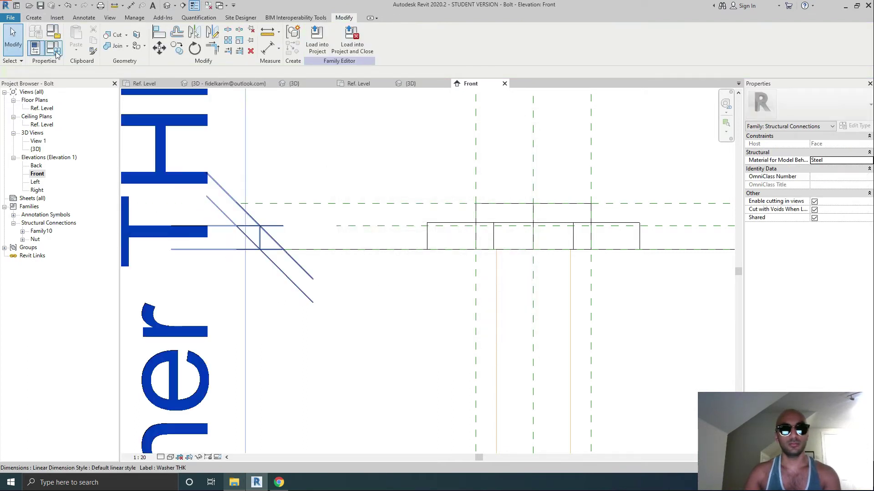
Step: Associate the nested washer's thickness with the bolt family's Washer THK parameter
{"action": "left_click", "coordinate": [459, 233]}
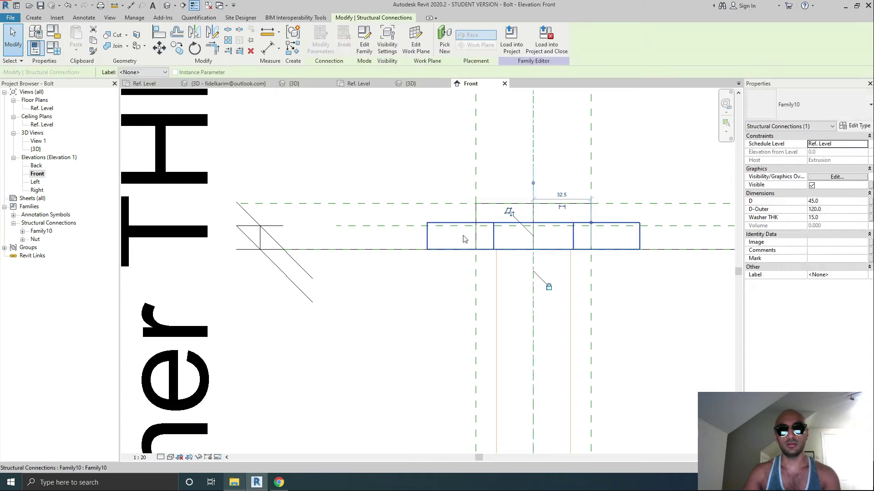
{"action": "left_click", "coordinate": [858, 126]}
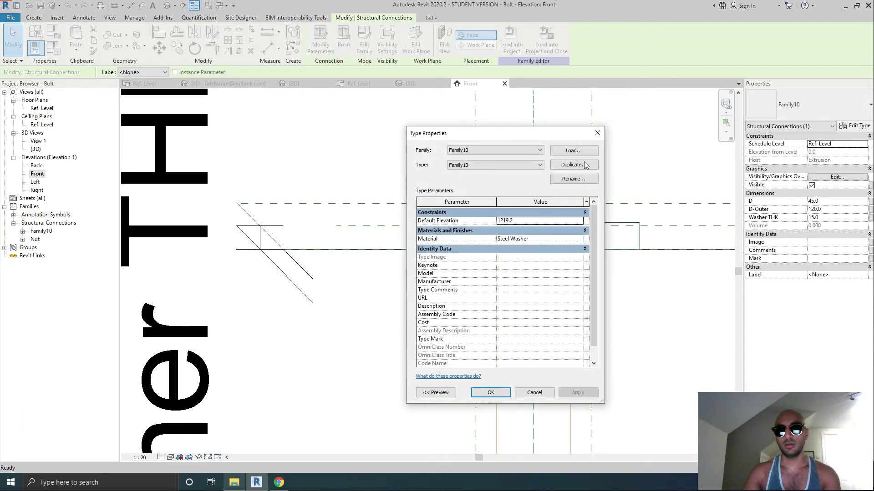
{"action": "left_click", "coordinate": [489, 392]}
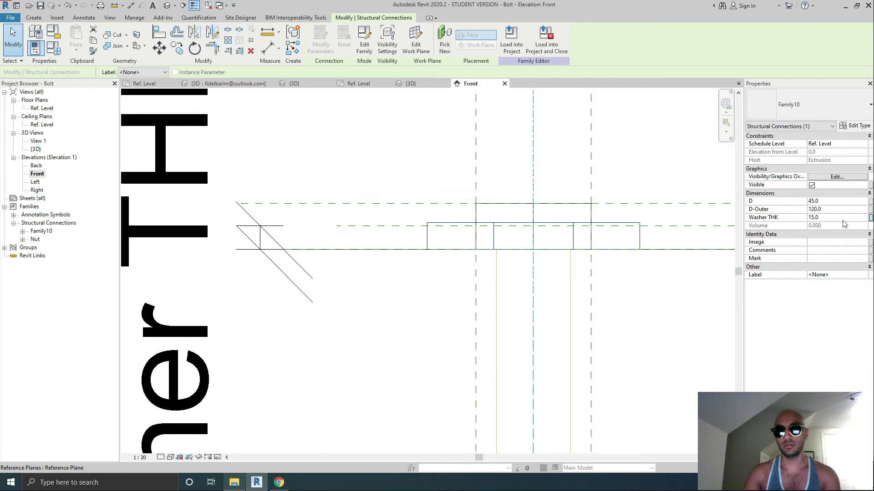
{"action": "left_click", "coordinate": [868, 218]}
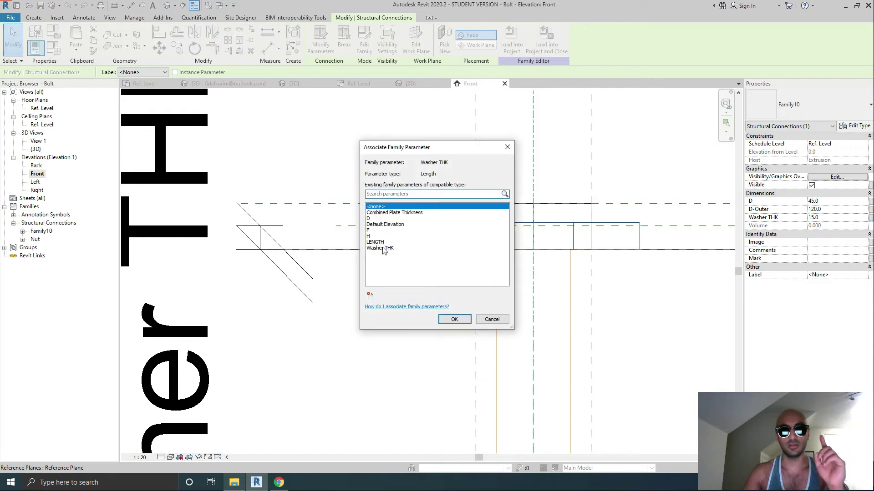
{"action": "left_click", "coordinate": [453, 319]}
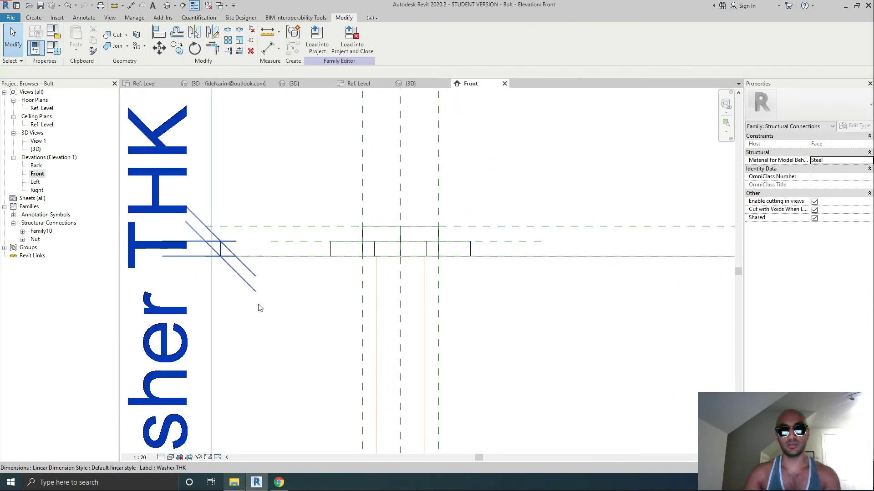
Step: Set the Front elevation view scale to 1:5
{"action": "left_click", "coordinate": [143, 456]}
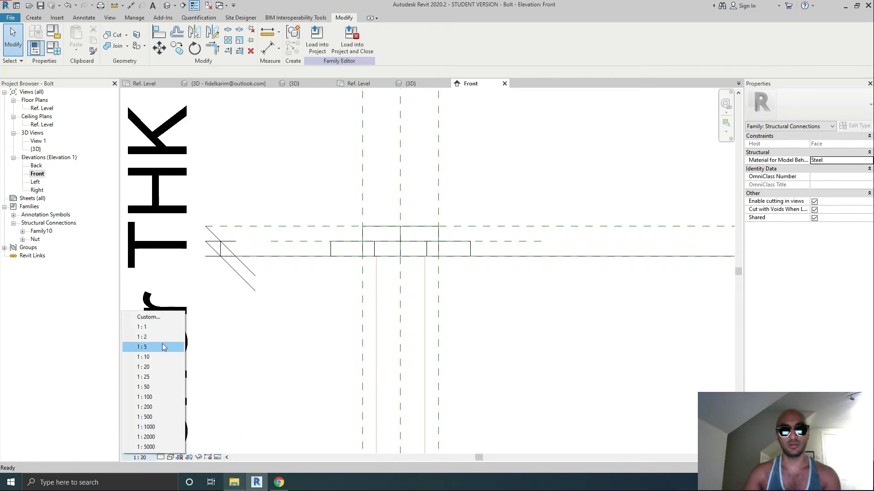
{"action": "left_click", "coordinate": [143, 347]}
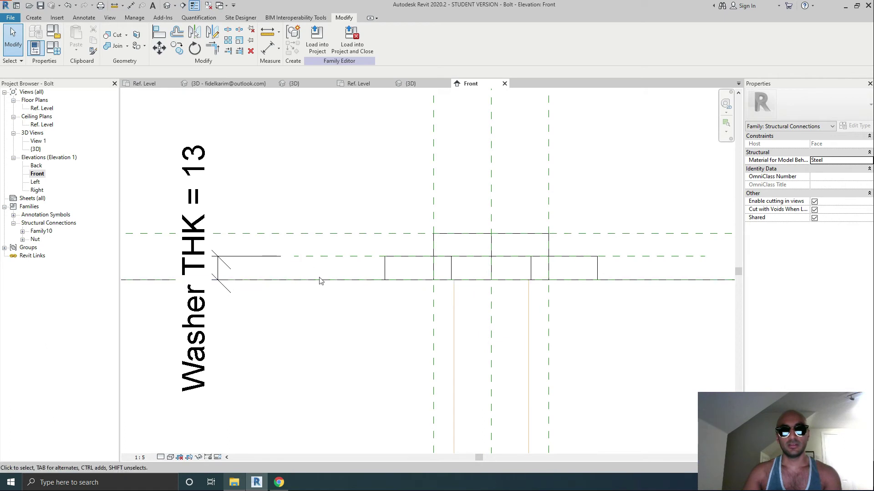
{"action": "left_click", "coordinate": [478, 278]}
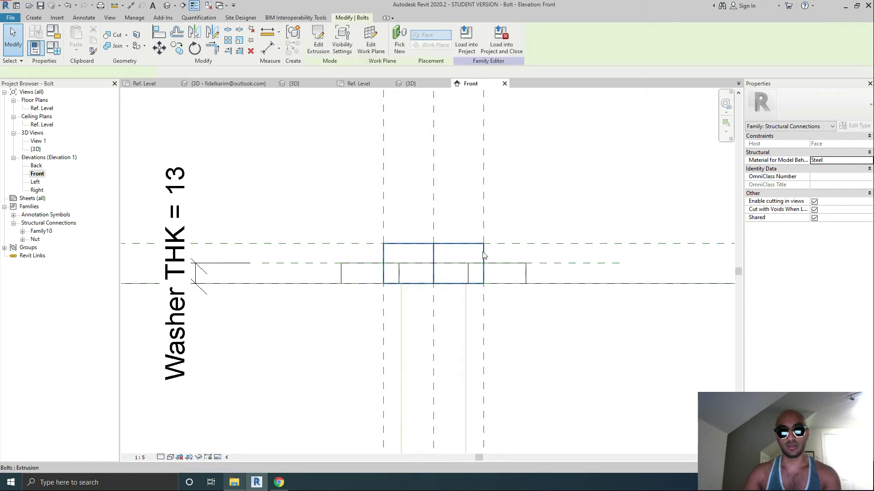
Step: Rehost the bolt head extrusion on the washer's reference plane, giving an extrusion end of 12.8
{"action": "left_click", "coordinate": [457, 264]}
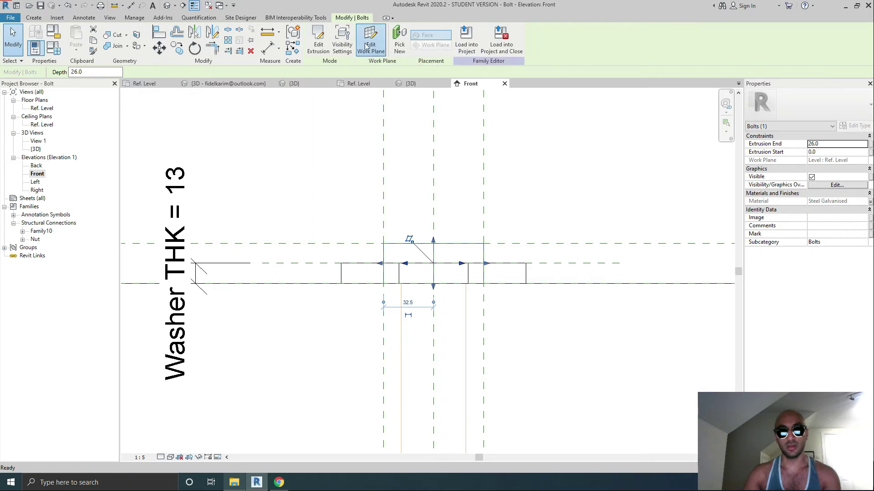
{"action": "left_click", "coordinate": [370, 39]}
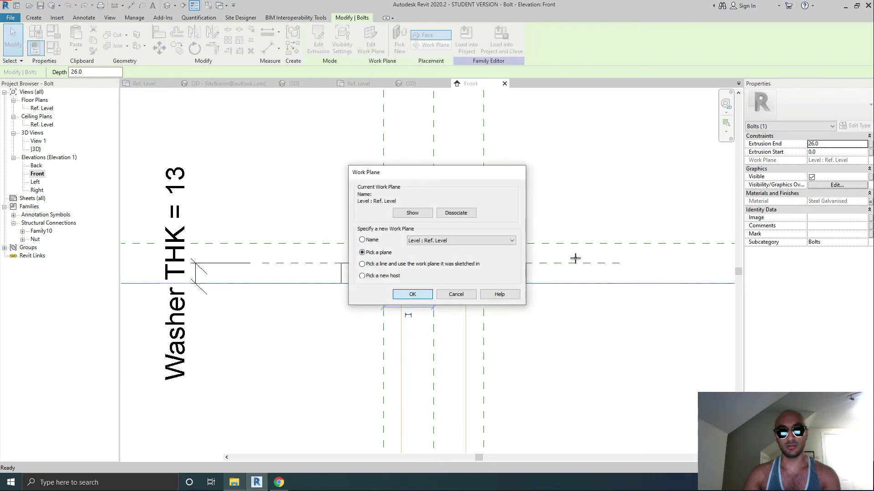
{"action": "left_click", "coordinate": [411, 294]}
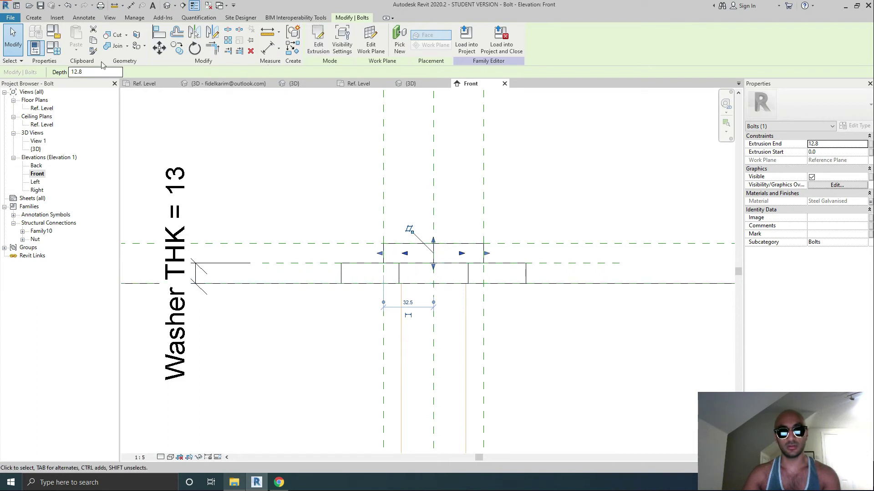
{"action": "mouse_move", "coordinate": [541, 279]}
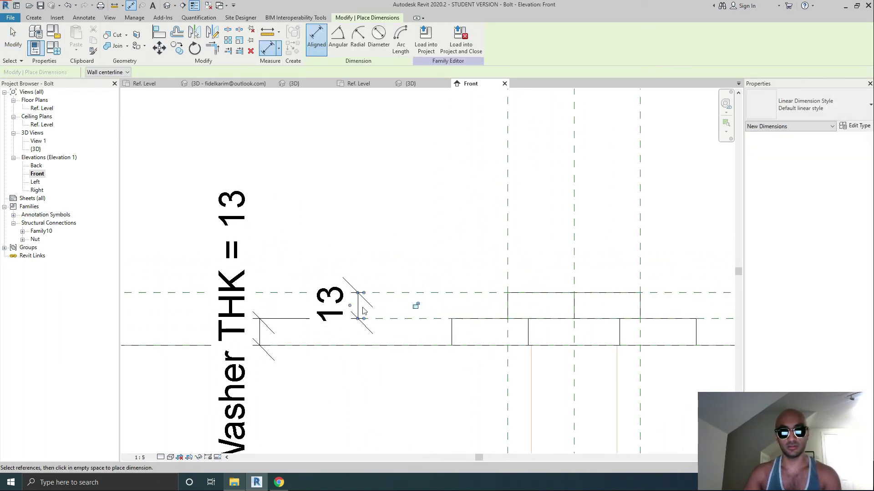
Step: Dimension the bolt head height and label it H, so the head reads H = 26
{"action": "left_click", "coordinate": [394, 39]}
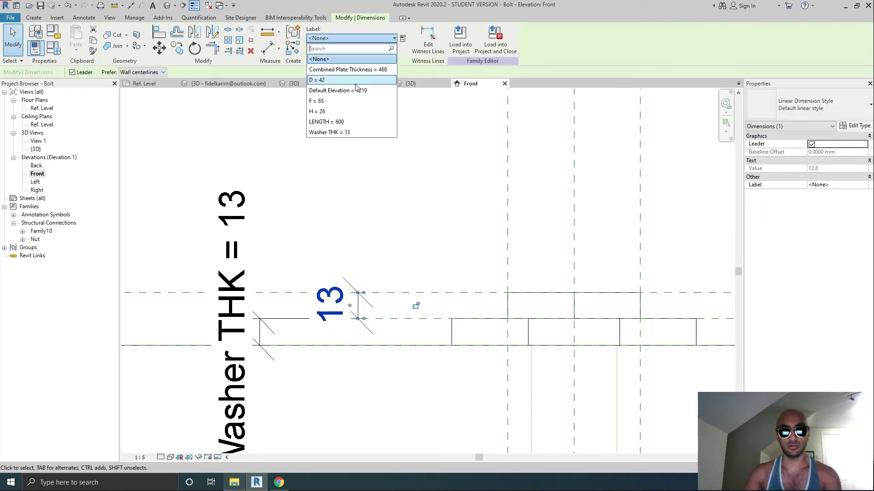
{"action": "left_click", "coordinate": [317, 111]}
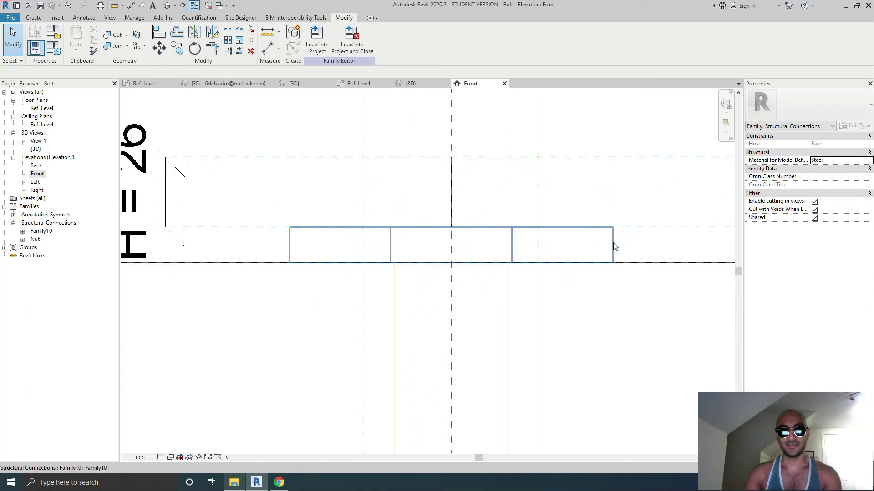
{"action": "mouse_move", "coordinate": [615, 247]}
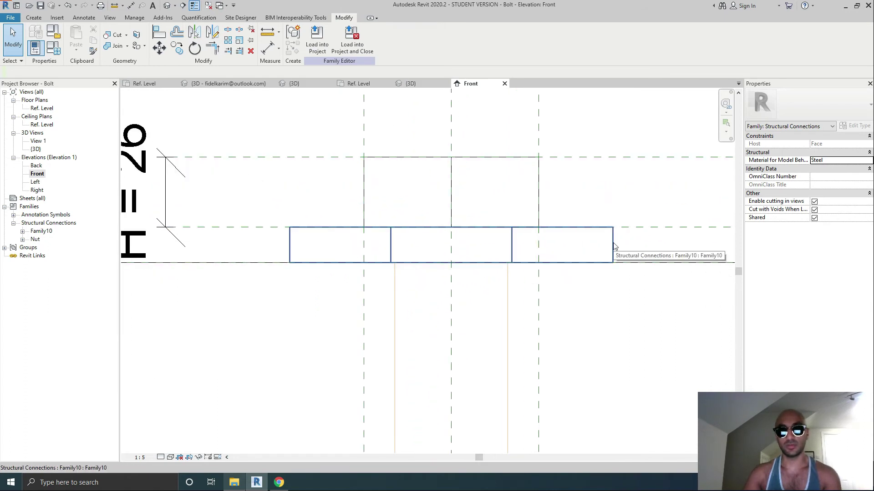
Step: Link the nested washer's D parameter to the bolt family's D parameter
{"action": "left_click", "coordinate": [450, 245]}
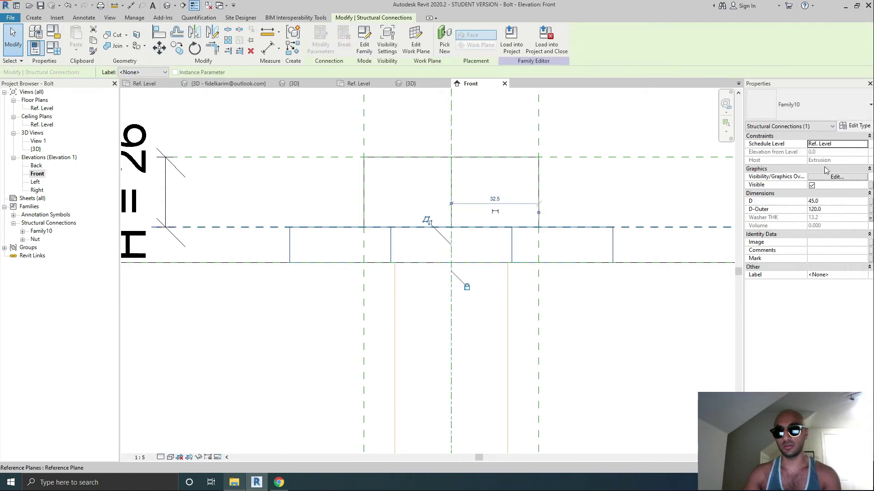
{"action": "mouse_move", "coordinate": [857, 126]}
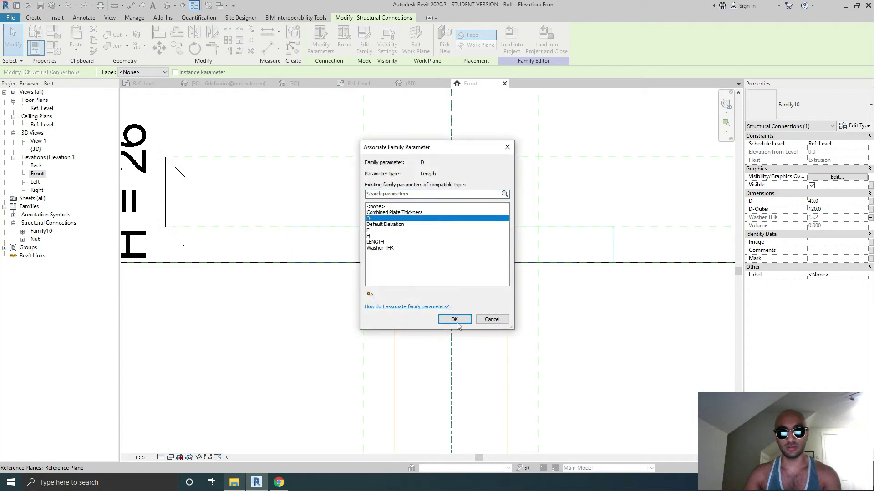
{"action": "left_click", "coordinate": [453, 320]}
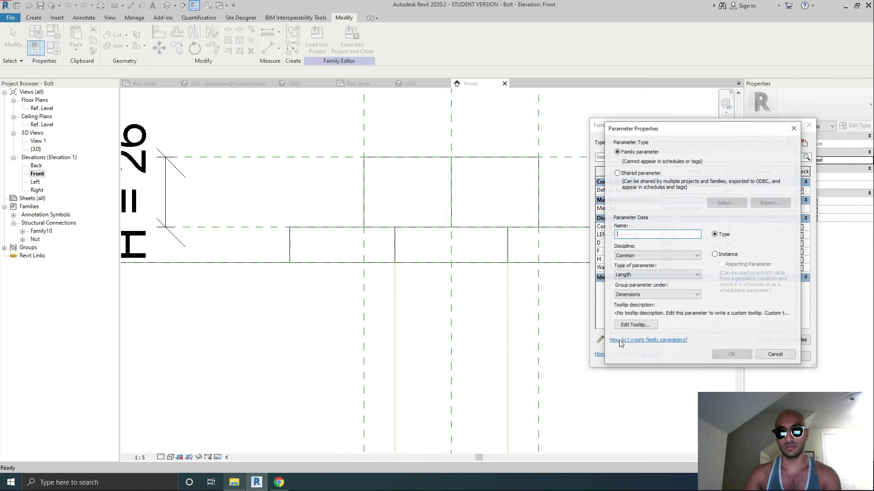
Step: Create a length type parameter named Washer D - Outer in Family Types
{"action": "type", "text": "Washer Out"}
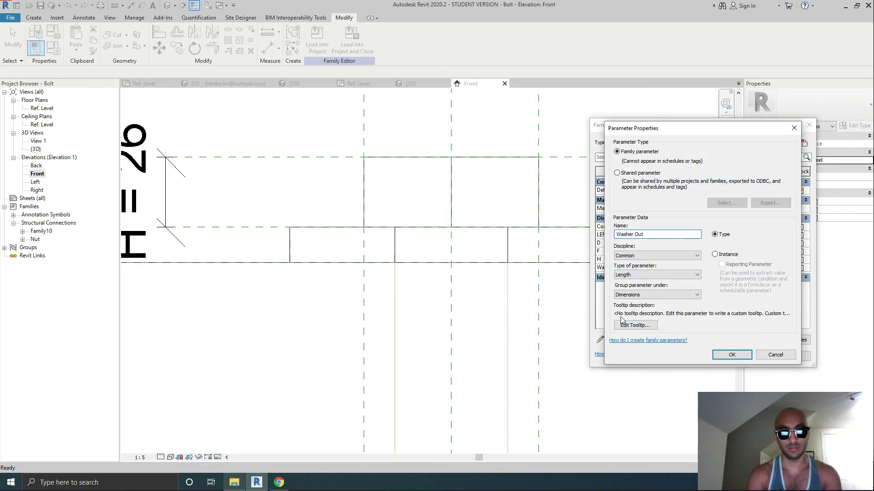
{"action": "key", "text": "Backspace"}
{"action": "type", "text": "D"}
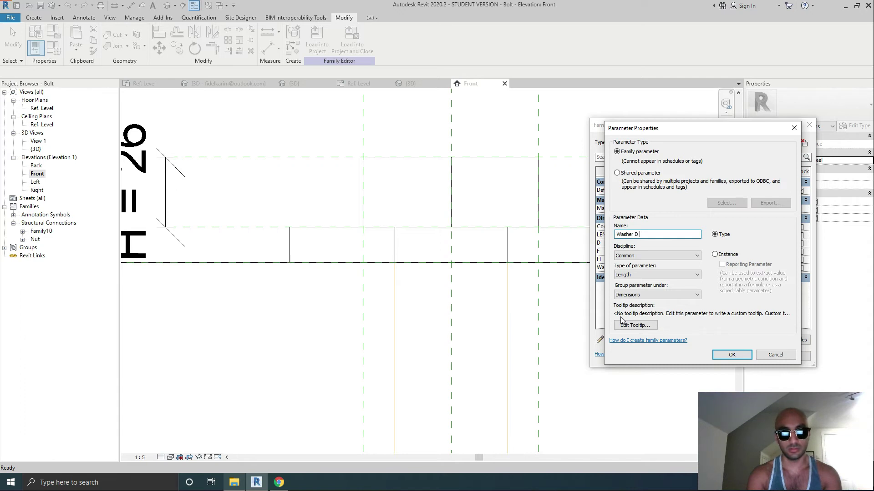
{"action": "type", "text": "- Outer"}
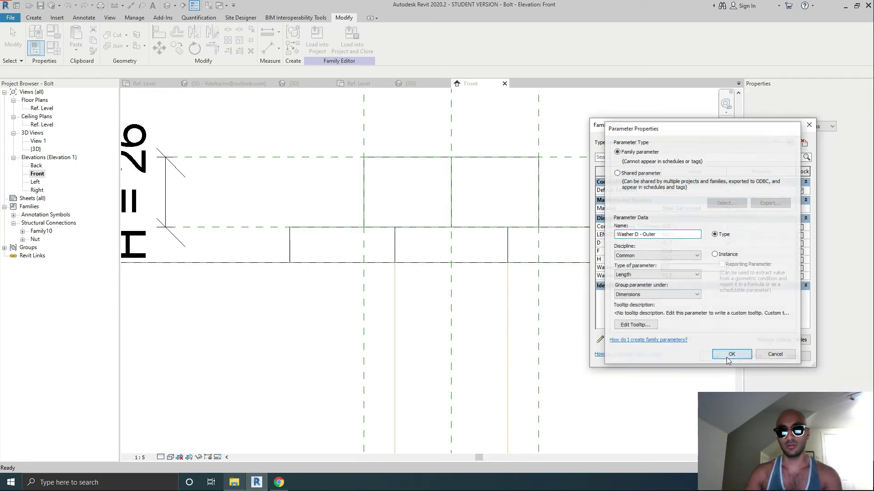
{"action": "left_click", "coordinate": [731, 354]}
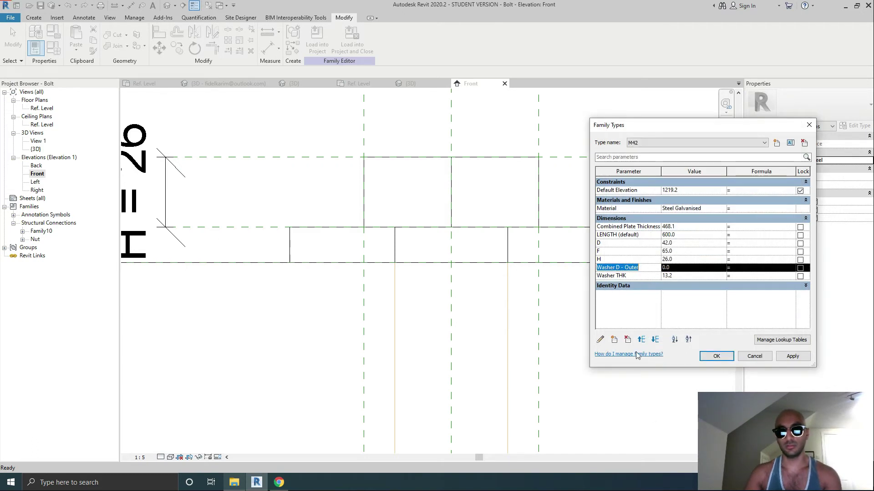
{"action": "left_click", "coordinate": [717, 355]}
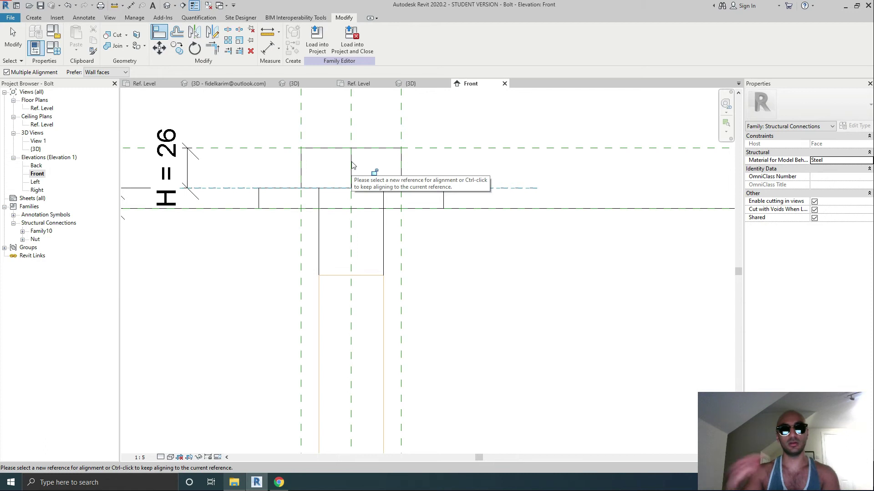
Step: Align the shaft top in Front view, then temporarily hide the plate in 3D
{"action": "left_click", "coordinate": [351, 186]}
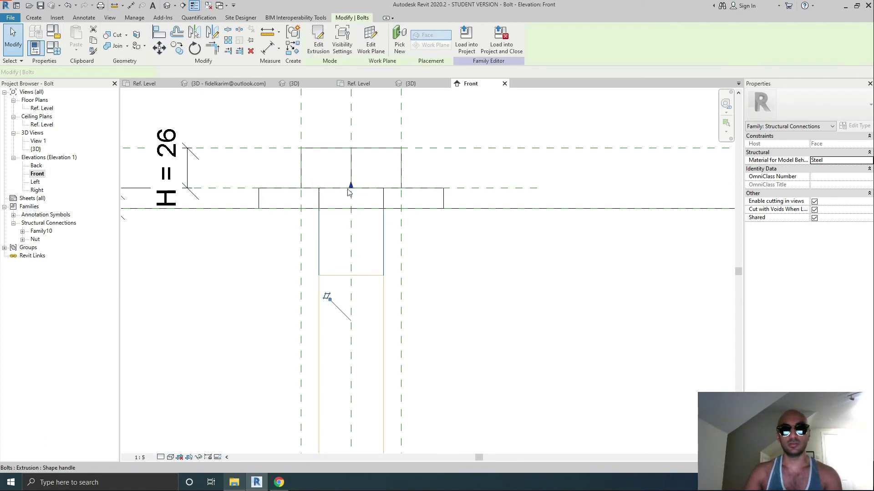
{"action": "left_click", "coordinate": [350, 245]}
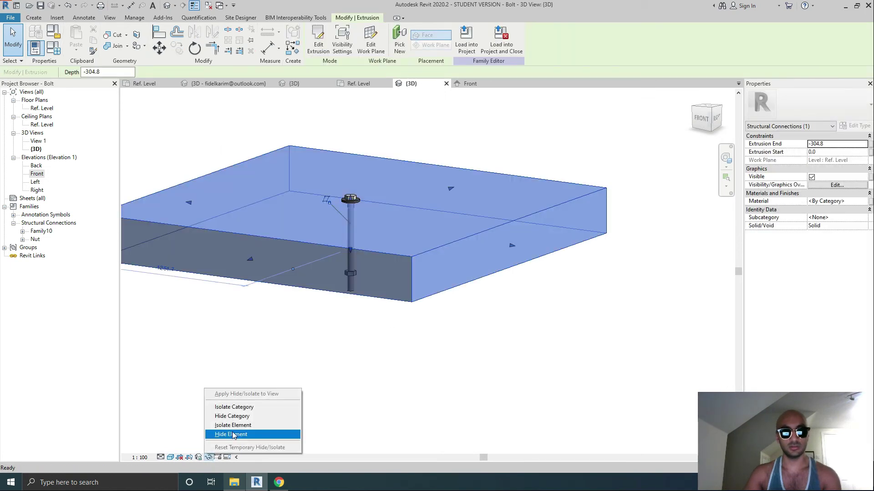
{"action": "left_click", "coordinate": [229, 435]}
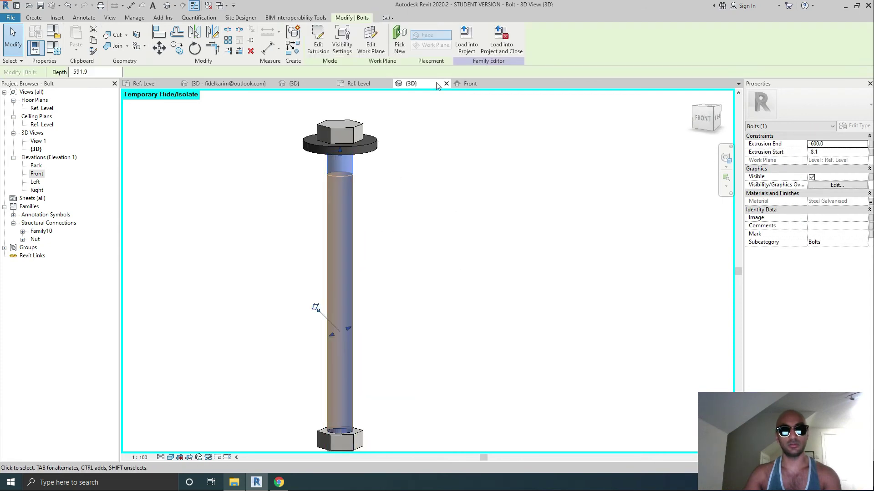
Step: Back in Front elevation, start aligning edges with the first reference picked
{"action": "left_click", "coordinate": [469, 83]}
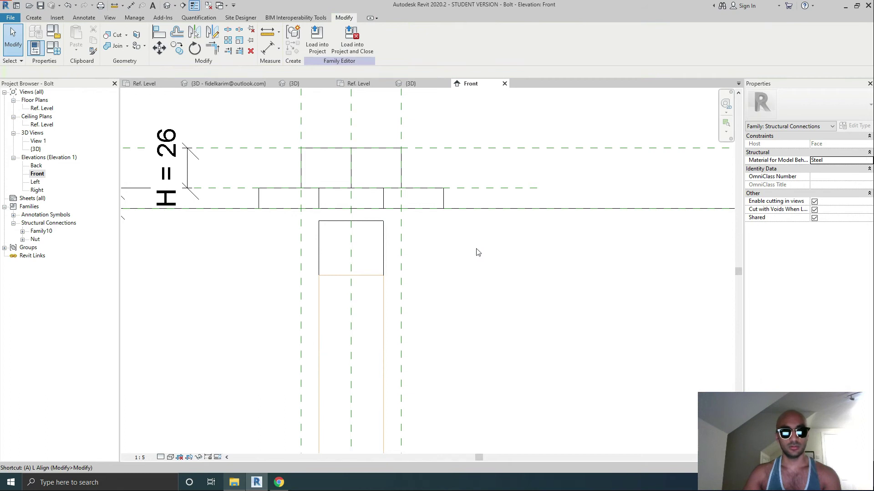
{"action": "left_click", "coordinate": [159, 32]}
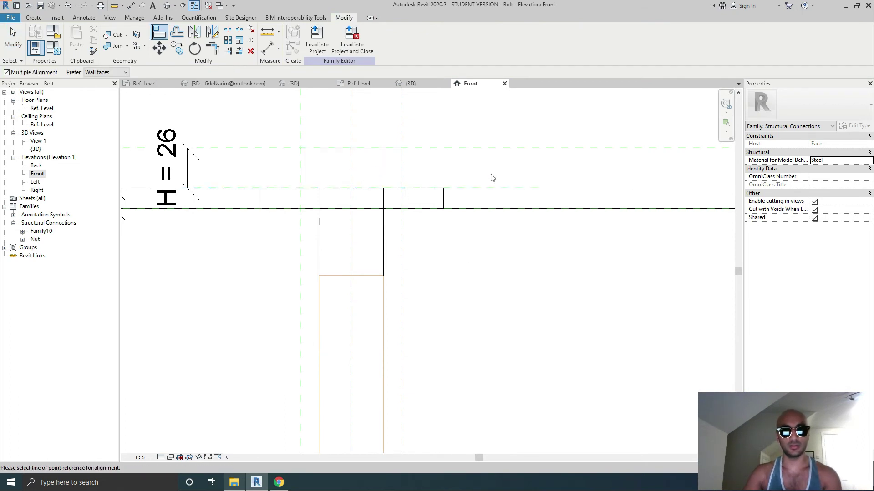
{"action": "left_click", "coordinate": [376, 192]}
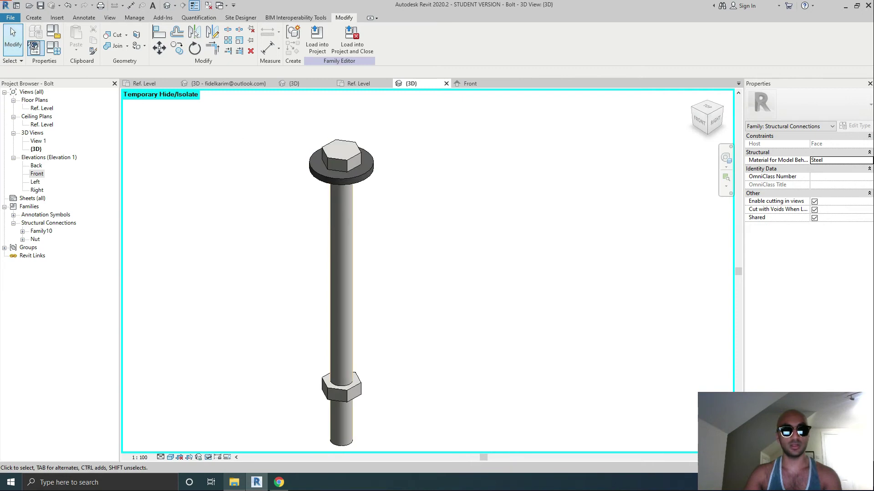
Step: Change Washer THK from 13.2 to 10 in Family Types and apply it
{"action": "left_click", "coordinate": [44, 43]}
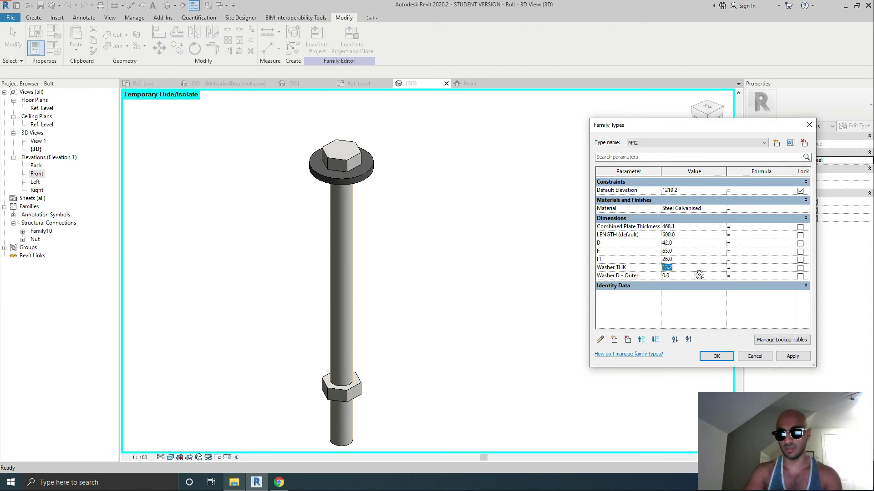
{"action": "type", "text": "10"}
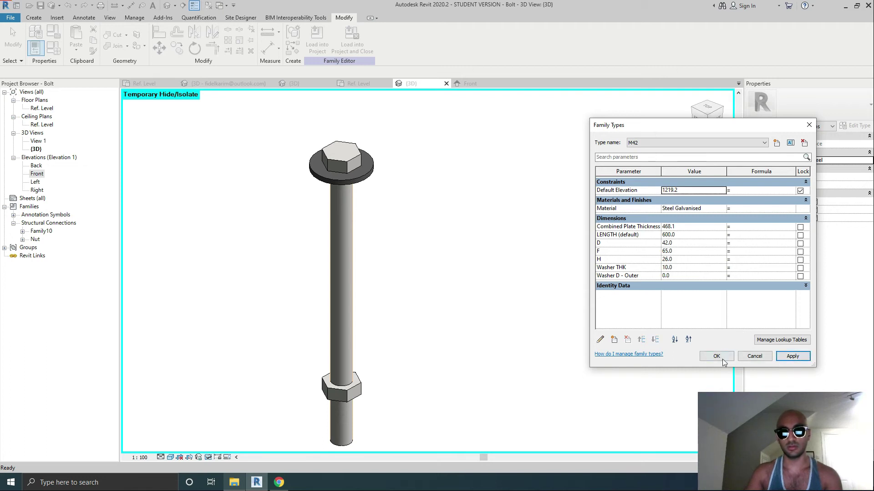
{"action": "left_click", "coordinate": [716, 357]}
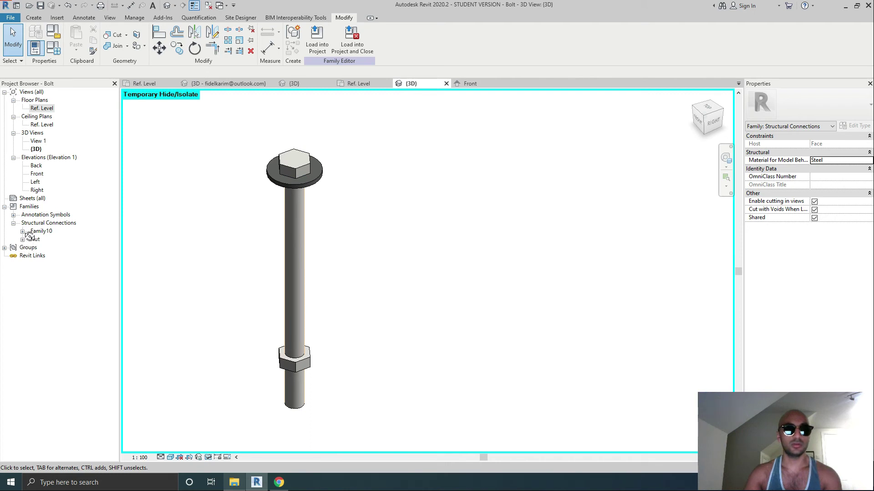
Step: Place a second washer type from Family10 and rehost it at the nut end in the front elevation
{"action": "double_click", "coordinate": [50, 238]}
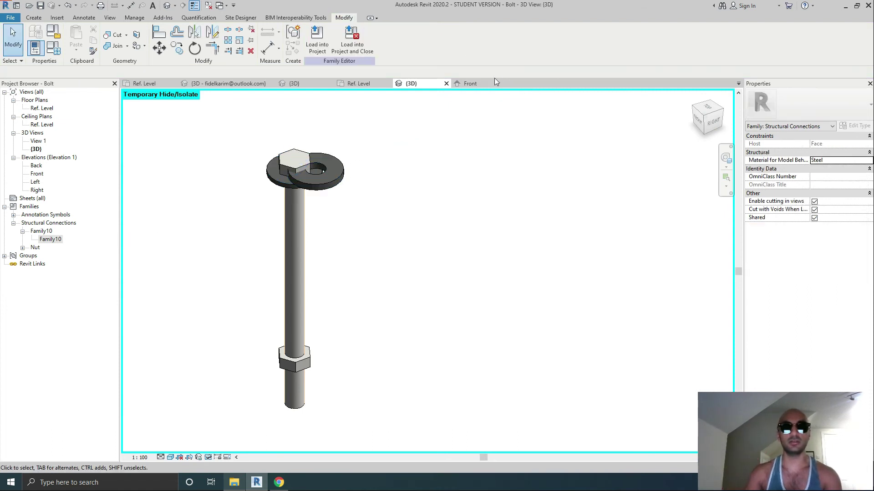
{"action": "left_click", "coordinate": [470, 83]}
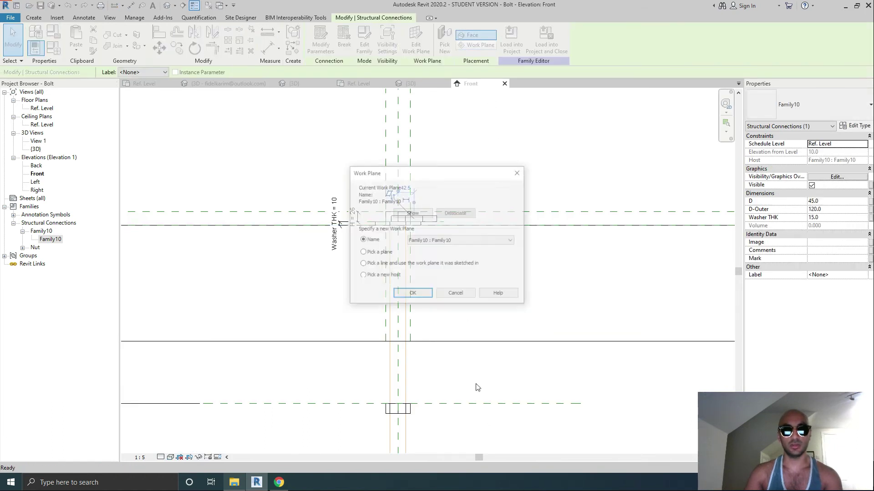
{"action": "left_click", "coordinate": [412, 292]}
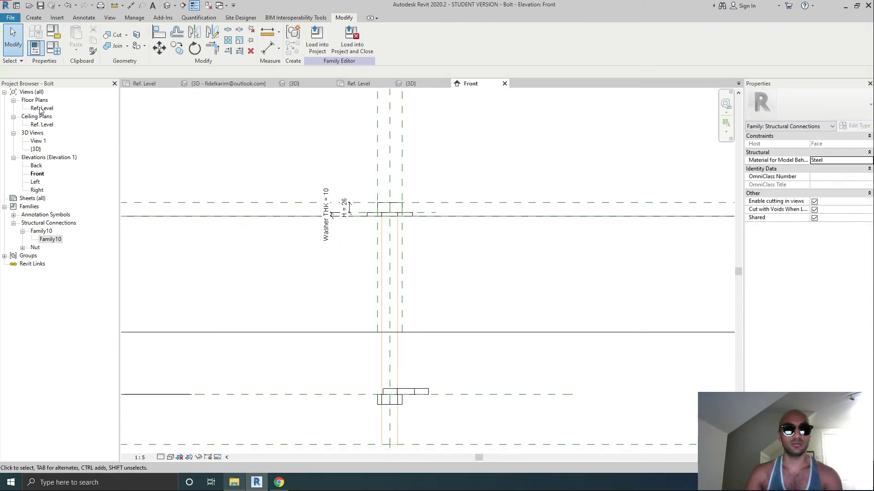
Step: Check the washer in the Ref. Level plan and return to the 3D view
{"action": "double_click", "coordinate": [42, 108]}
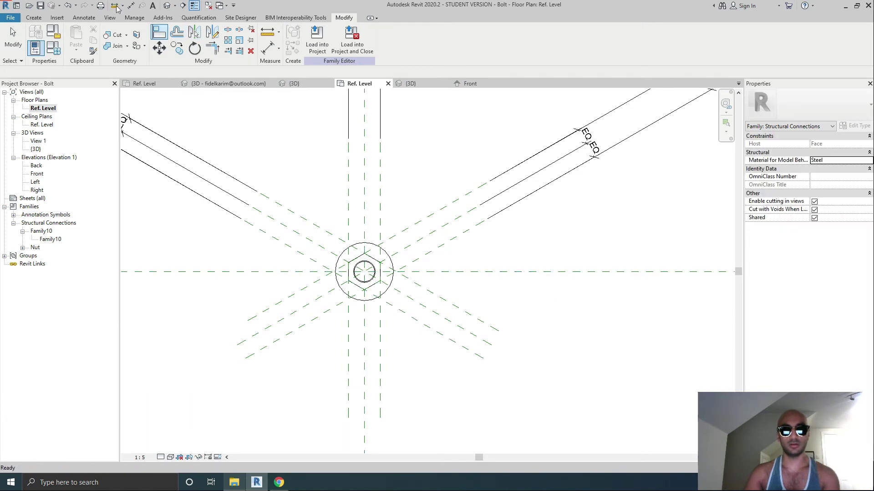
{"action": "left_click", "coordinate": [410, 83]}
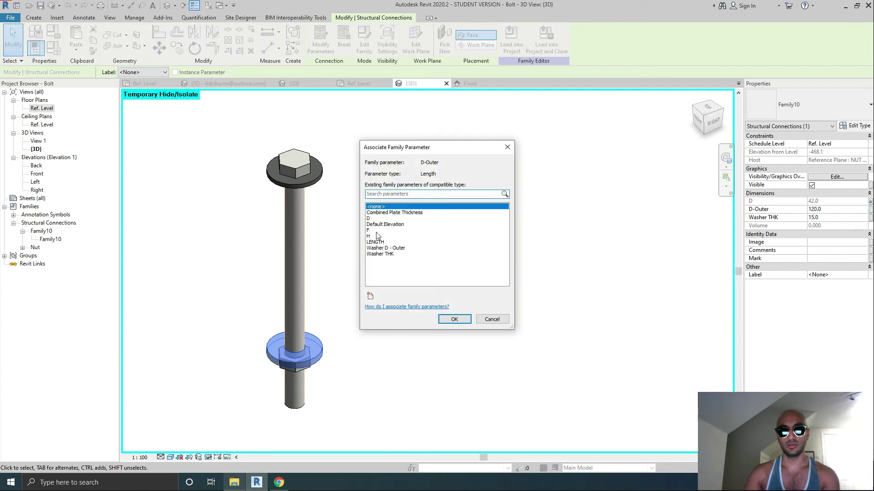
{"action": "mouse_move", "coordinate": [406, 249]}
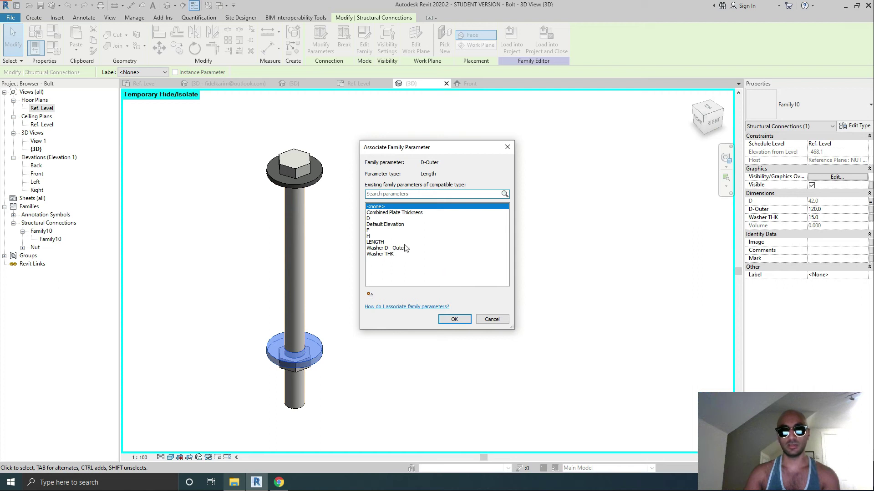
Step: Link the lower washer's D-Outer to Washer D - Outer, accepting the resolved warnings
{"action": "left_click", "coordinate": [454, 319]}
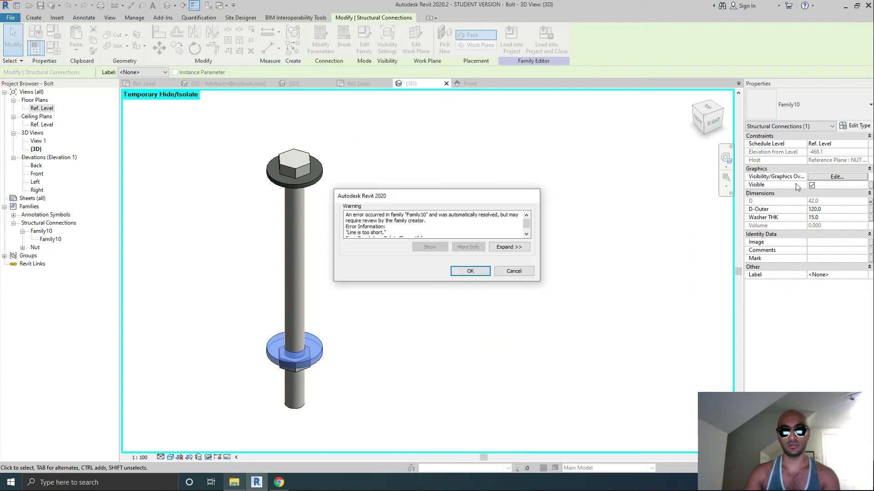
{"action": "left_click", "coordinate": [469, 272]}
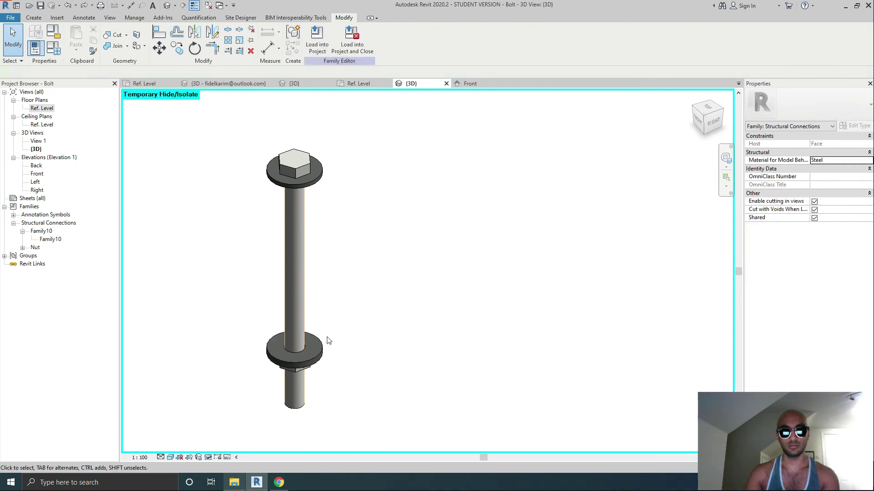
{"action": "left_click", "coordinate": [294, 348]}
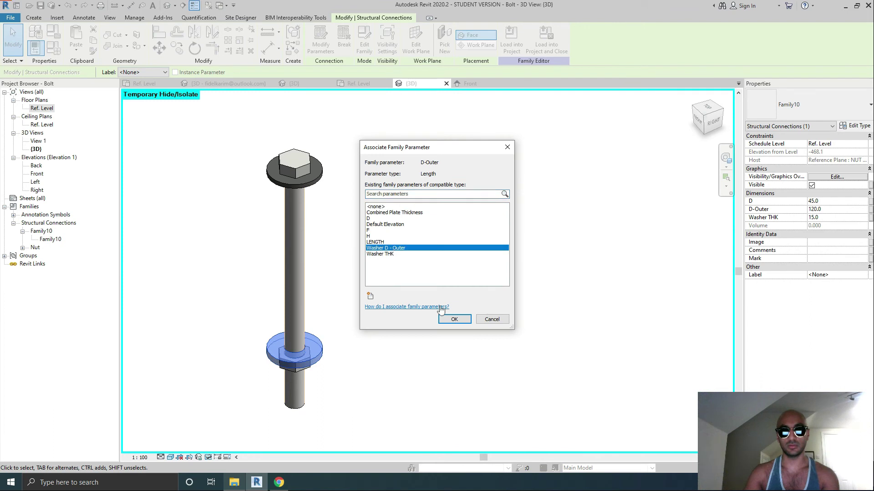
{"action": "left_click", "coordinate": [453, 319]}
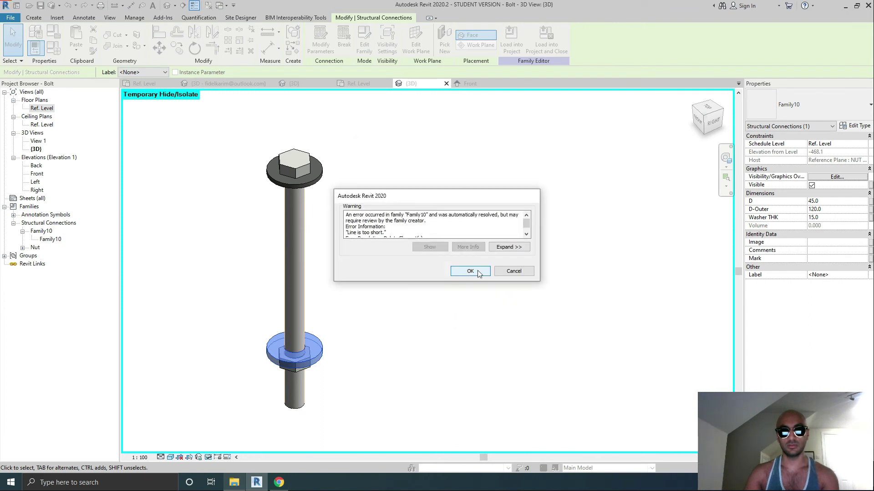
{"action": "left_click", "coordinate": [470, 271]}
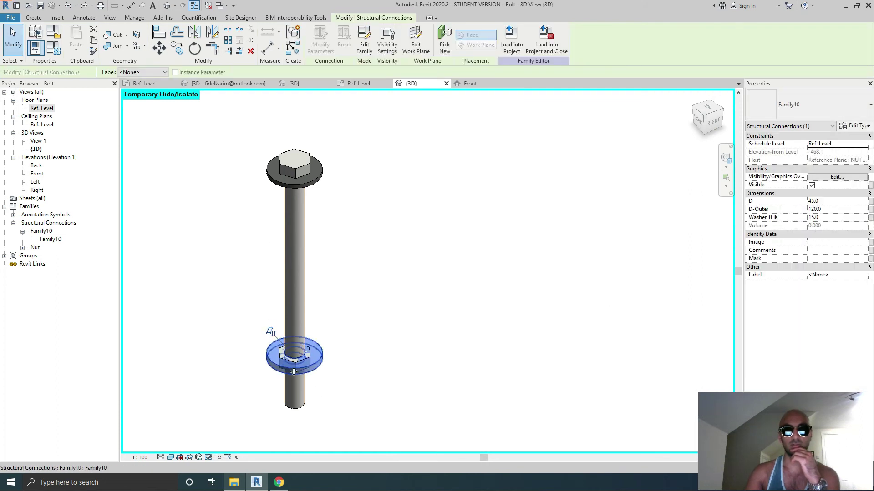
Step: Link the lower washer's D, Washer THK and D-Outer to the bolt's matching family parameters
{"action": "left_click", "coordinate": [238, 98]}
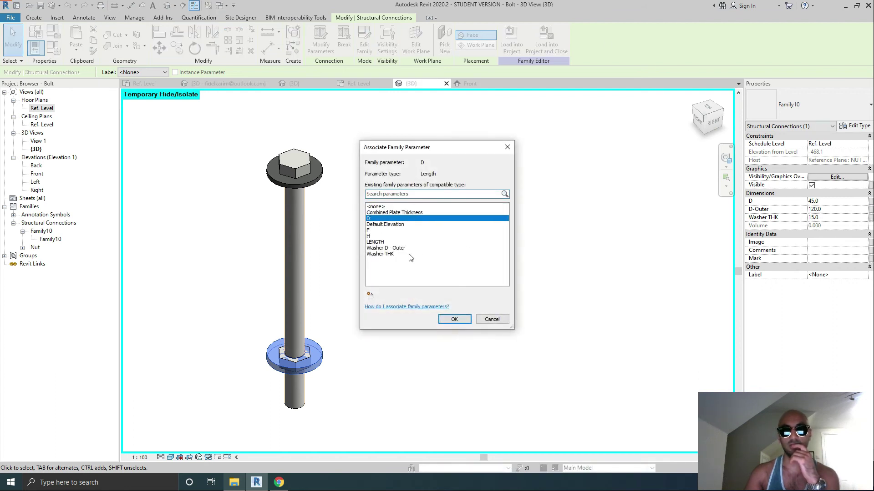
{"action": "left_click", "coordinate": [453, 319]}
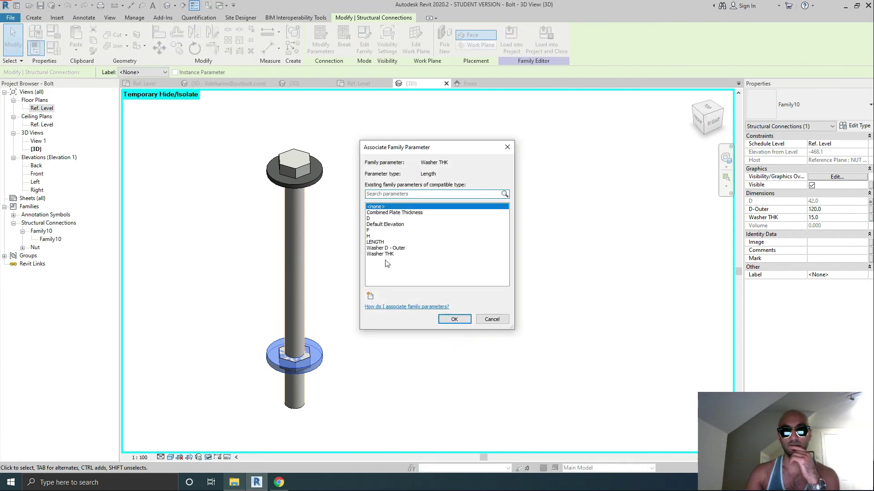
{"action": "left_click", "coordinate": [453, 318]}
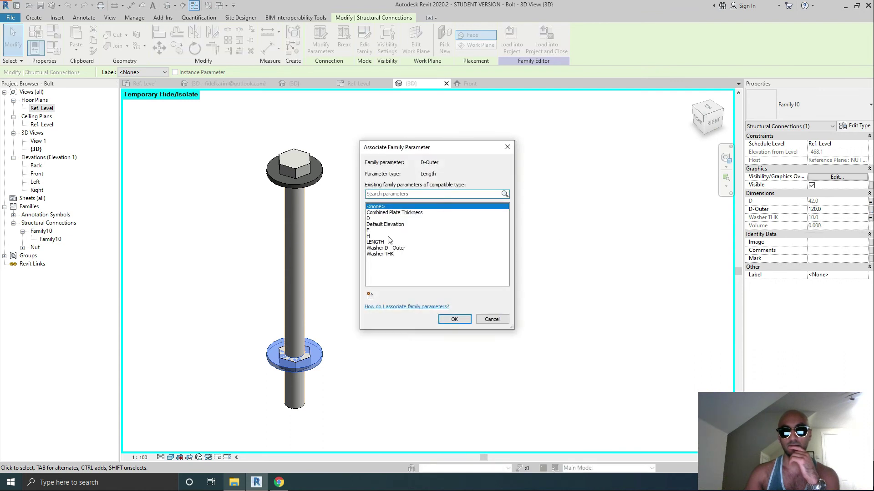
{"action": "left_click", "coordinate": [454, 319]}
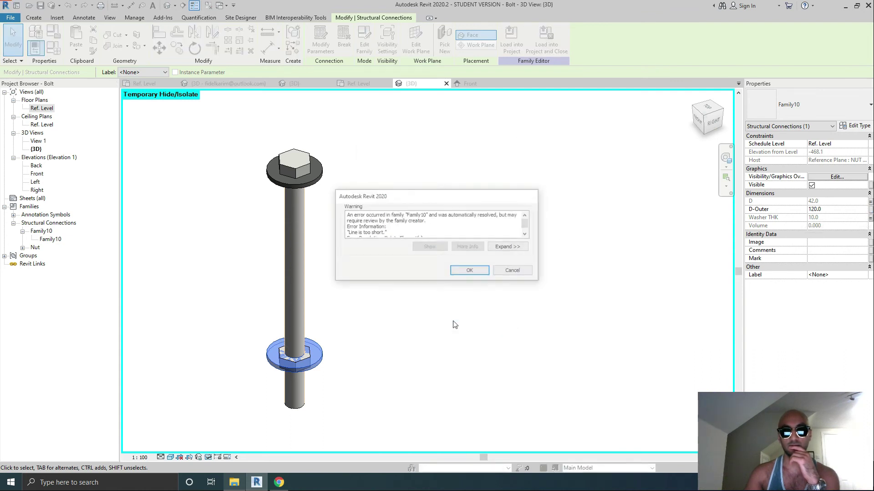
{"action": "left_click", "coordinate": [469, 270]}
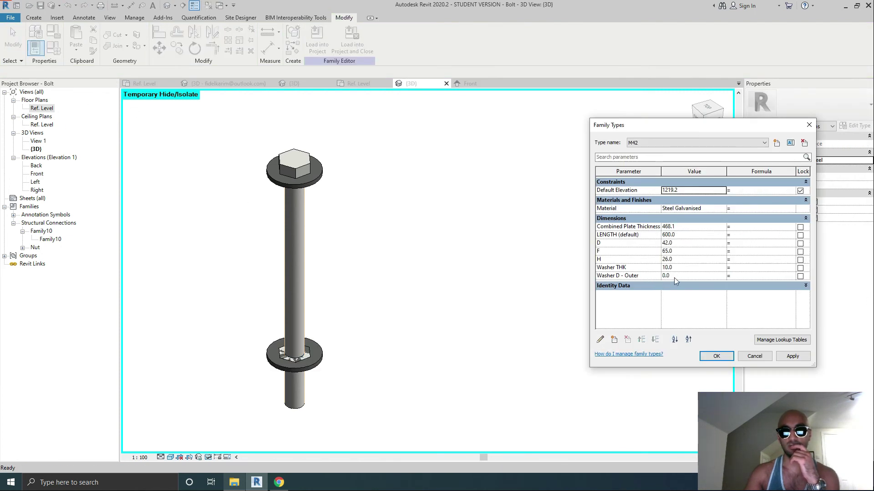
Step: Set the M42 type's Washer D - Outer value to 120 in Family Types
{"action": "left_click", "coordinate": [693, 276]}
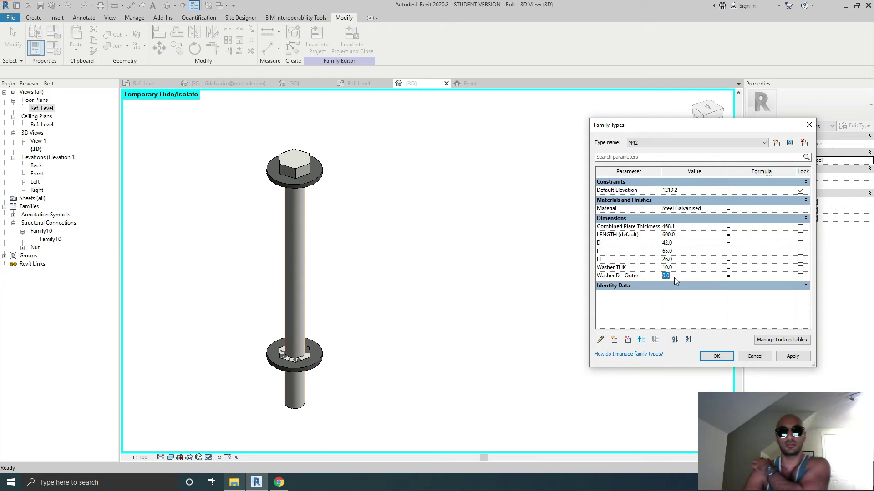
{"action": "type", "text": "1"}
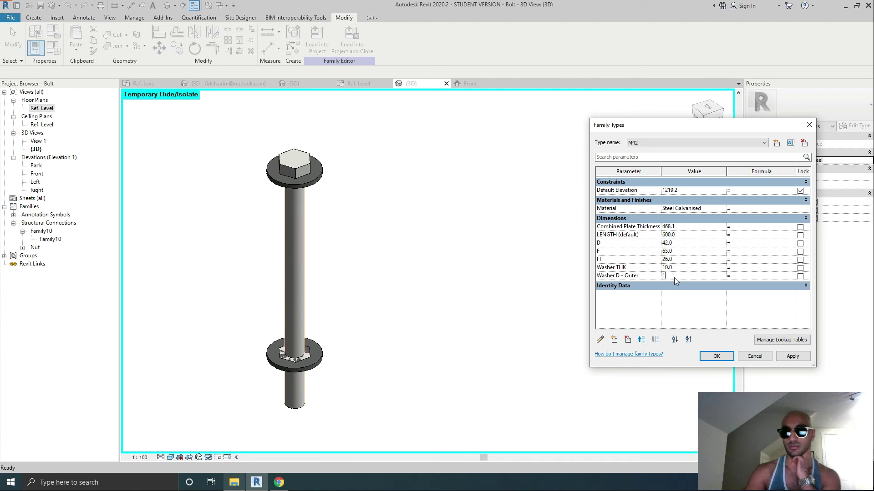
{"action": "type", "text": "20"}
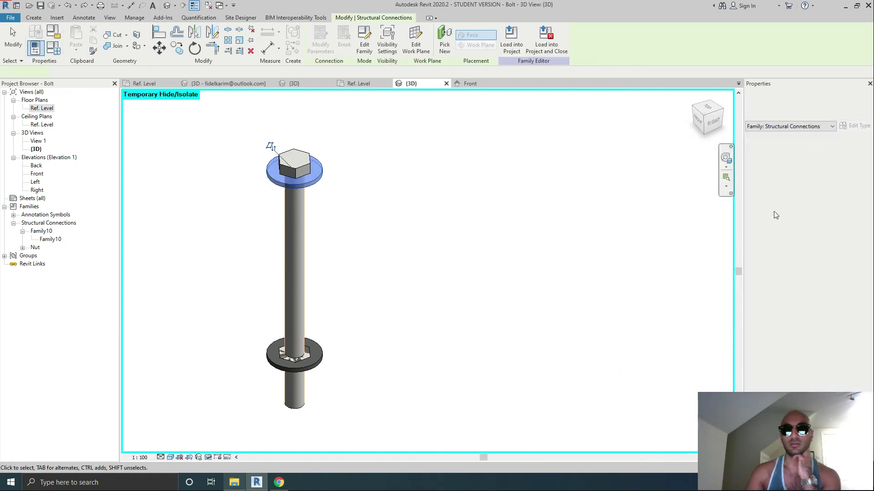
Step: Link the upper washer's D-Outer to the bolt's Washer D - Outer parameter
{"action": "left_click", "coordinate": [295, 167]}
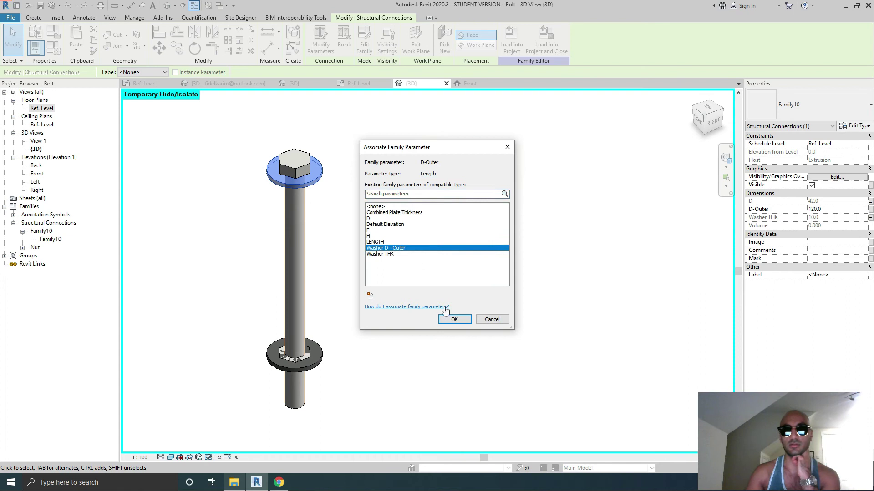
{"action": "left_click", "coordinate": [453, 320]}
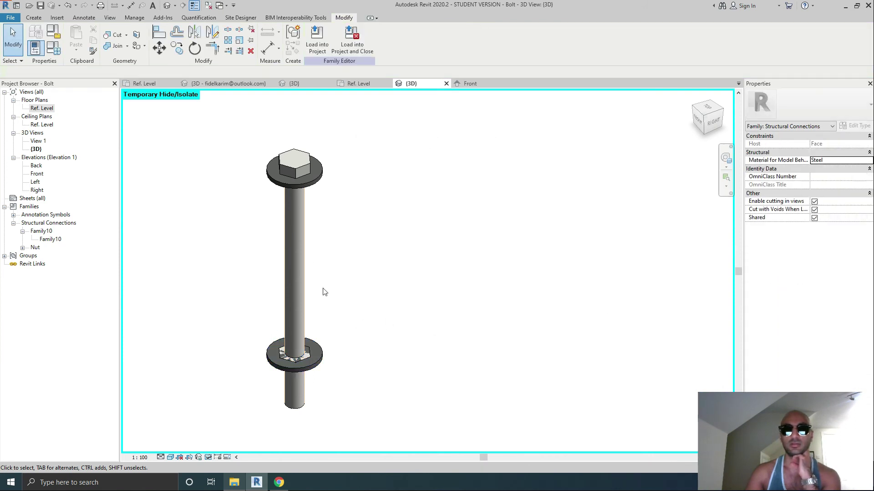
{"action": "left_click", "coordinate": [37, 173]}
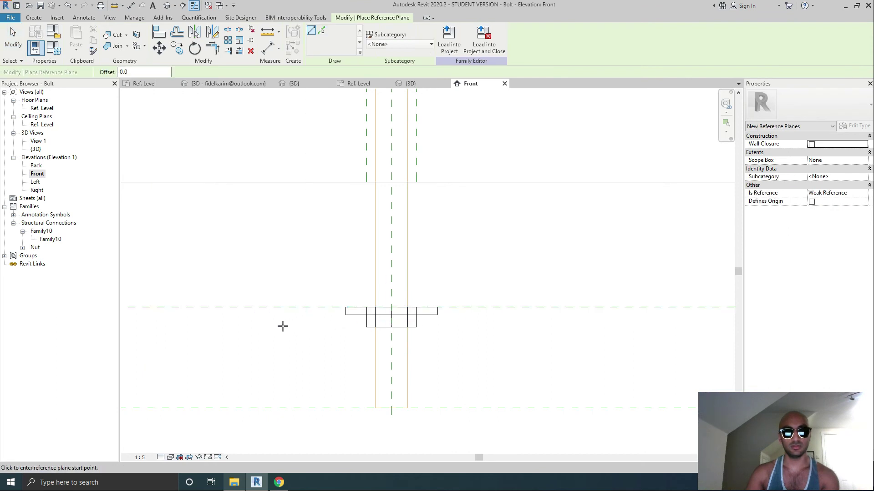
Step: Draw a reference plane below the washer and label its dimension Washer THK
{"action": "left_click_drag", "start_coordinate": [282, 326], "coordinate": [500, 326]}
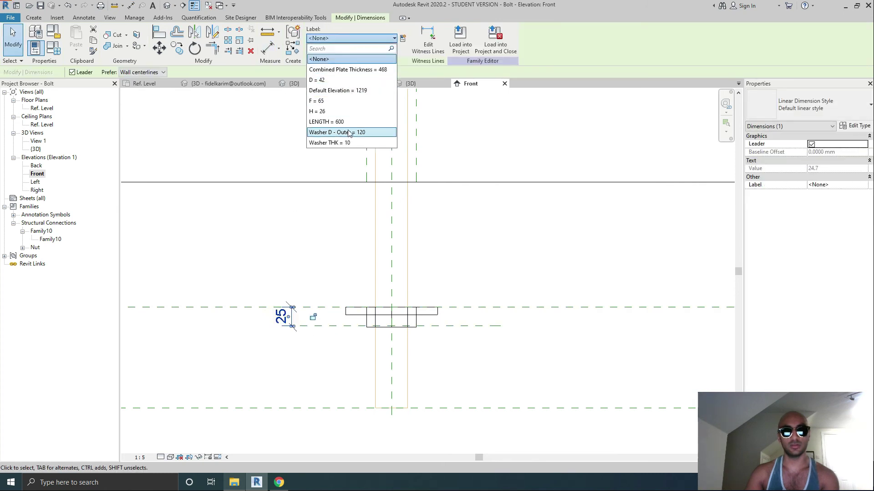
{"action": "left_click", "coordinate": [329, 142]}
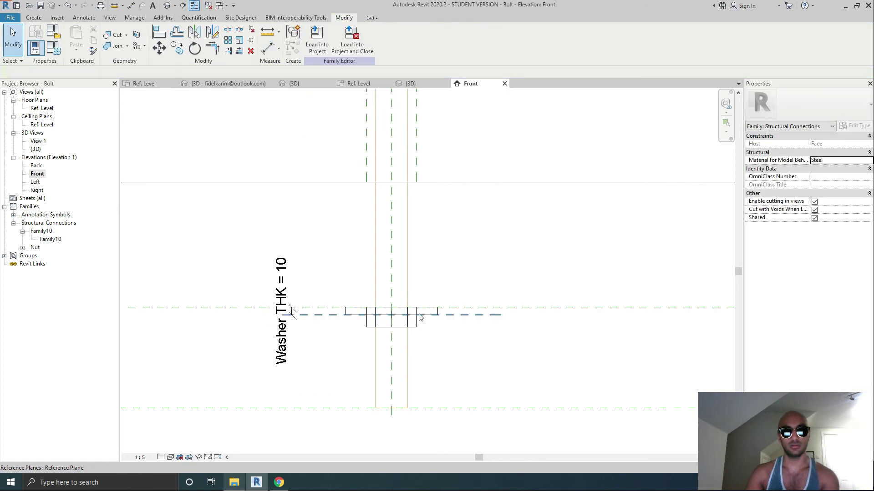
Step: Rehost the nut onto the new reference plane via Edit Work Plane
{"action": "left_click", "coordinate": [391, 314]}
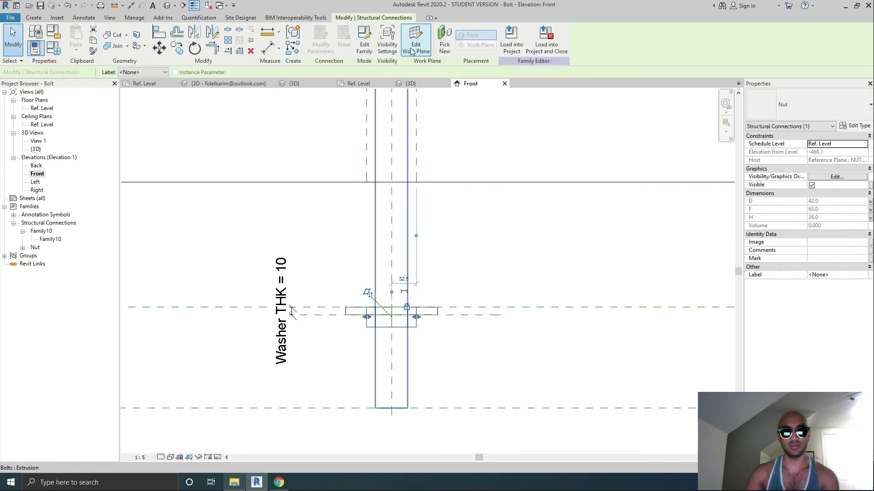
{"action": "left_click", "coordinate": [415, 39]}
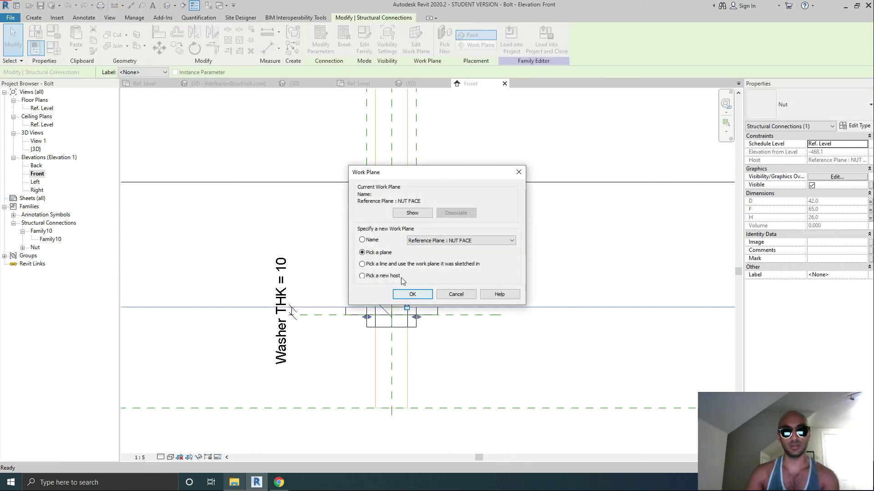
{"action": "left_click", "coordinate": [412, 294]}
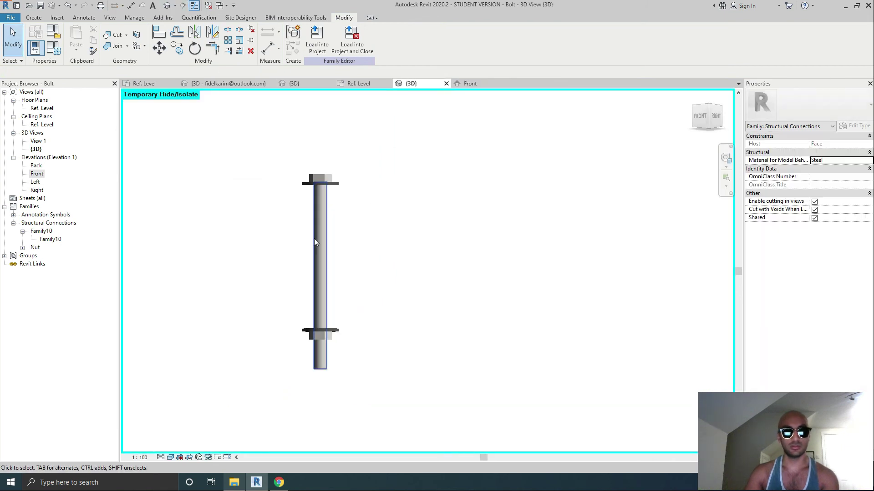
Step: Cancel loading the bolt into projects and switch to the Family10 washer document
{"action": "left_click", "coordinate": [316, 41]}
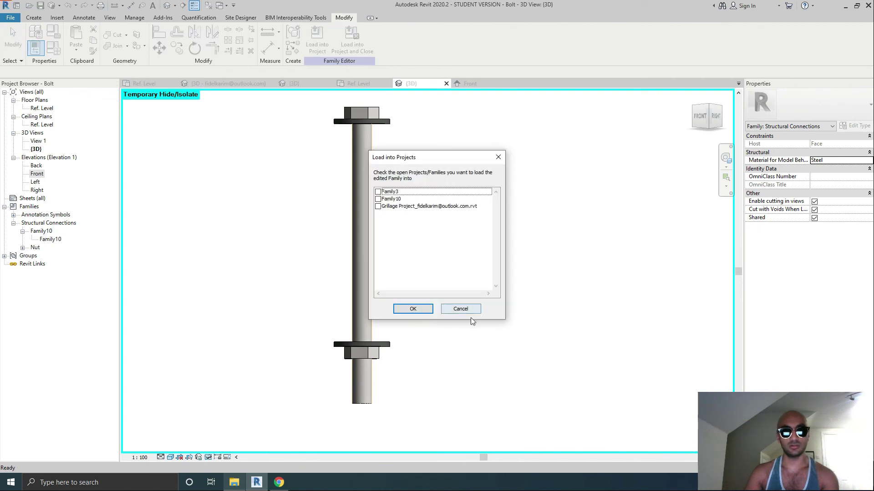
{"action": "left_click", "coordinate": [460, 309]}
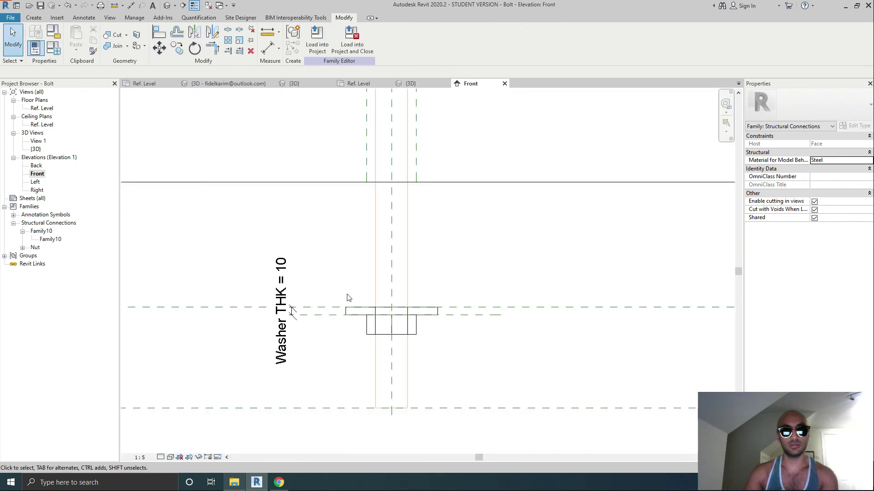
{"action": "left_click", "coordinate": [294, 83]}
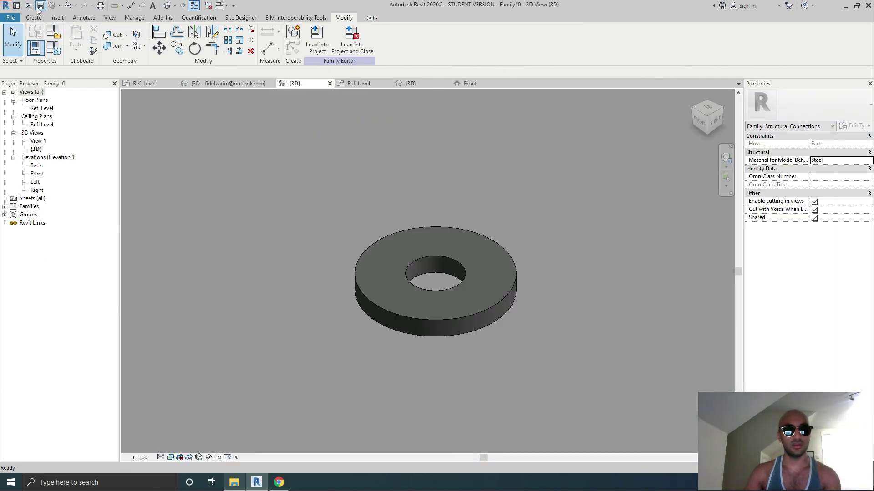
Step: Save the washer family as 'Washer' and load it into the Bolt family
{"action": "left_click", "coordinate": [38, 5]}
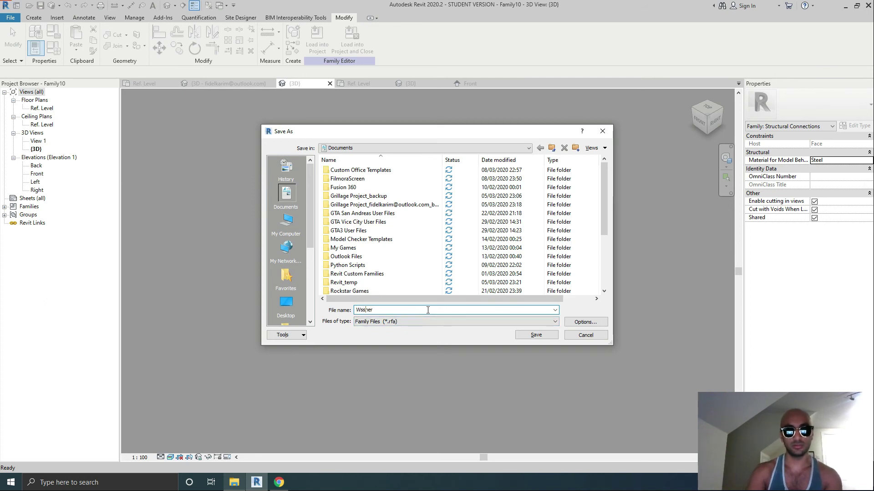
{"action": "type", "text": "Washer"}
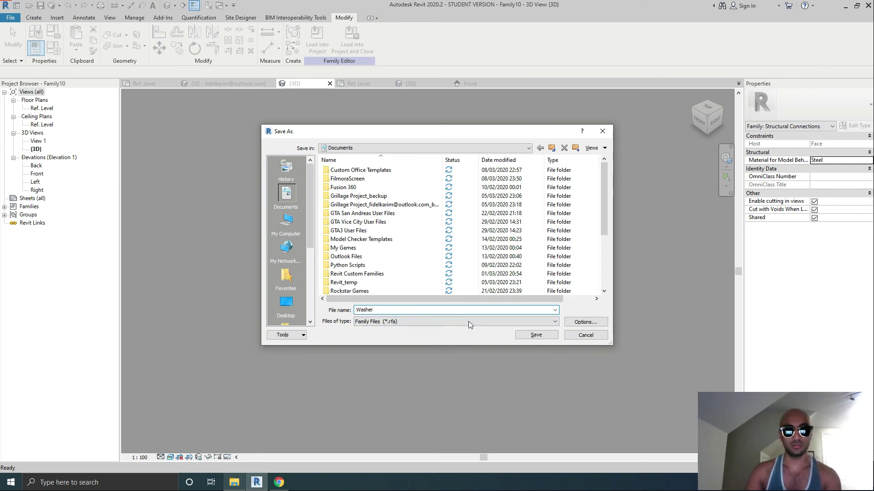
{"action": "left_click", "coordinate": [535, 335]}
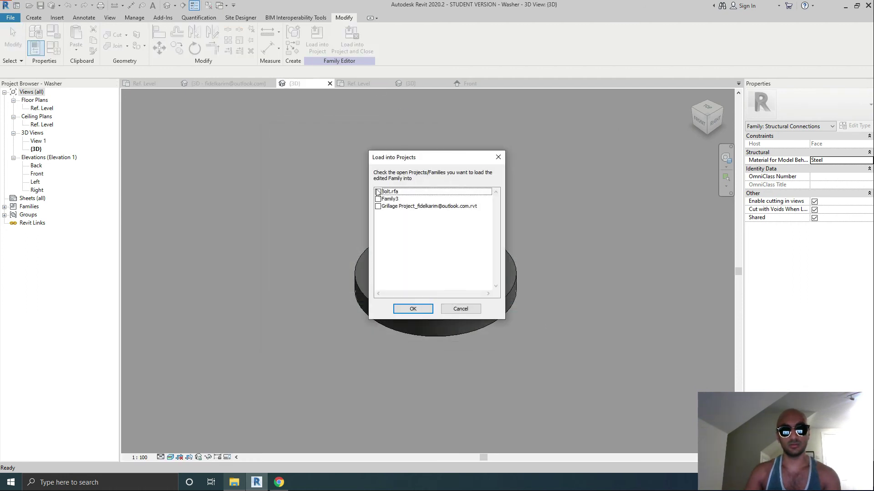
{"action": "left_click", "coordinate": [412, 309]}
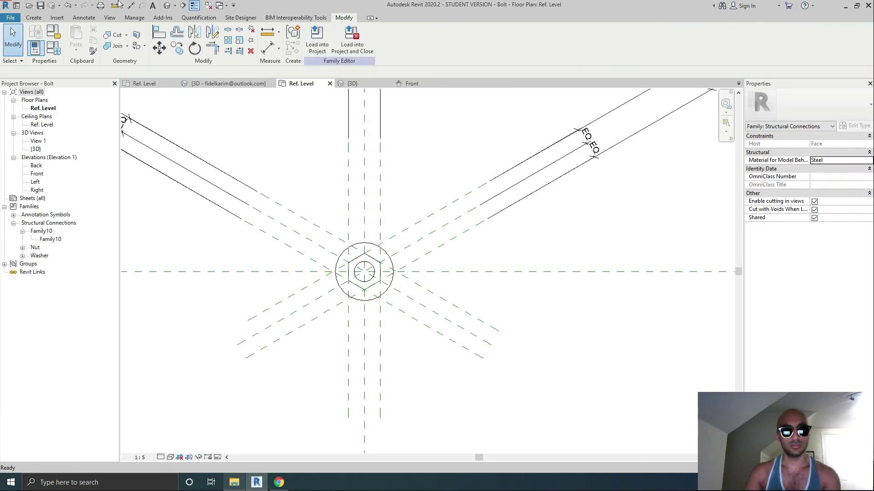
Step: Select both washers in the bolt's 3D view and set their Washer THK to 10.0
{"action": "left_click", "coordinate": [352, 83]}
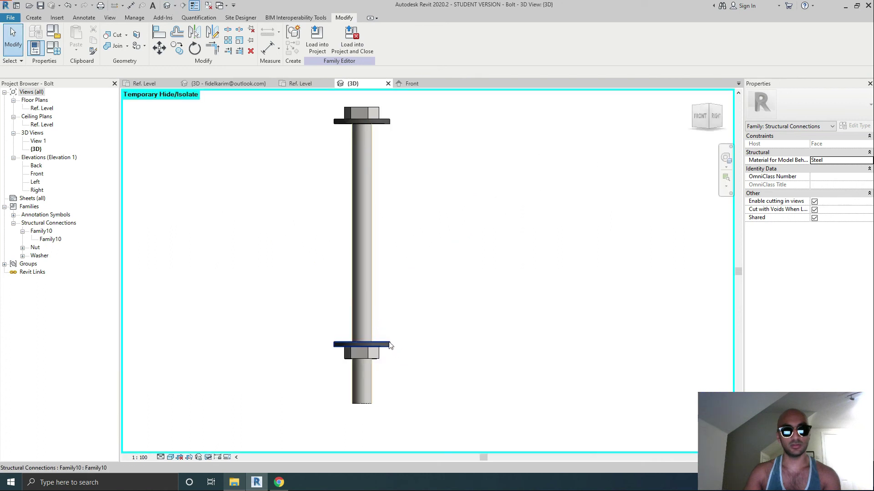
{"action": "left_click", "coordinate": [363, 345]}
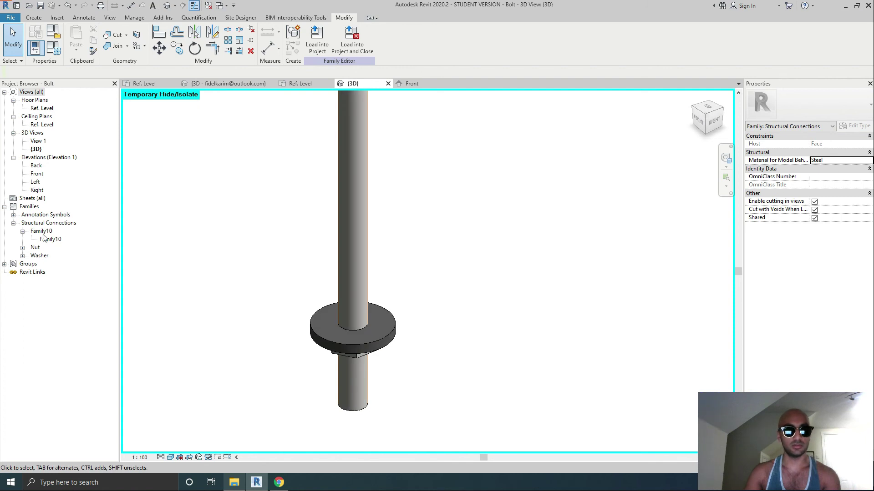
{"action": "left_click", "coordinate": [48, 222]}
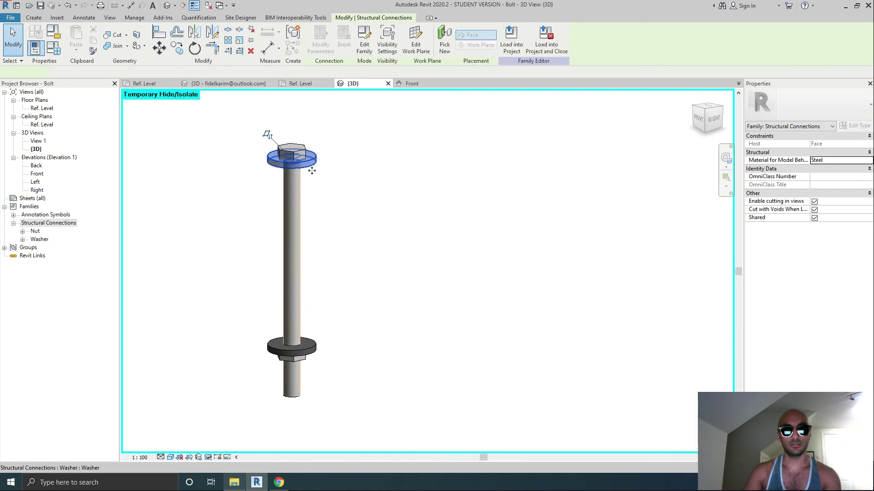
{"action": "left_click", "coordinate": [289, 158]}
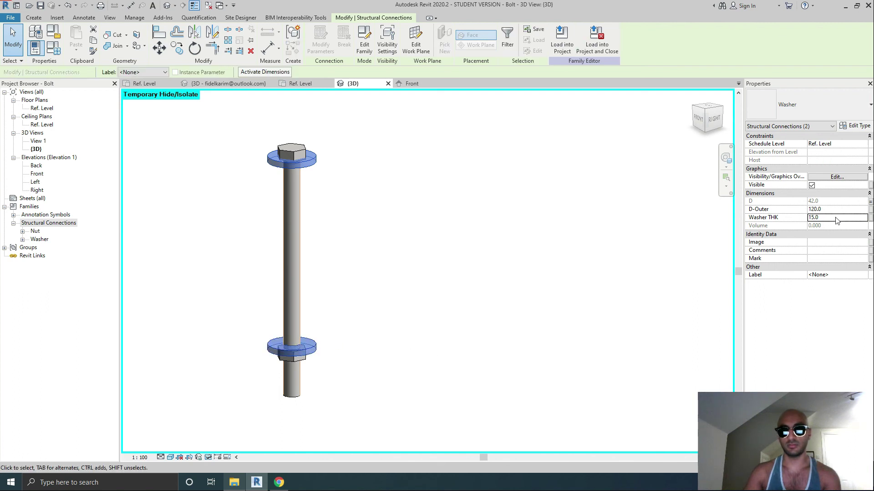
{"action": "left_click", "coordinate": [834, 218]}
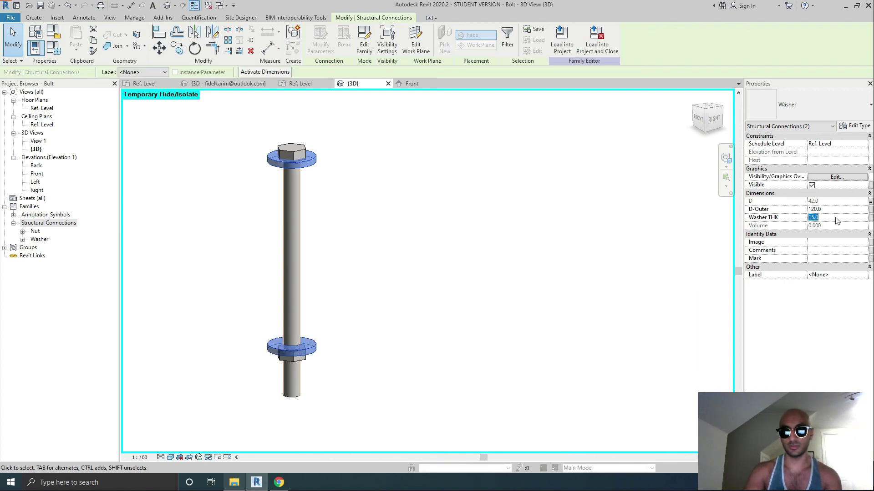
{"action": "type", "text": "10.0"}
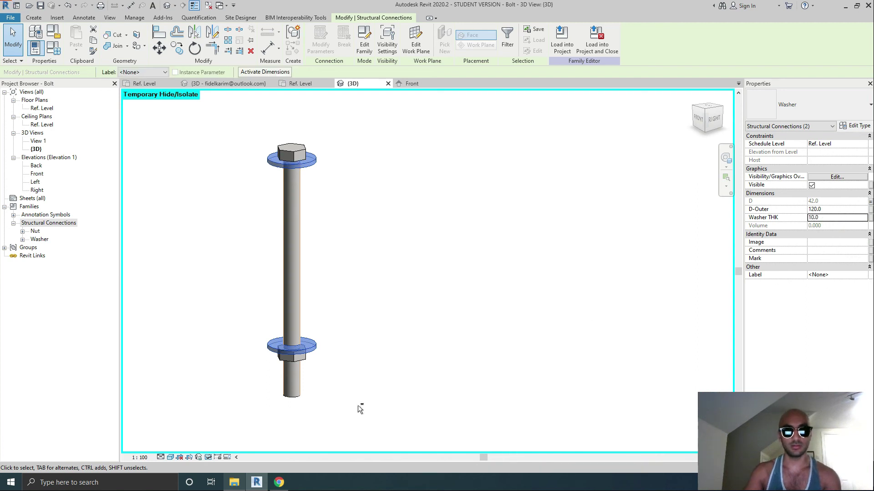
{"action": "scroll", "scroll_direction": "up", "scroll_amount": 3}
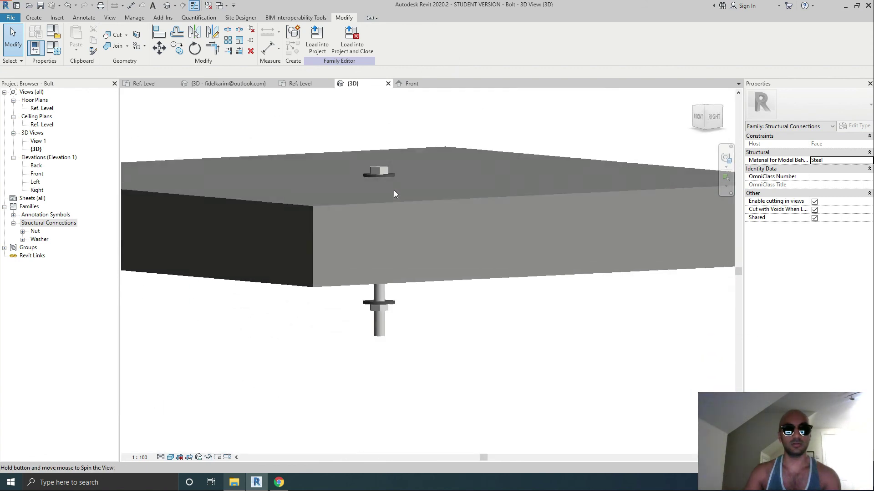
Step: Load the Bolt family into the Grillage Project, overwriting the existing version
{"action": "left_click", "coordinate": [316, 42]}
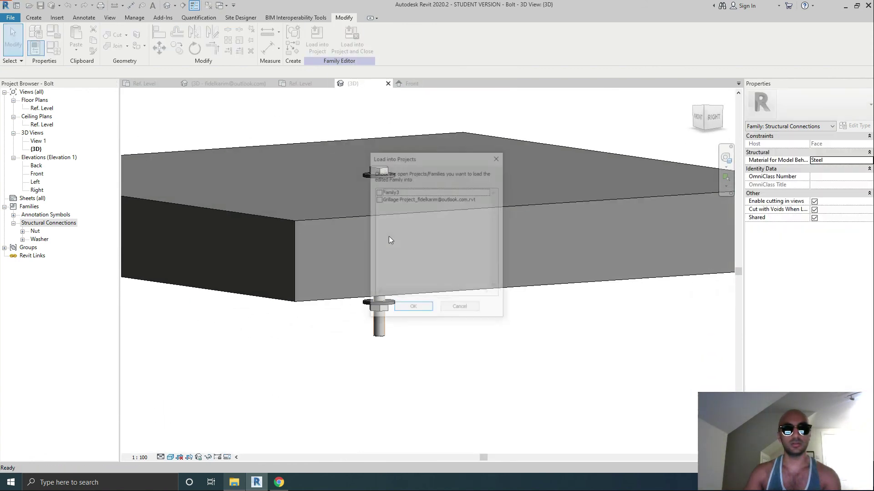
{"action": "left_click", "coordinate": [435, 199]}
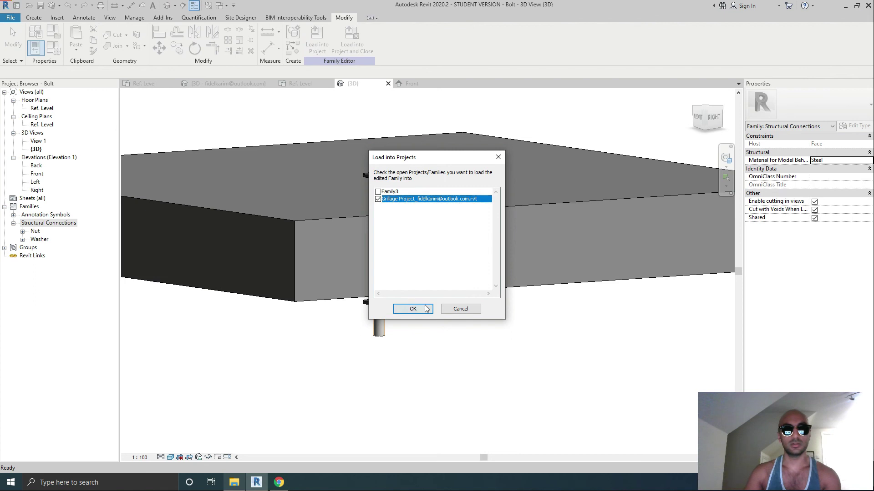
{"action": "left_click", "coordinate": [412, 309]}
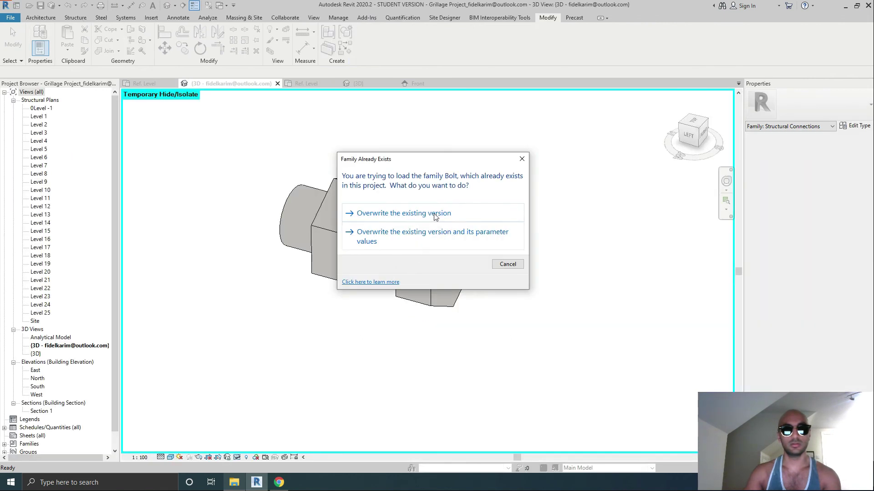
{"action": "left_click", "coordinate": [401, 213]}
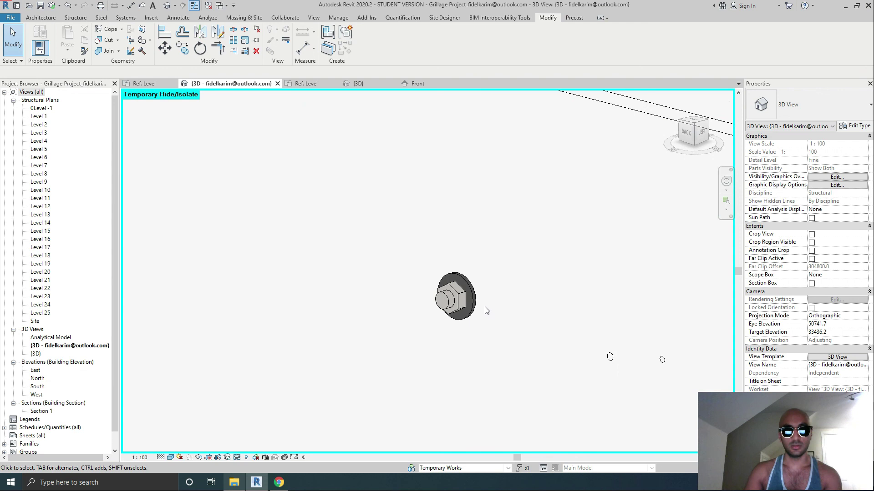
Step: Set the selected bolt's Combined Plate Thickness to 30, dismissing the global parameter dialog
{"action": "left_click", "coordinate": [455, 297]}
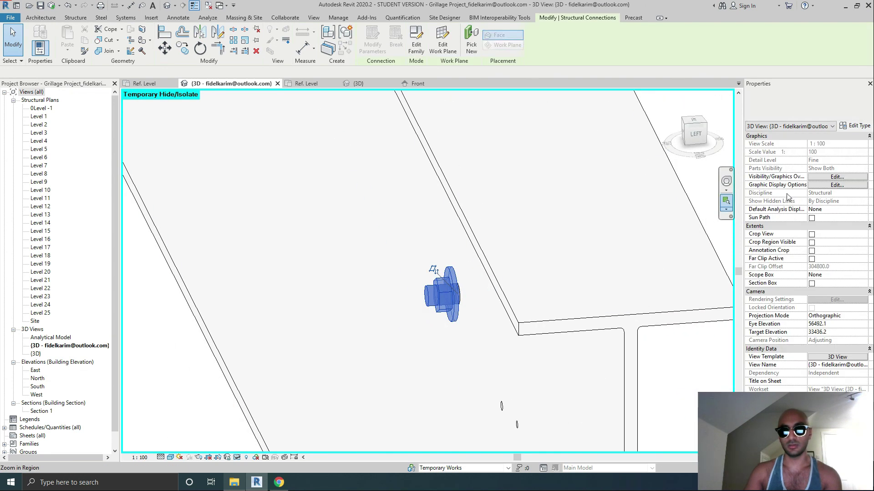
{"action": "left_click", "coordinate": [441, 294]}
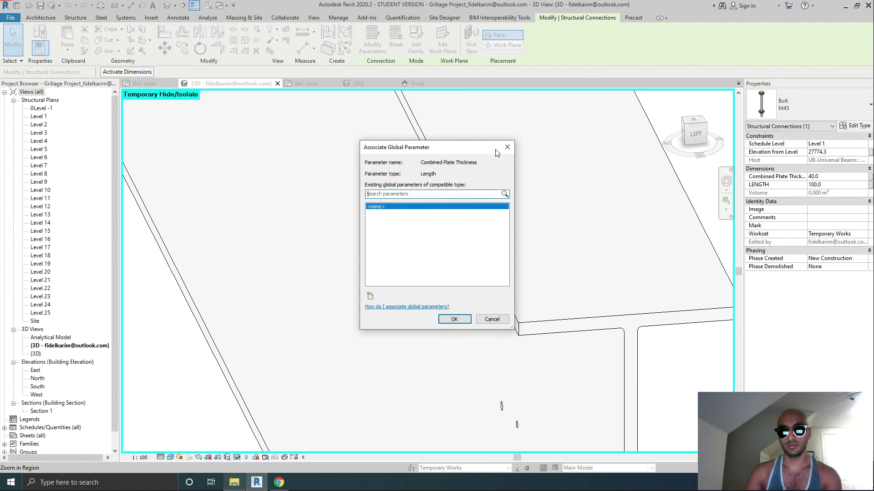
{"action": "left_click", "coordinate": [453, 318]}
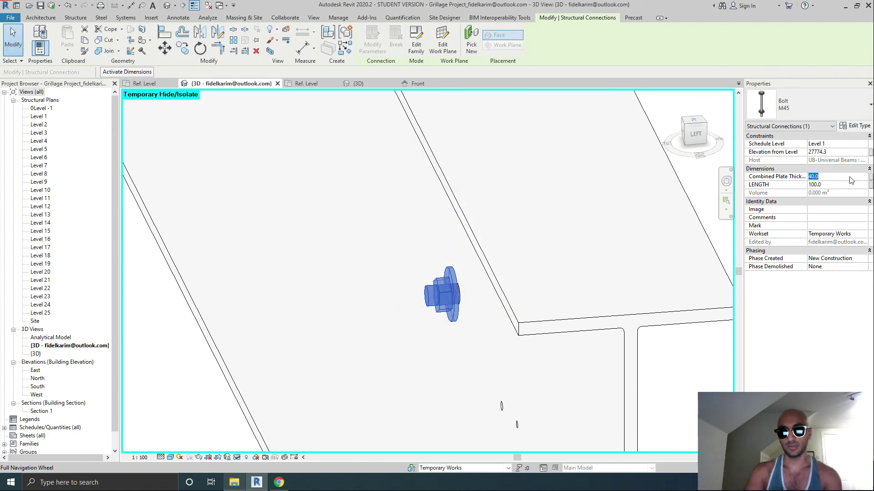
{"action": "type", "text": "30"}
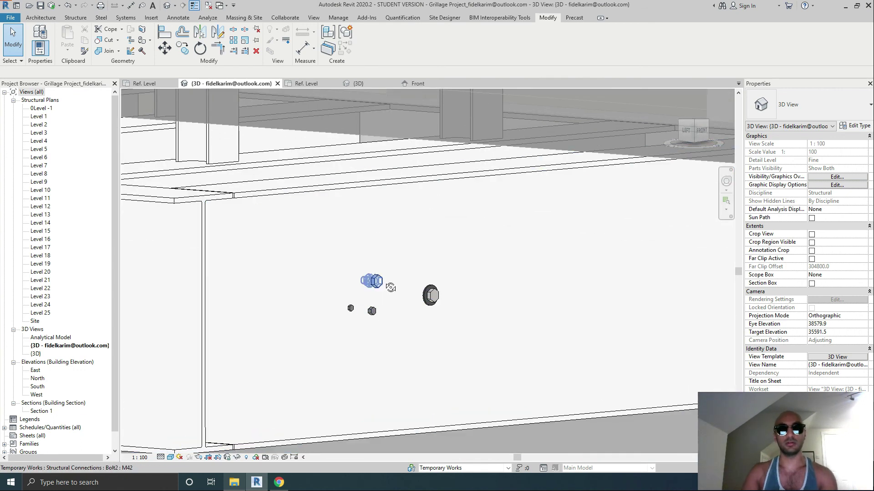
Step: Reselect the M45 bolt, reorient the view and bring up its type properties
{"action": "left_click", "coordinate": [371, 282]}
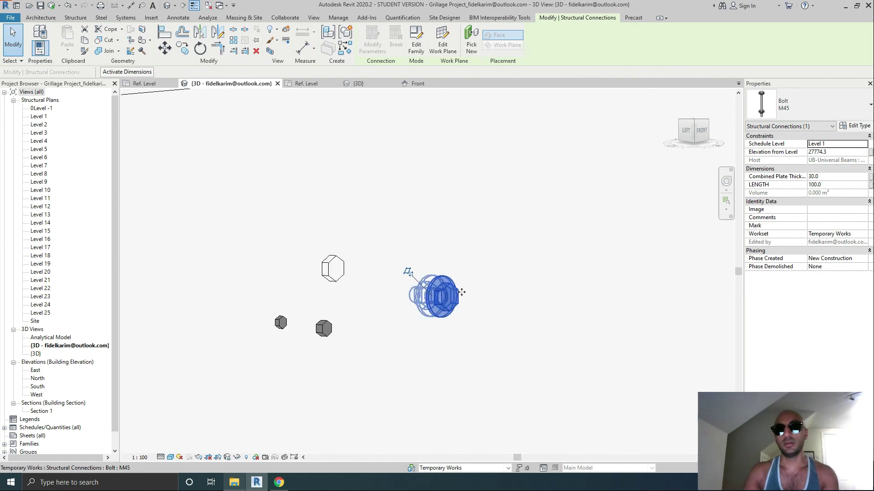
{"action": "left_click_drag", "start_coordinate": [438, 292], "coordinate": [493, 302]}
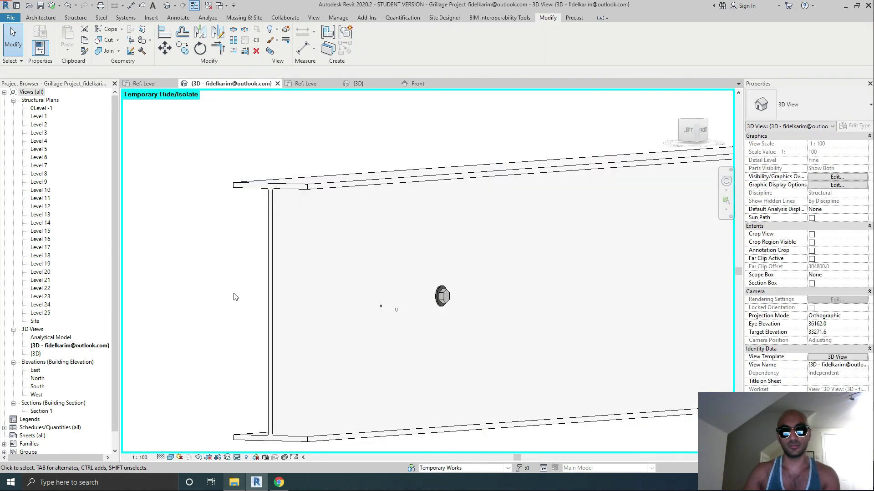
{"action": "left_click", "coordinate": [442, 296]}
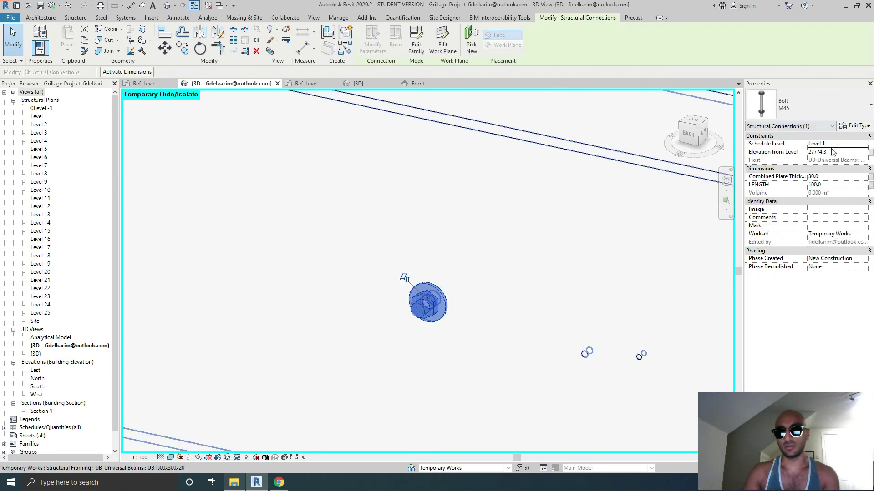
{"action": "left_click", "coordinate": [857, 126]}
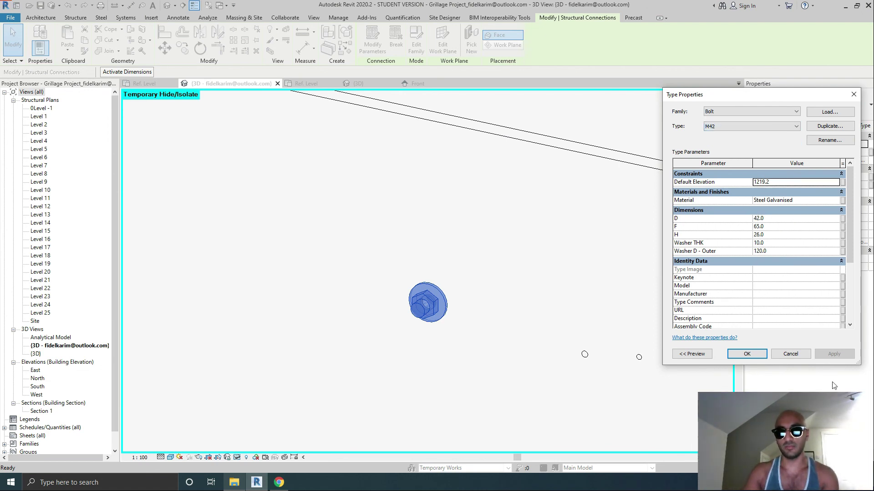
Step: Close Type Properties, select the M42 bolt and reopen its type properties
{"action": "left_click", "coordinate": [745, 354]}
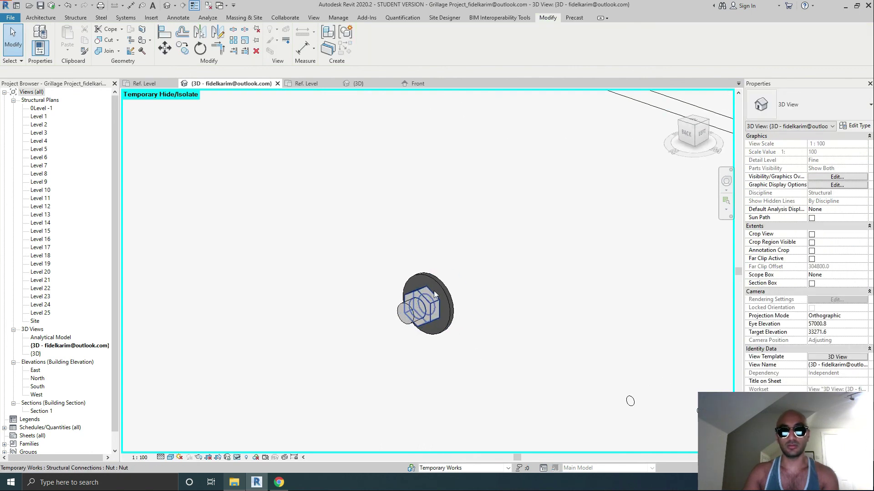
{"action": "mouse_move", "coordinate": [435, 294]}
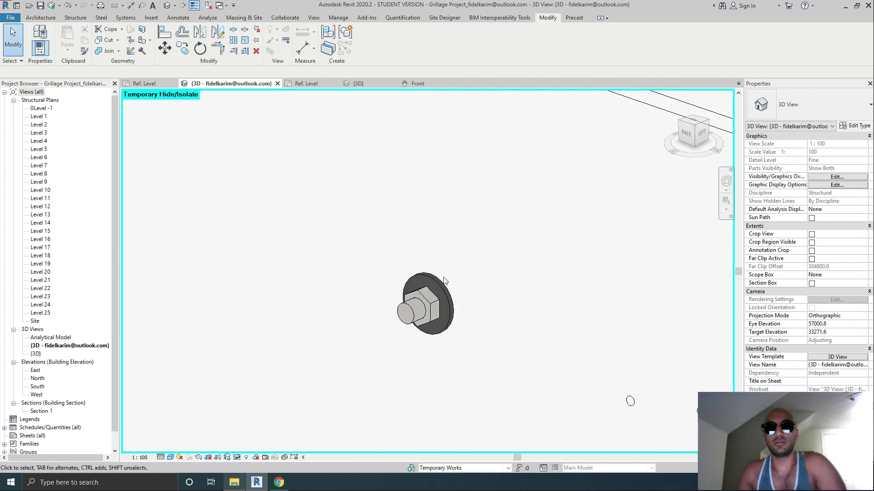
{"action": "mouse_move", "coordinate": [446, 355]}
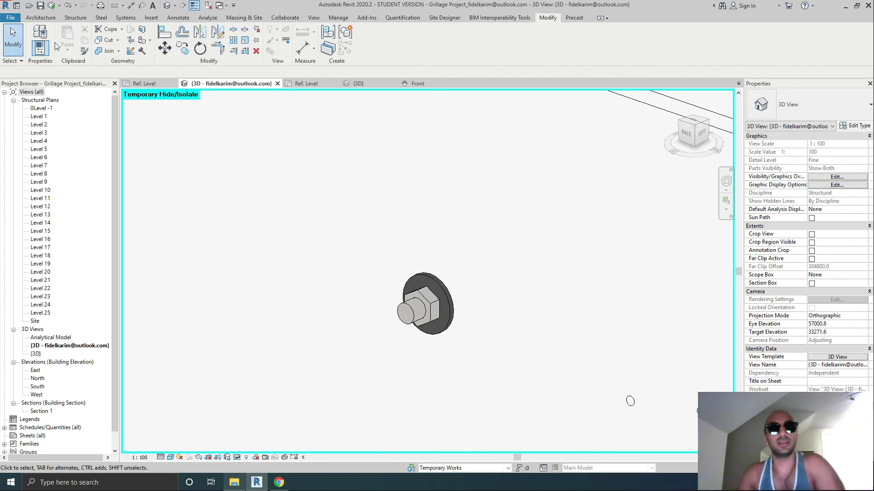
{"action": "left_click", "coordinate": [425, 304]}
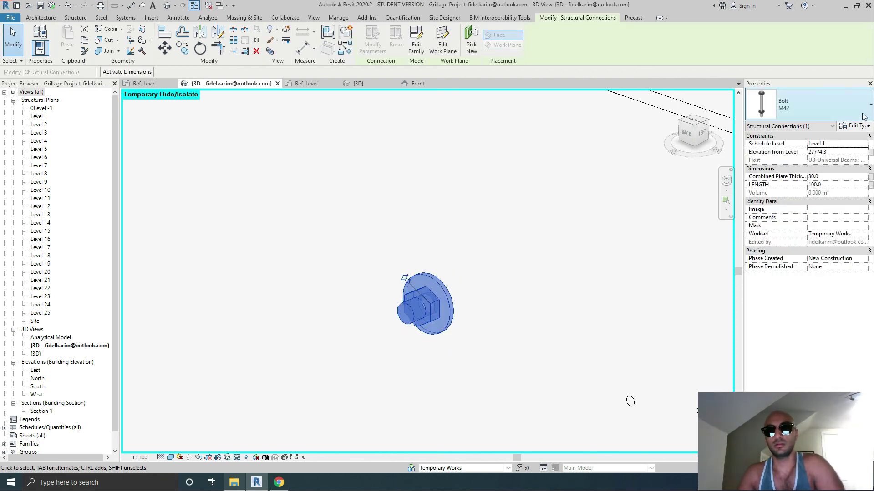
{"action": "left_click", "coordinate": [856, 125]}
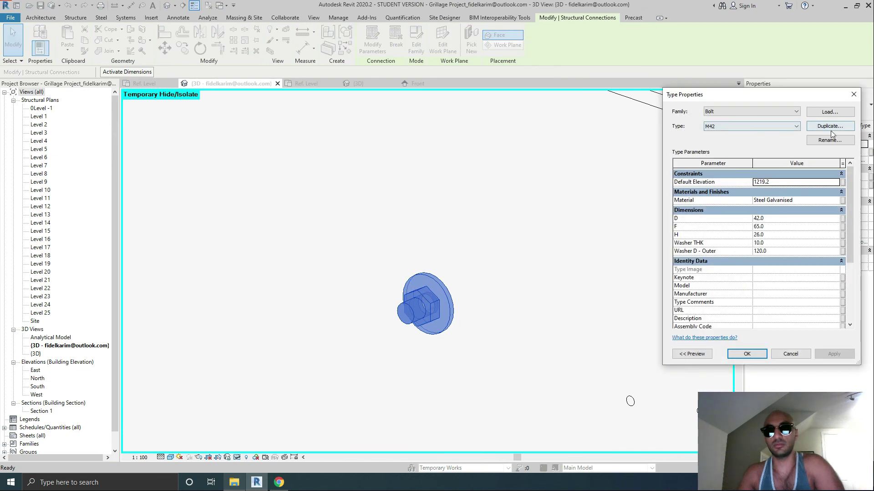
Step: Review the Type list showing M42 and M45, keeping M42 current
{"action": "left_click", "coordinate": [830, 125]}
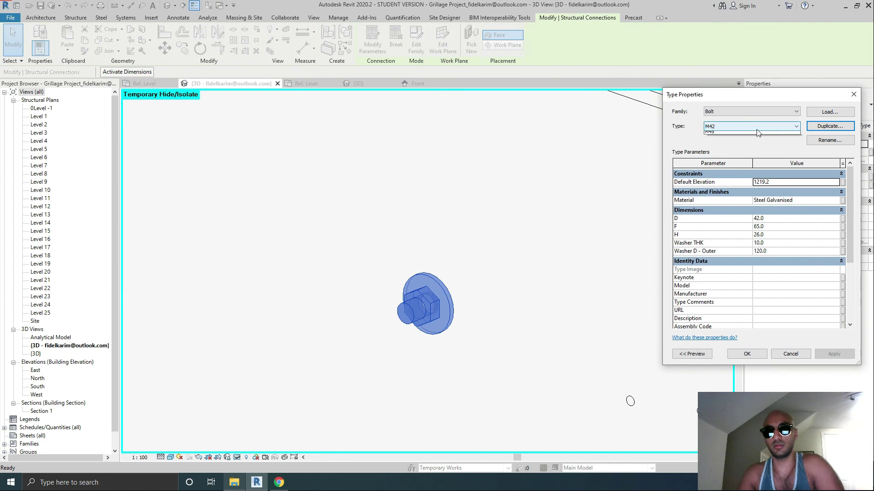
{"action": "left_click", "coordinate": [795, 126]}
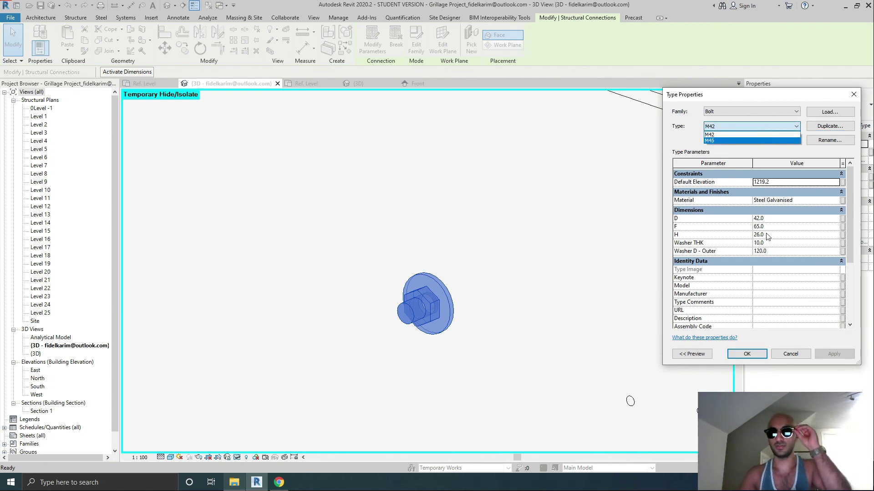
{"action": "left_click", "coordinate": [724, 134]}
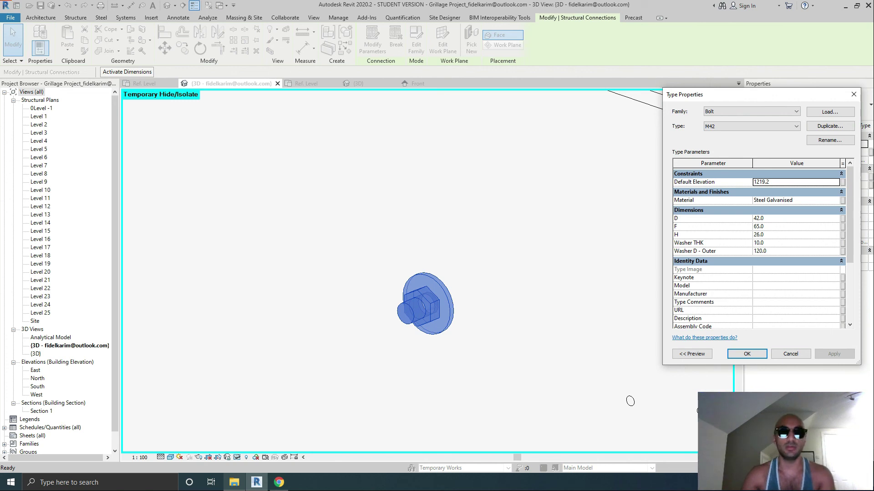
{"action": "mouse_move", "coordinate": [682, 428]}
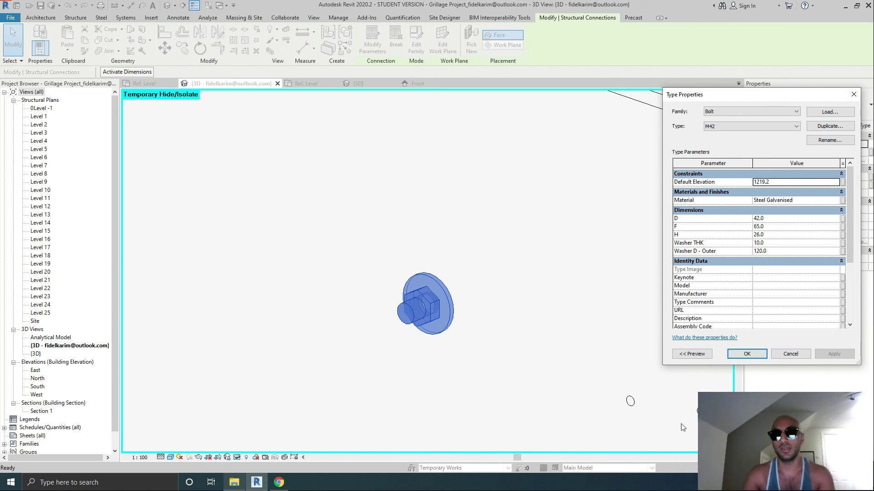